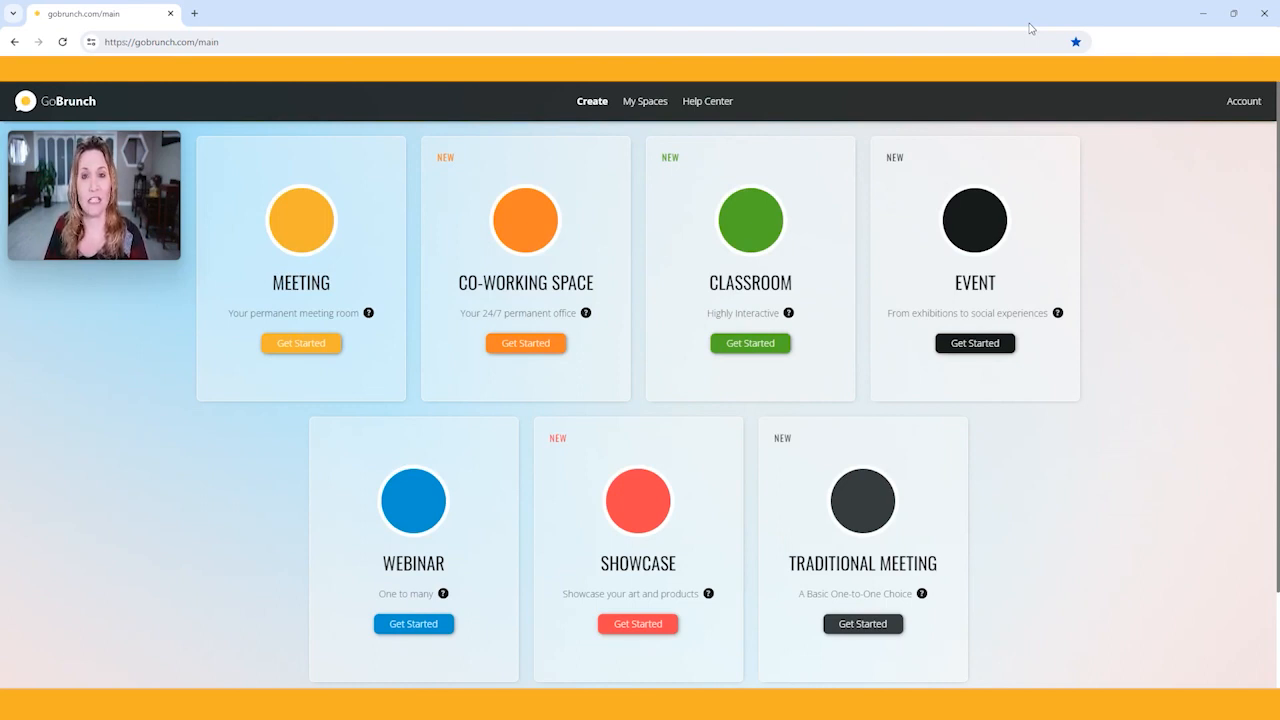
mouse_move(1264, 212)
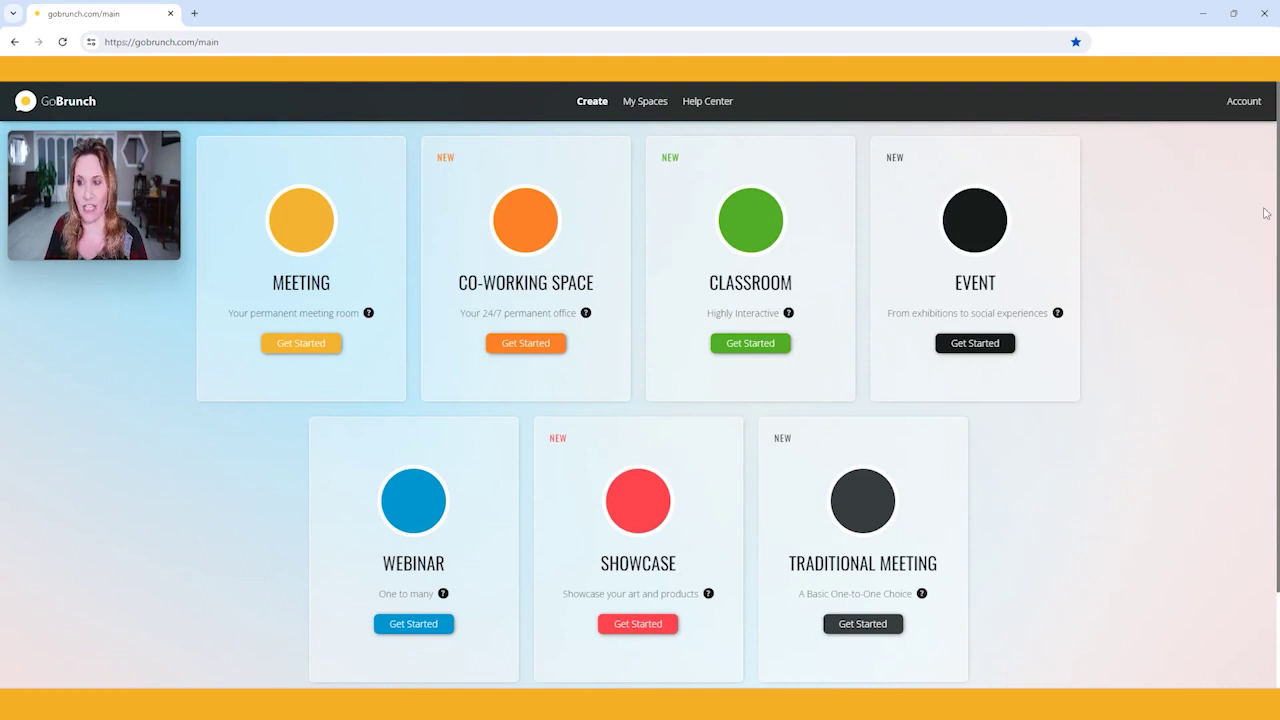
mouse_move(1248, 116)
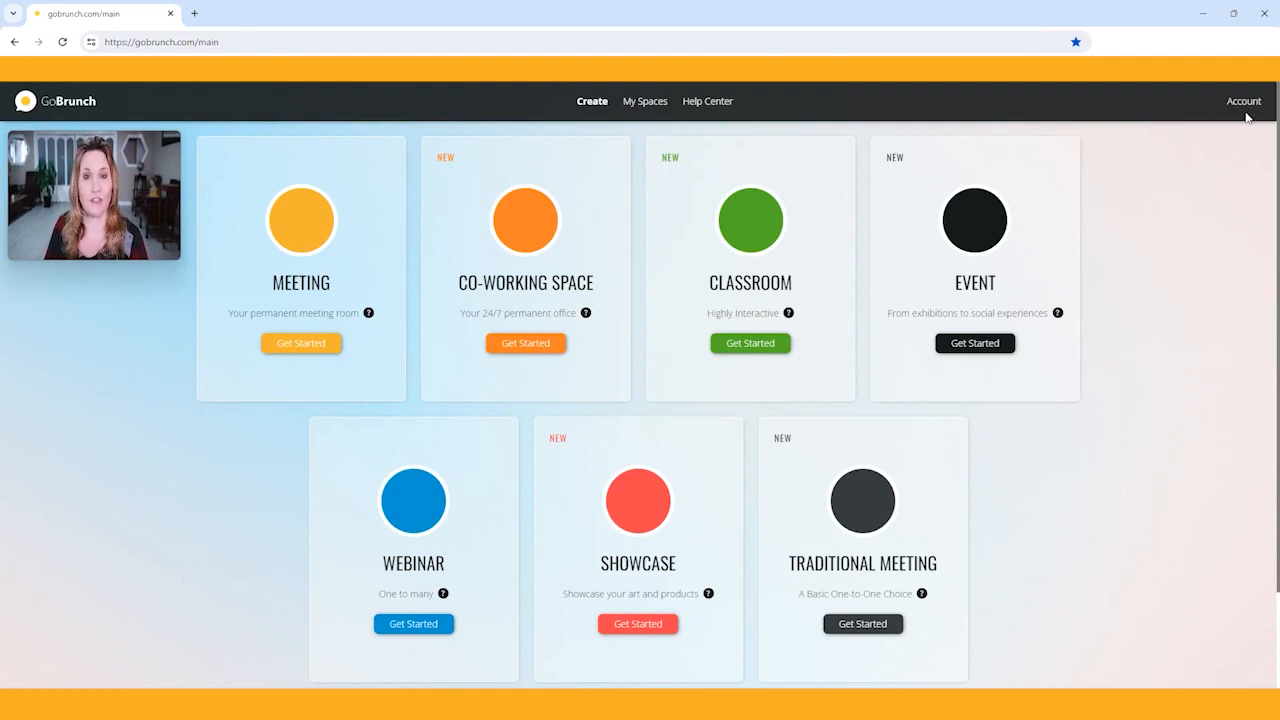
mouse_move(1232, 144)
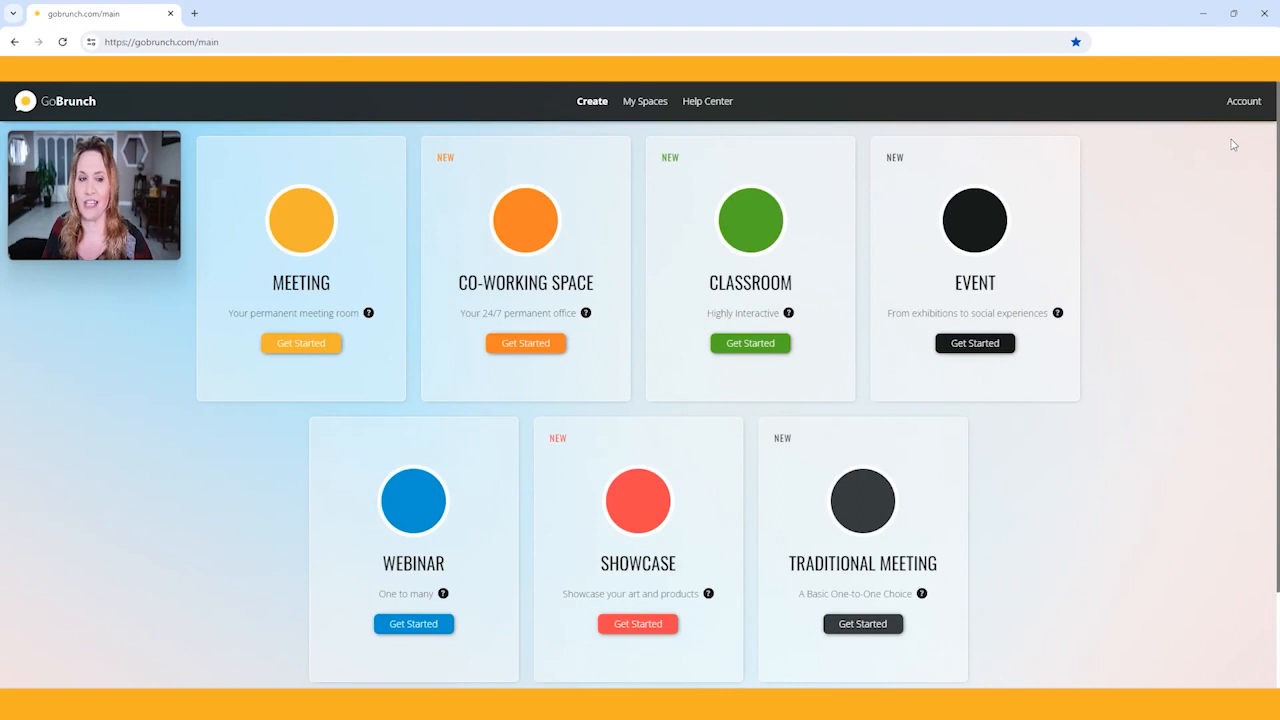
mouse_move(1060, 172)
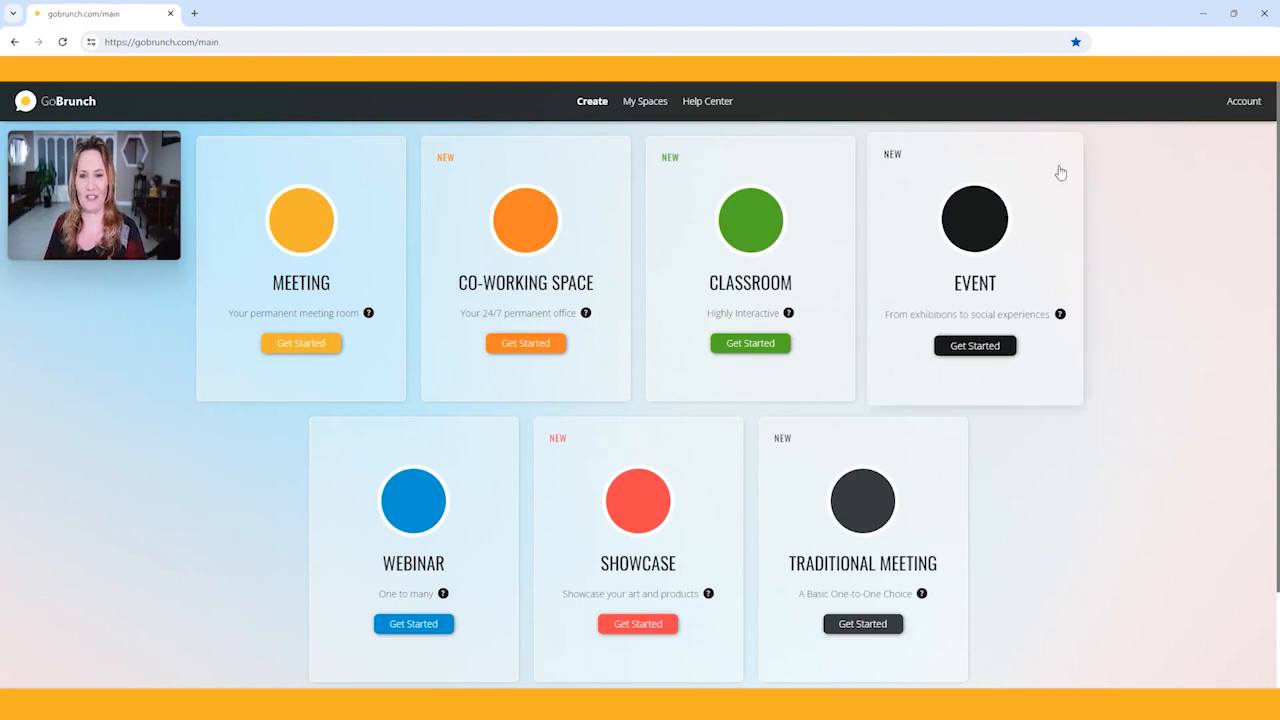
mouse_move(624, 84)
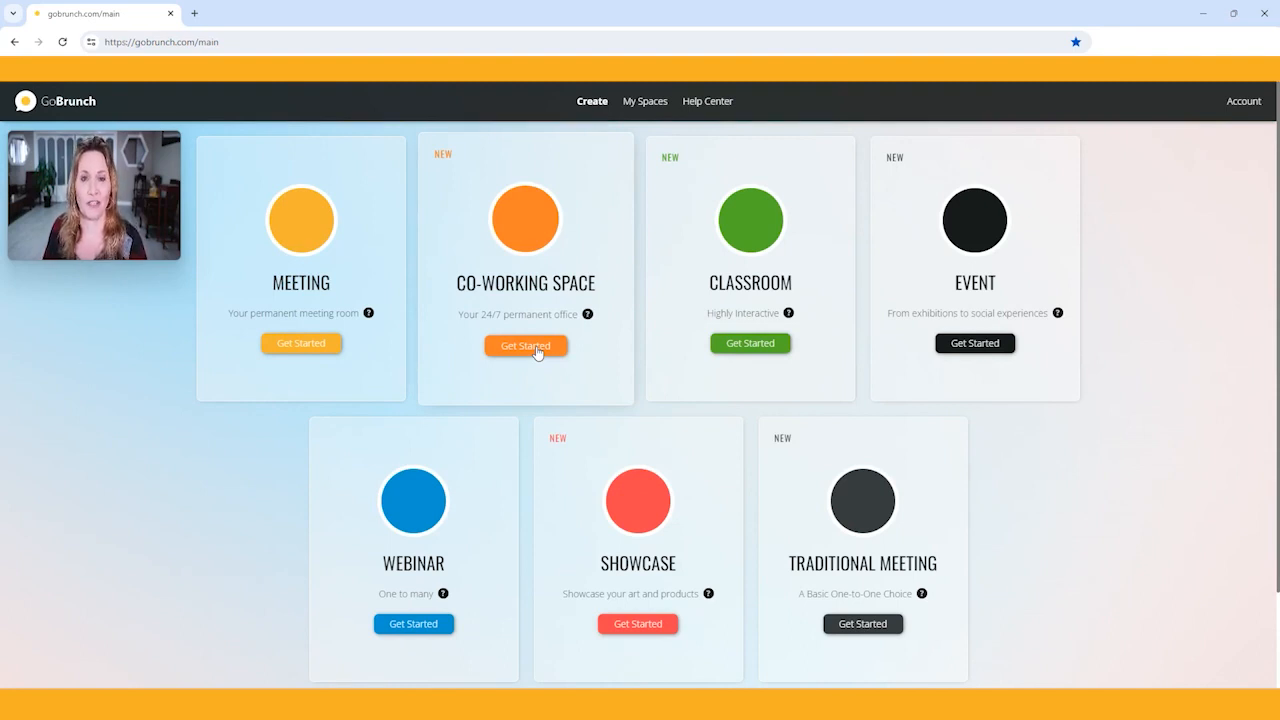
Step: Start a Co-Working Space and name it FIRST ROOM in the naming form
left_click(524, 344)
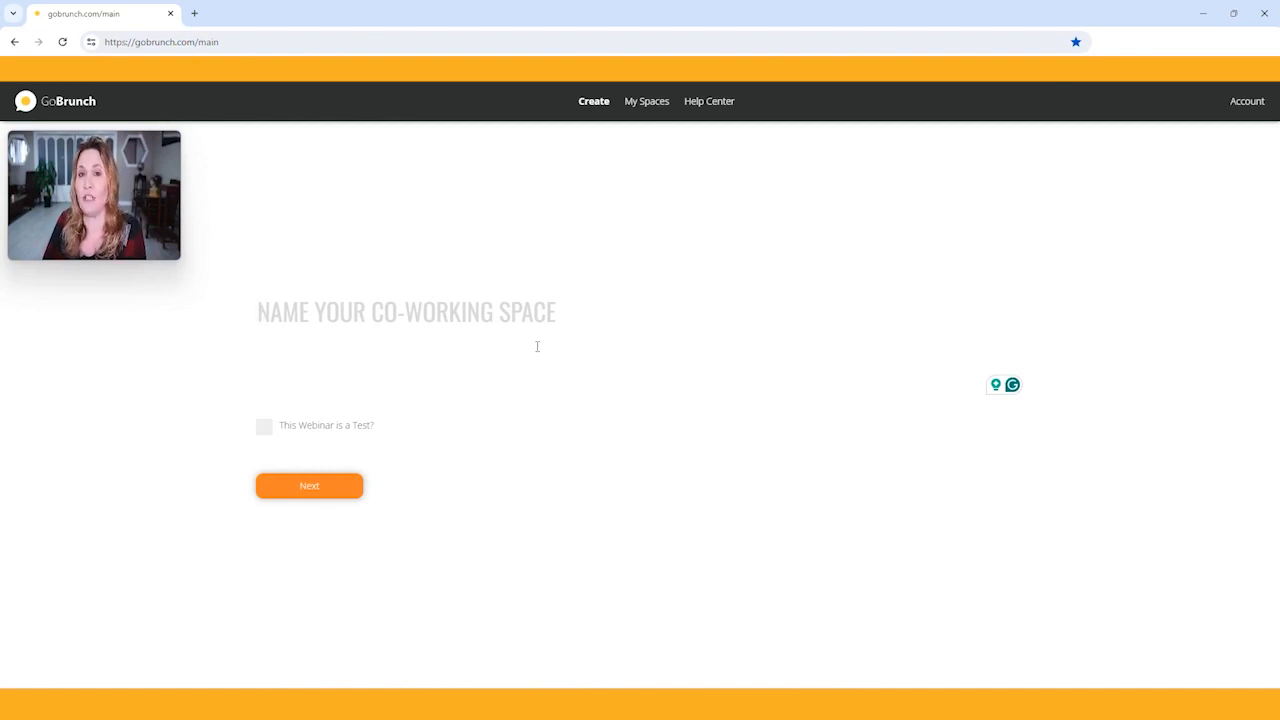
left_click(406, 312)
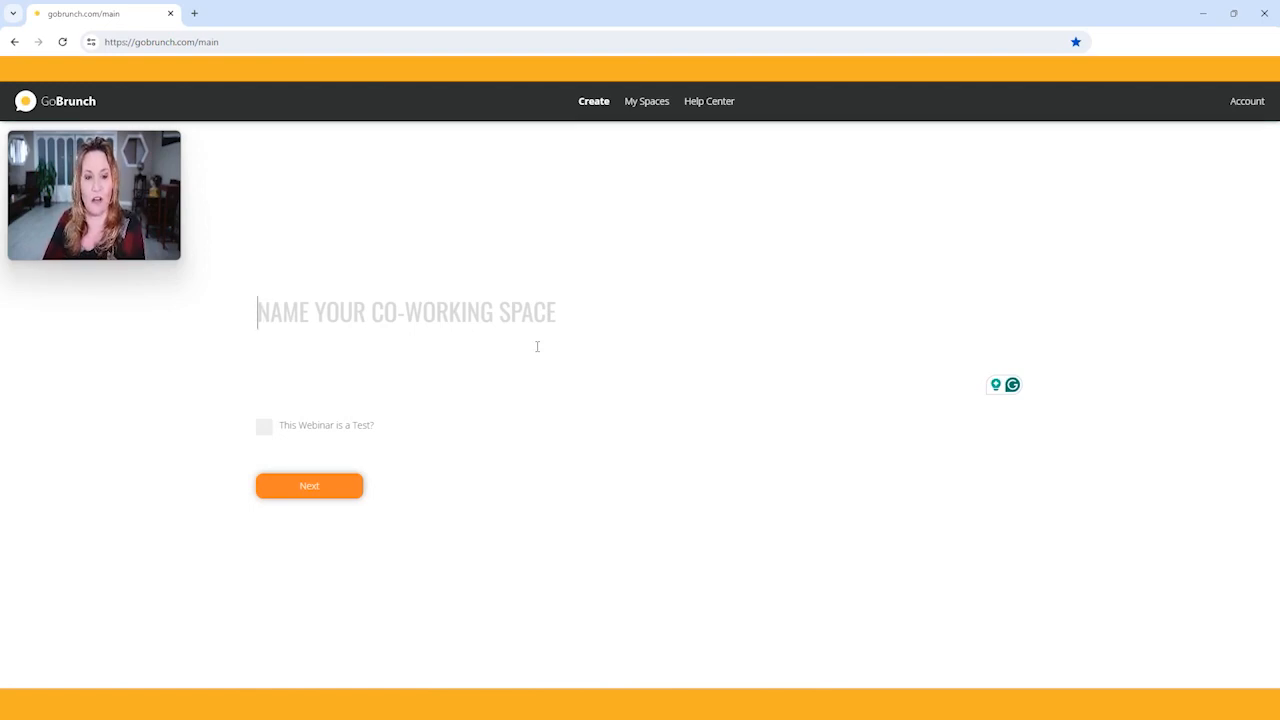
type("FIRST SROOM")
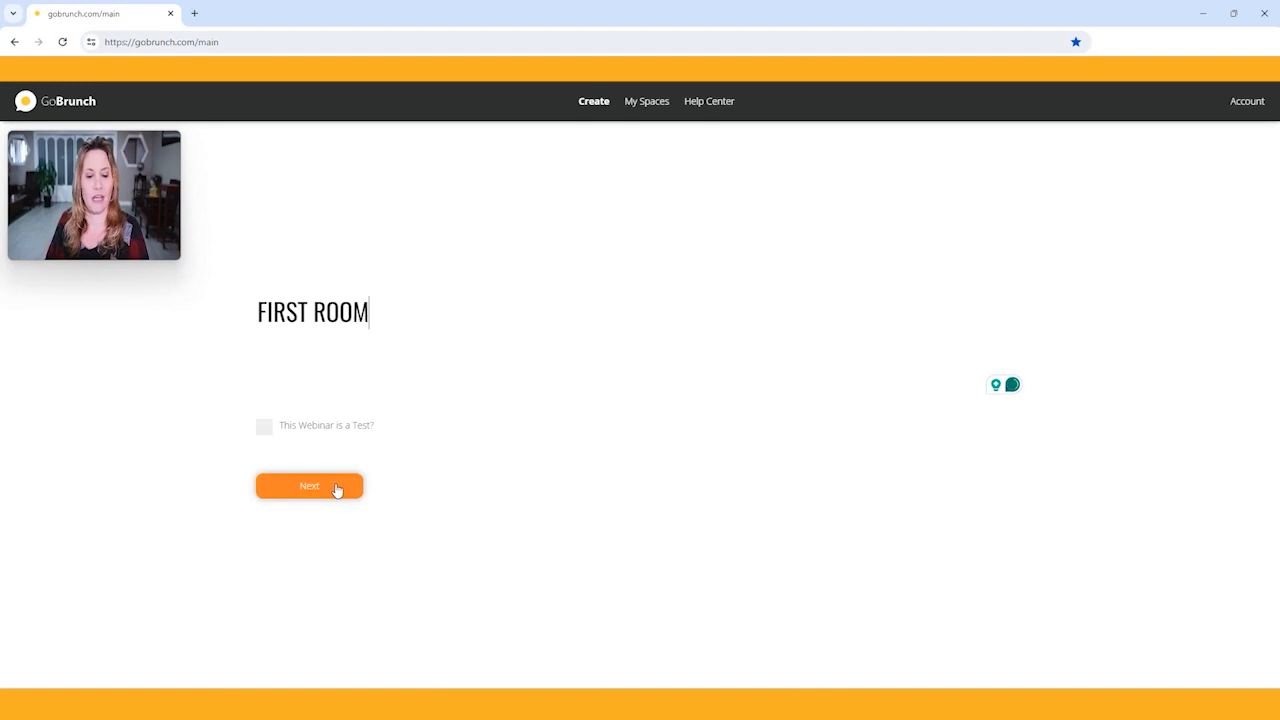
Step: Submit the space name and decline adding a secret key
left_click(308, 486)
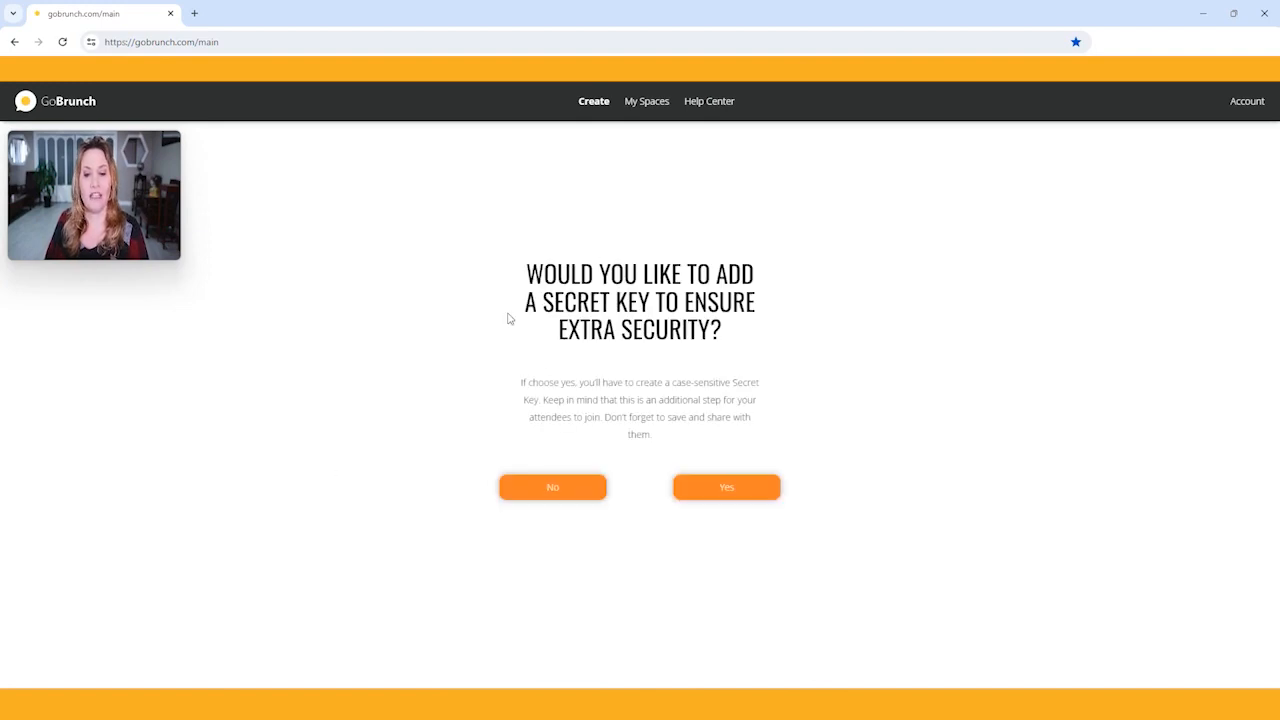
mouse_move(728, 342)
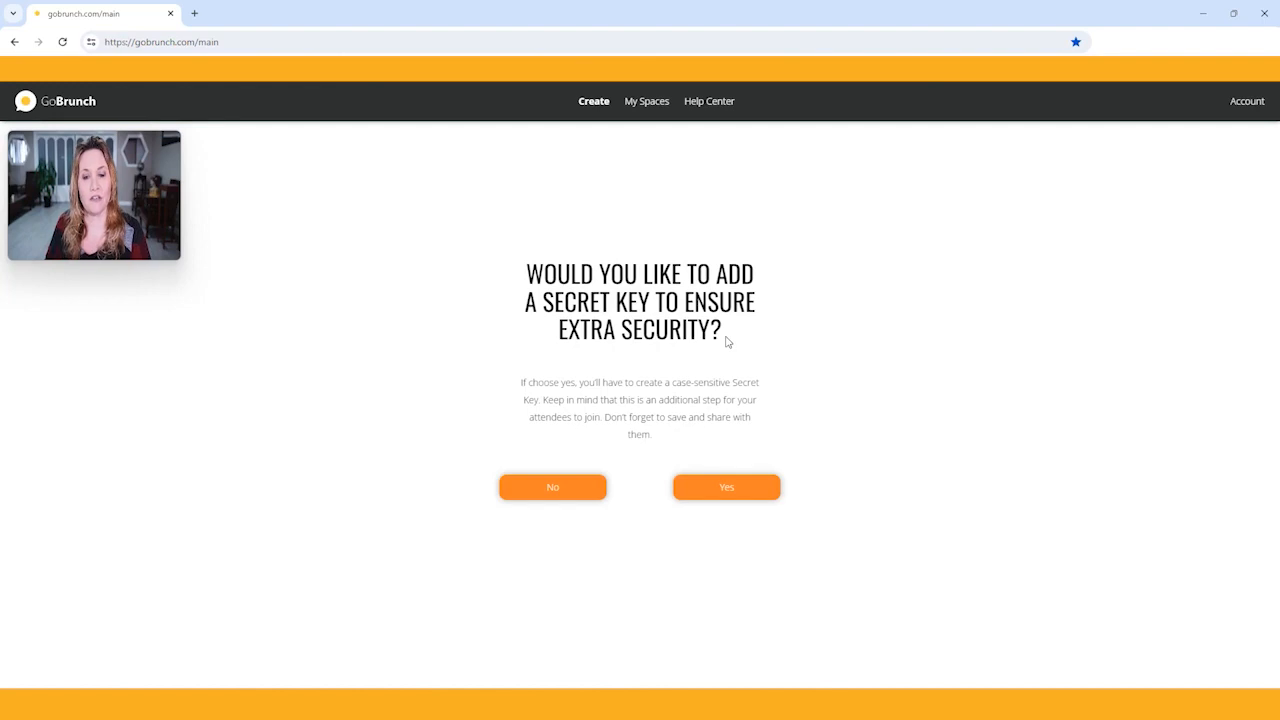
mouse_move(528, 496)
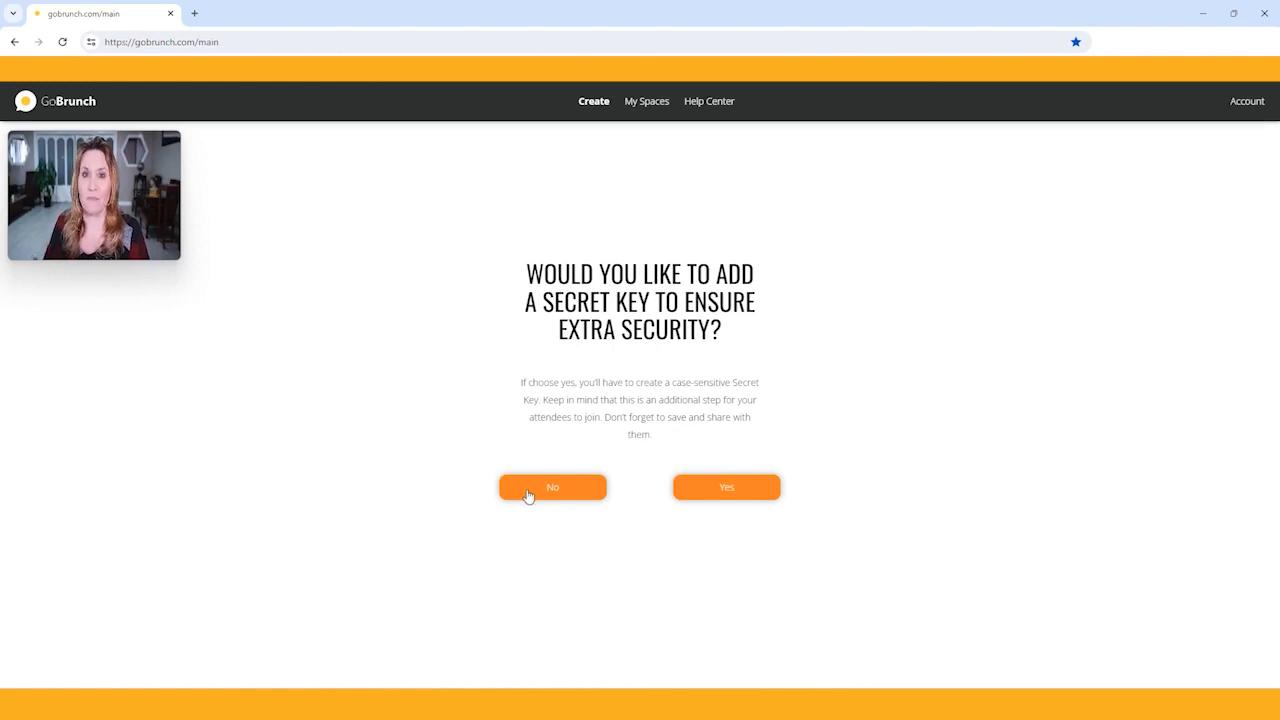
left_click(552, 488)
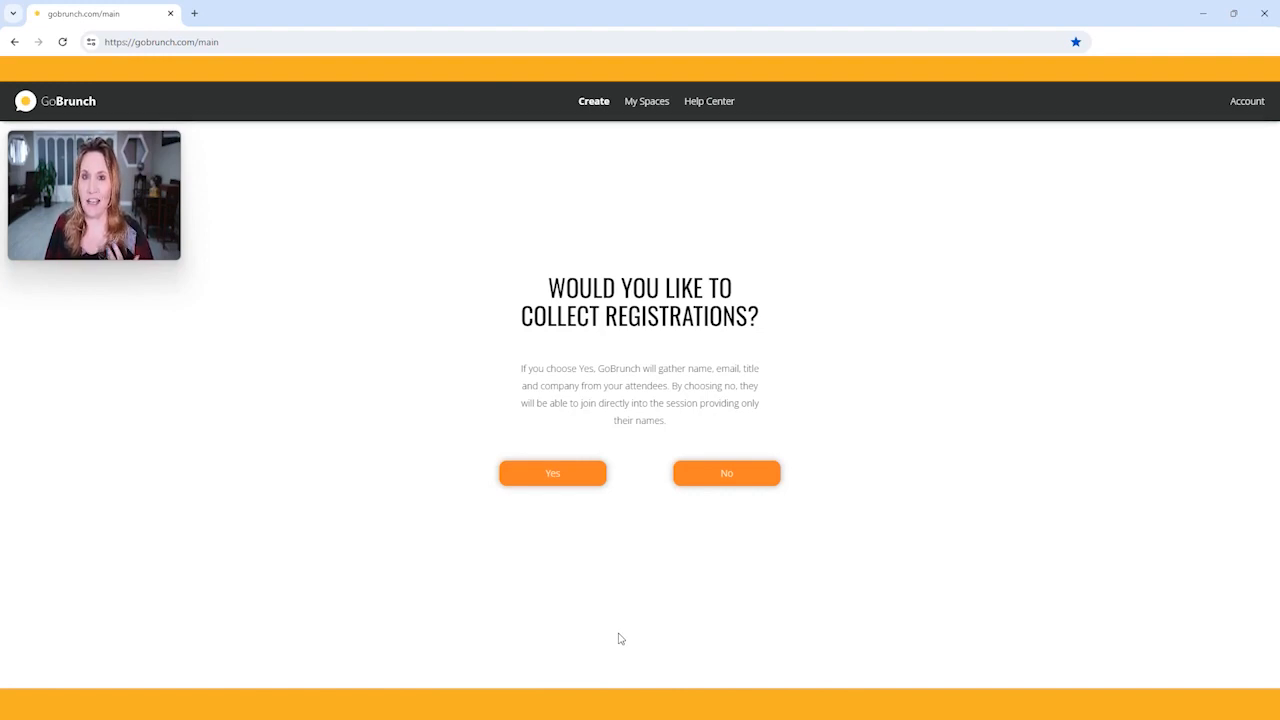
mouse_move(750, 548)
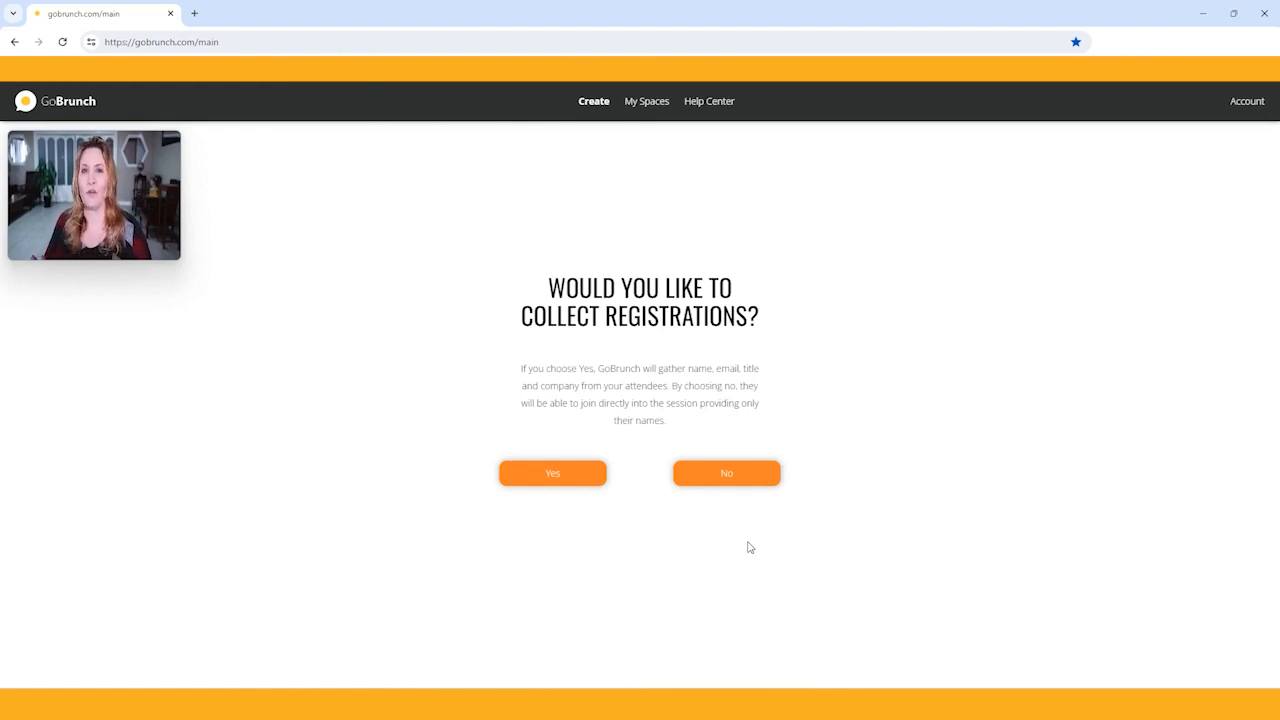
mouse_move(728, 494)
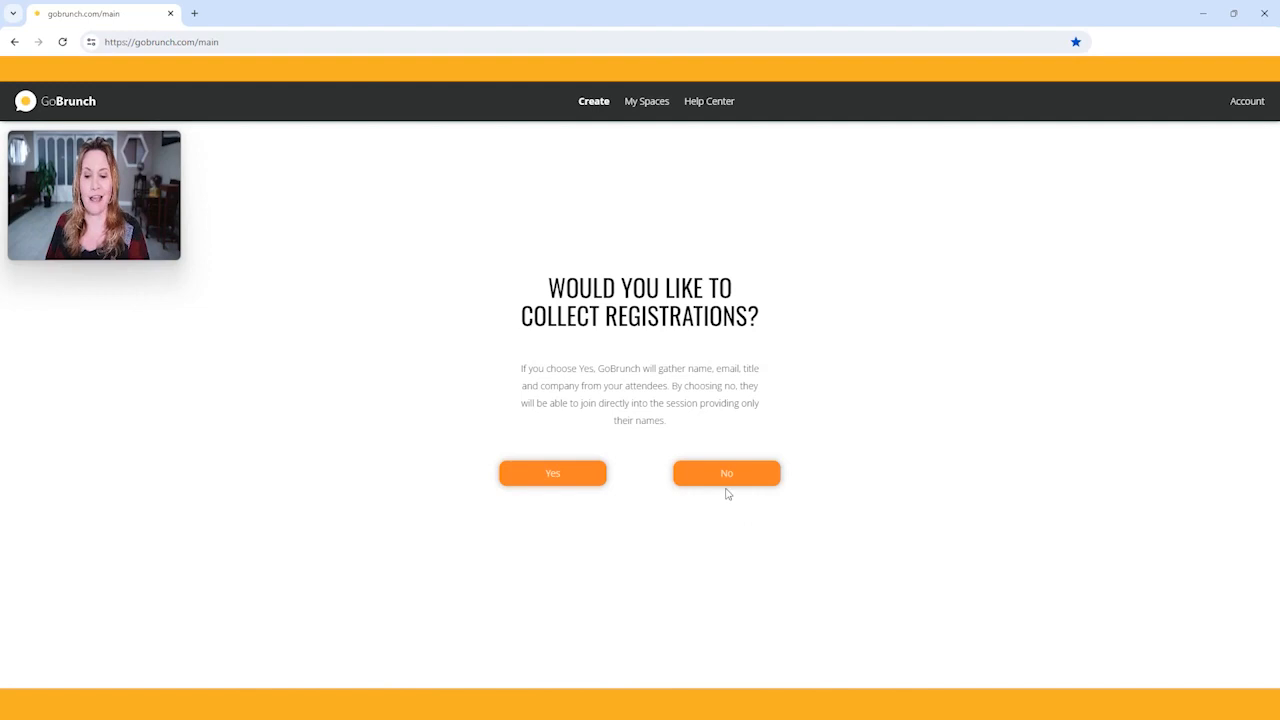
Step: Decline collecting registrations and add 1 room to the space
left_click(726, 472)
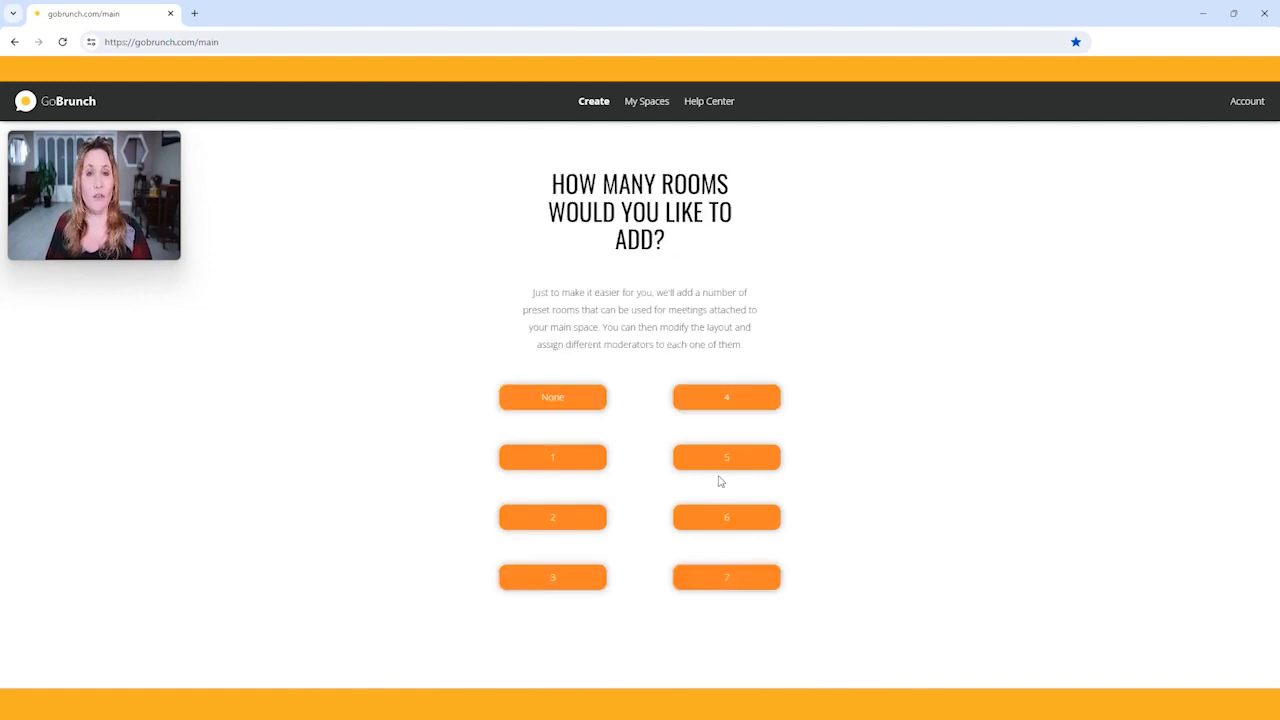
mouse_move(966, 428)
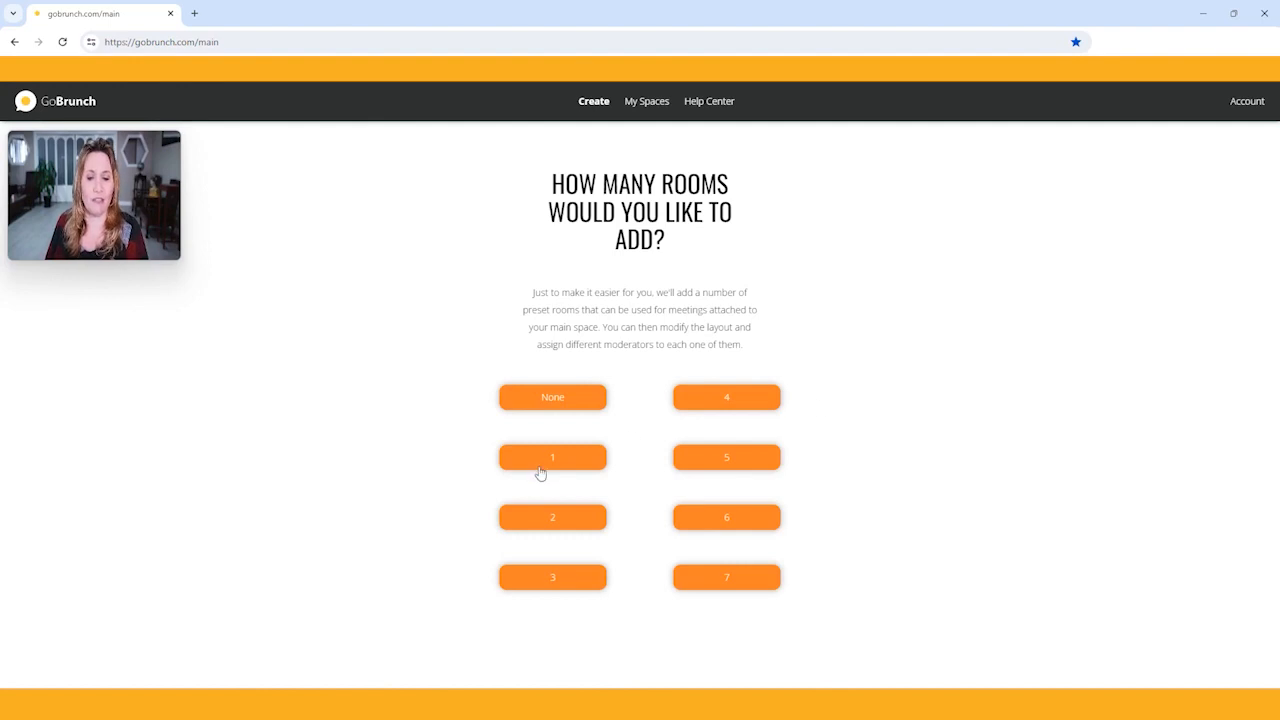
left_click(552, 456)
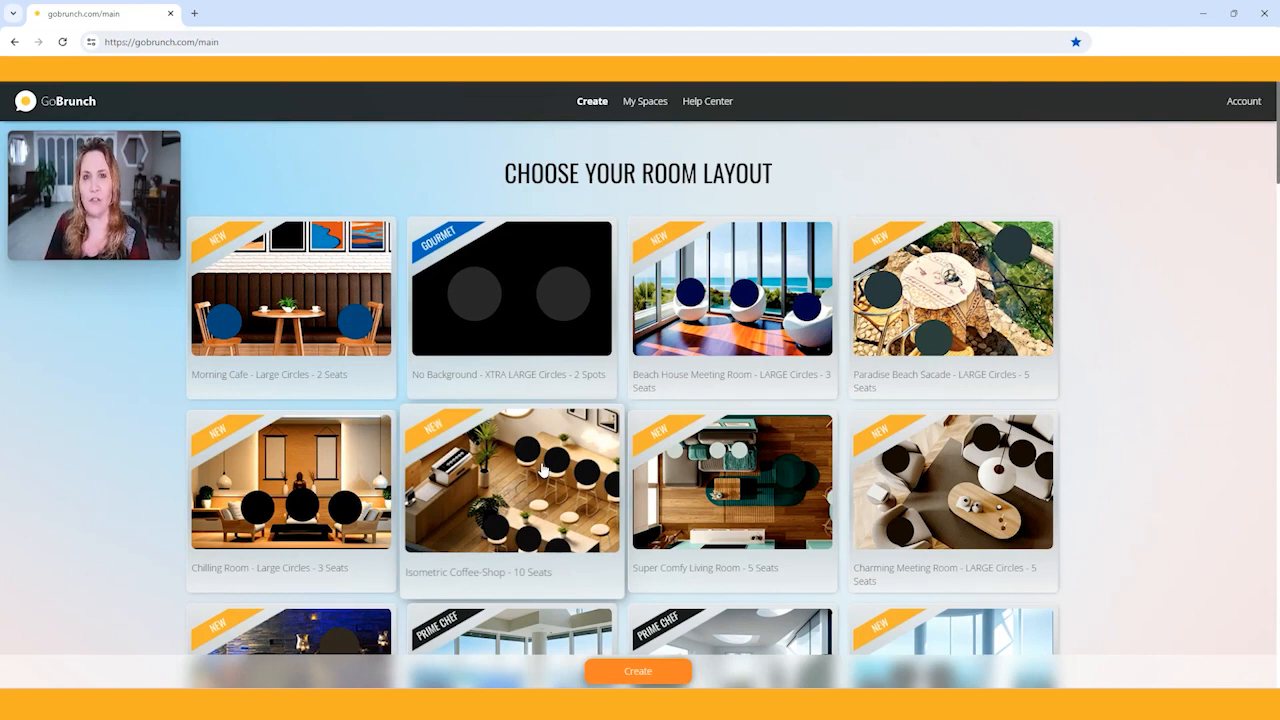
mouse_move(1222, 312)
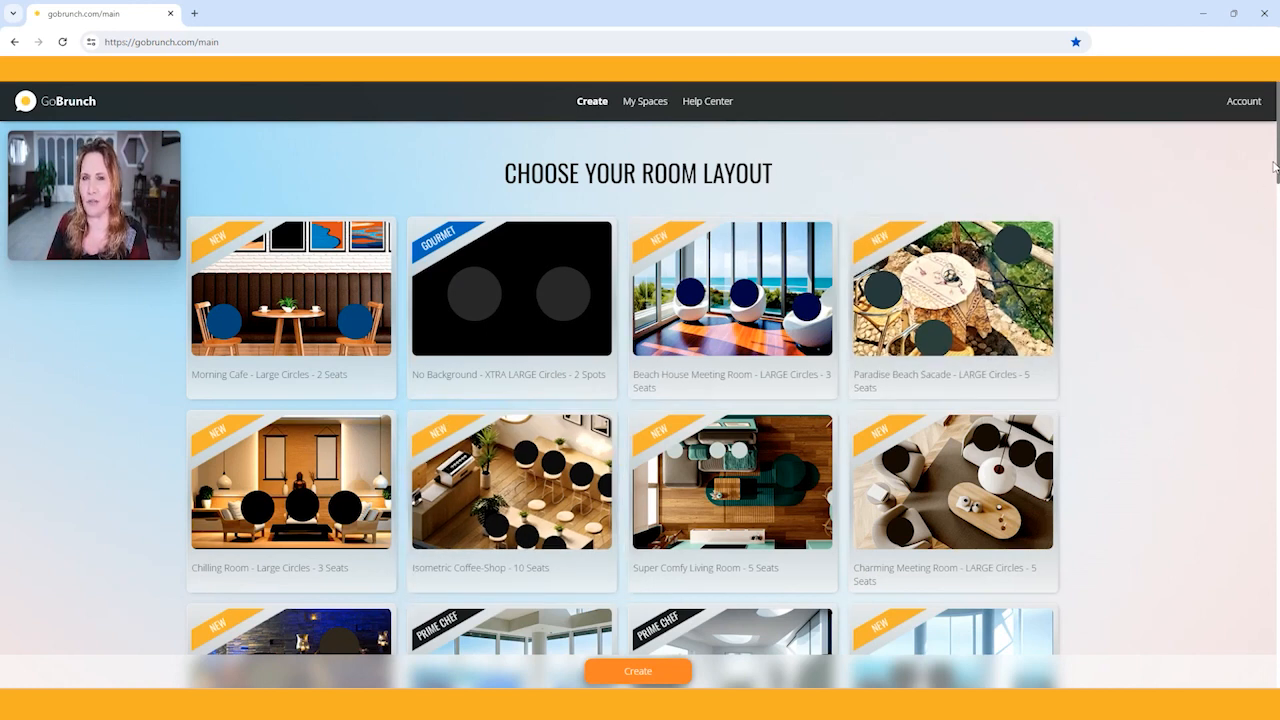
Step: Browse the room layout choices and create the FIRST ROOM space with the chosen layout
scroll("down", 3)
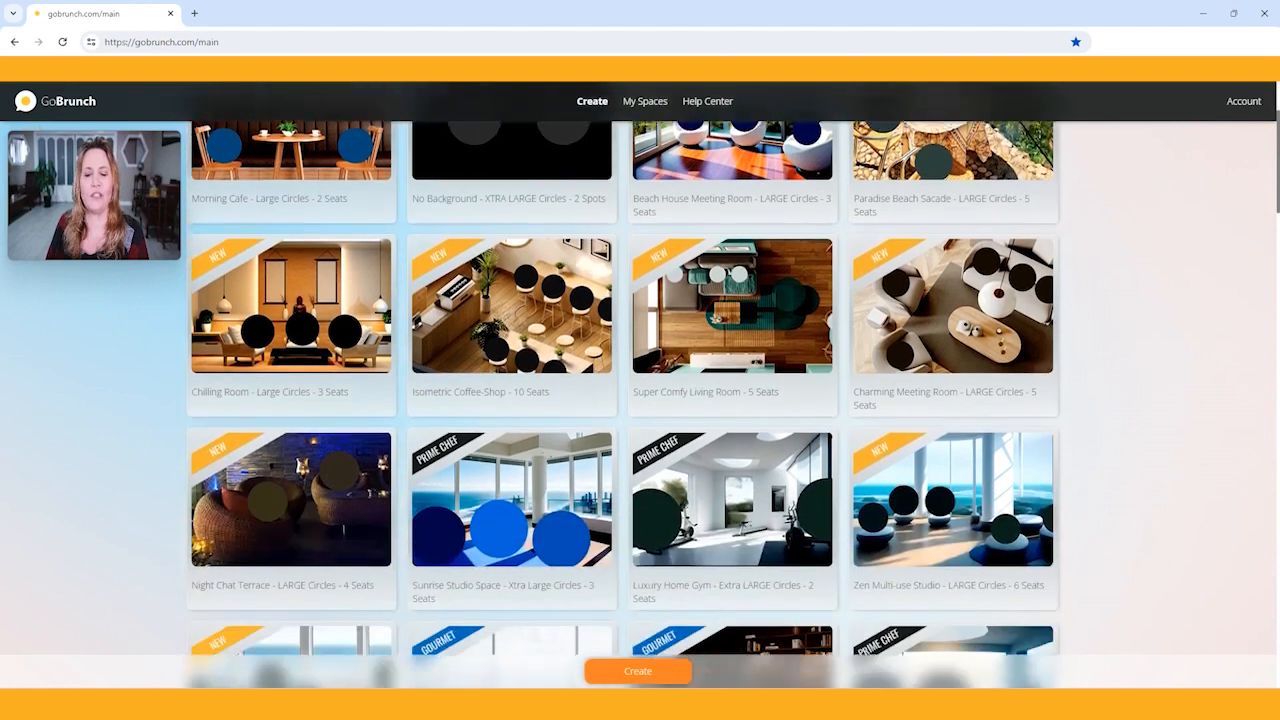
scroll("down", 3)
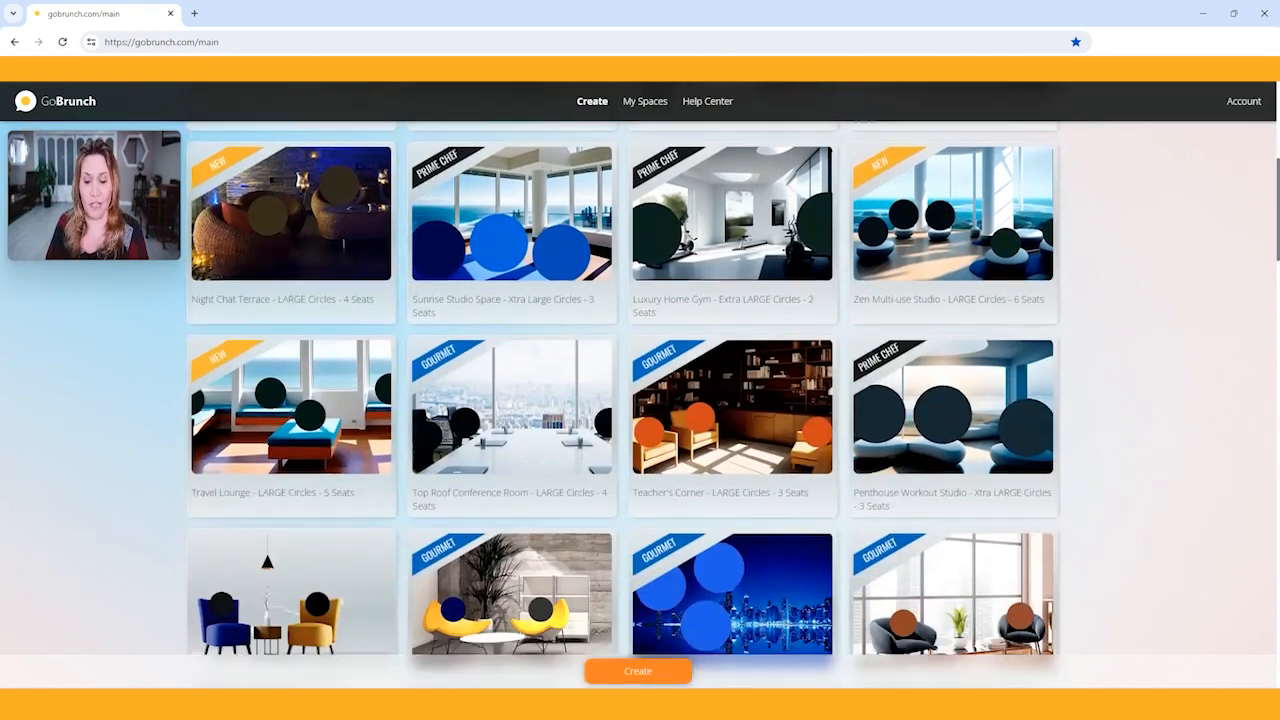
scroll("down", 3)
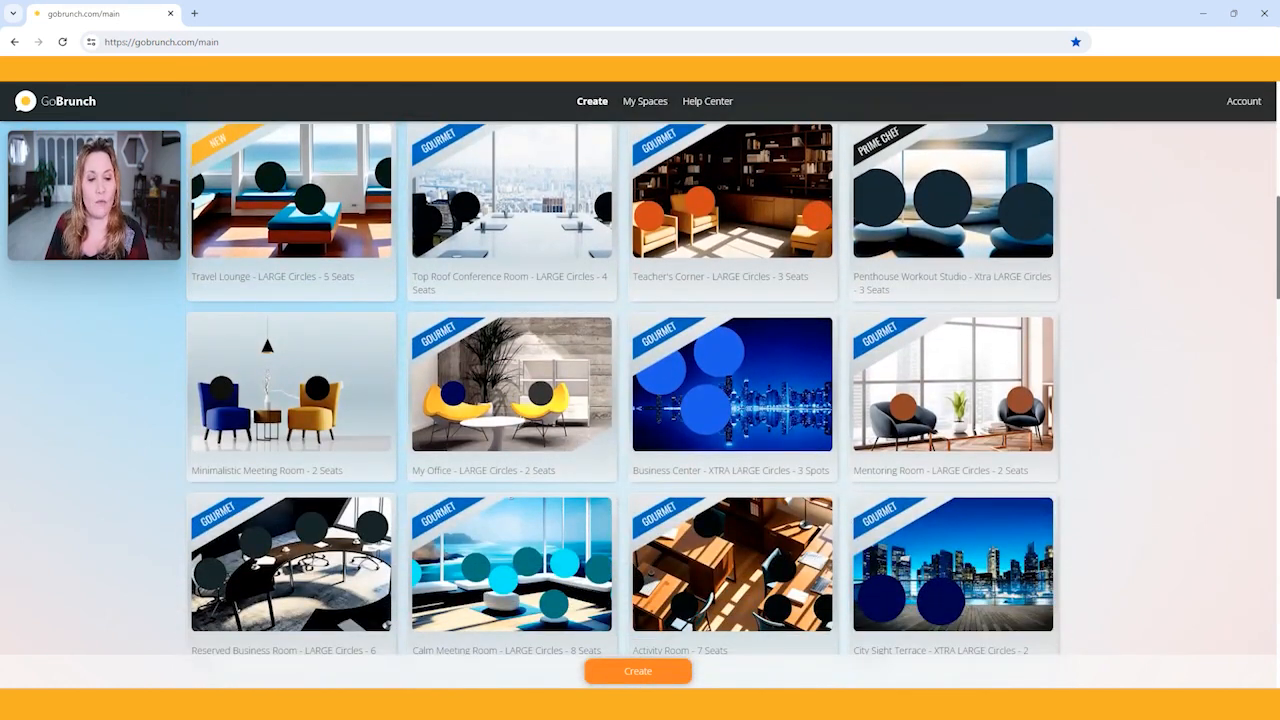
scroll("down", 3)
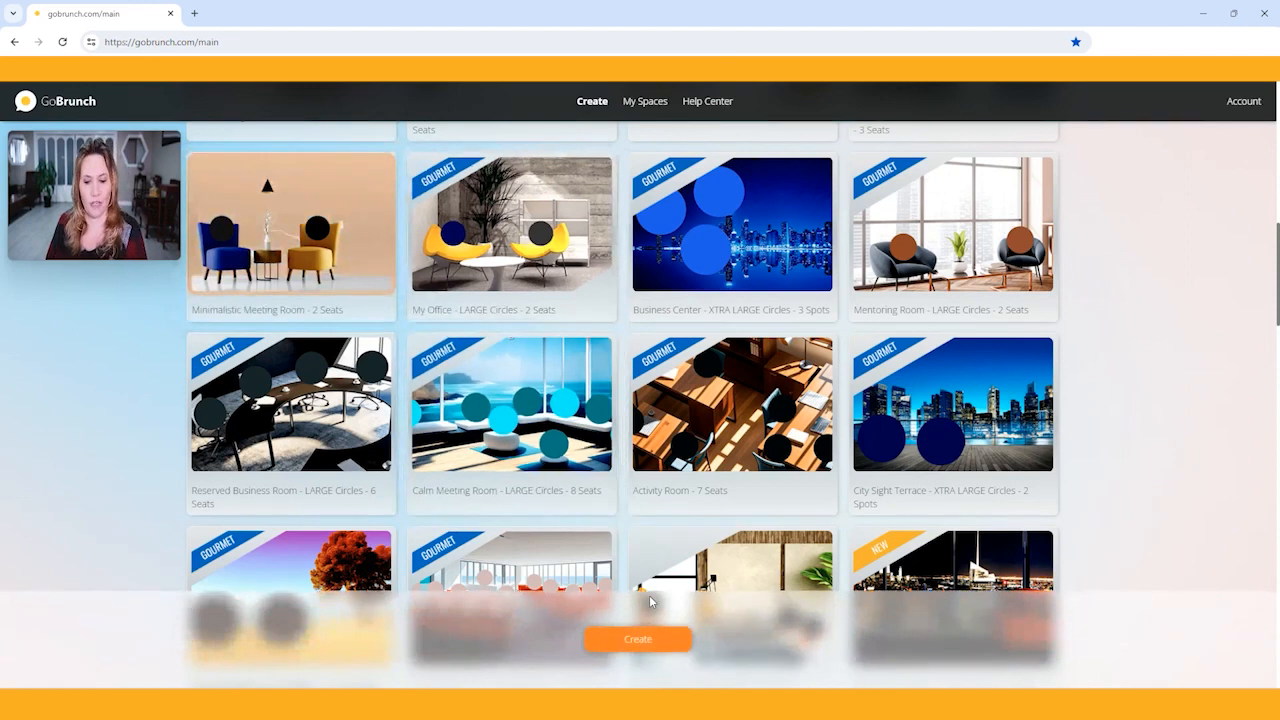
left_click(644, 100)
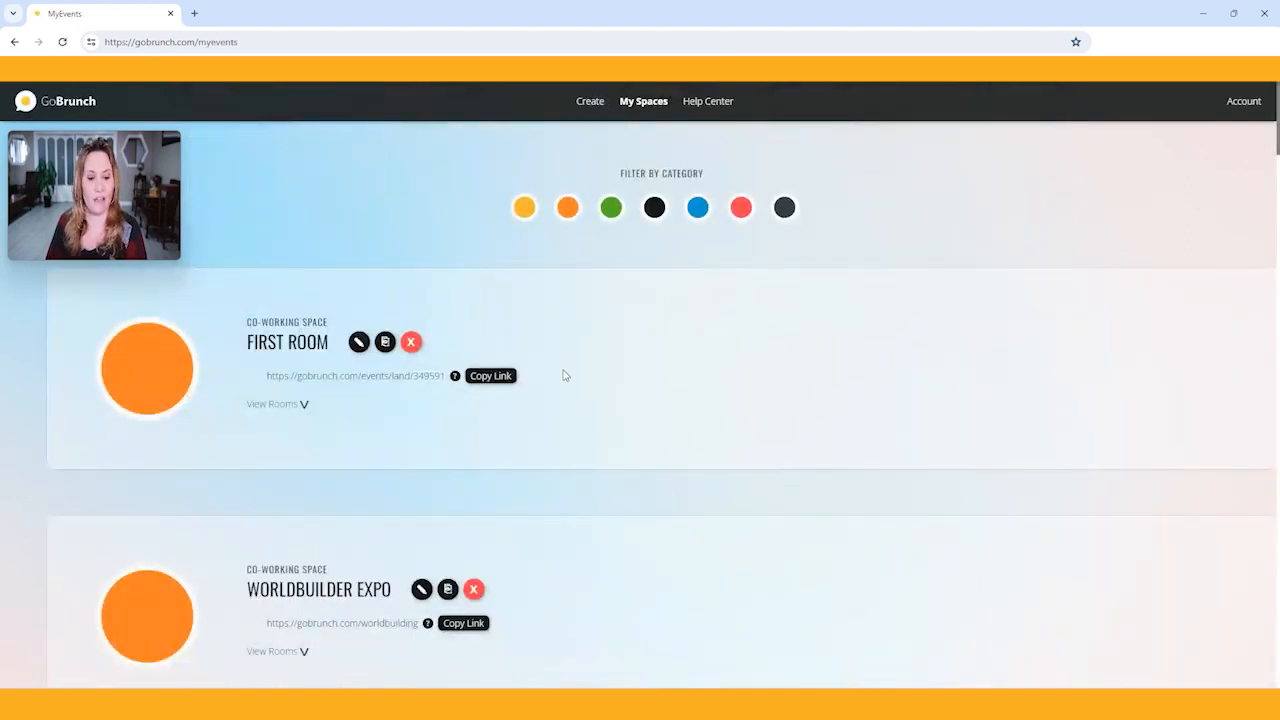
mouse_move(370, 388)
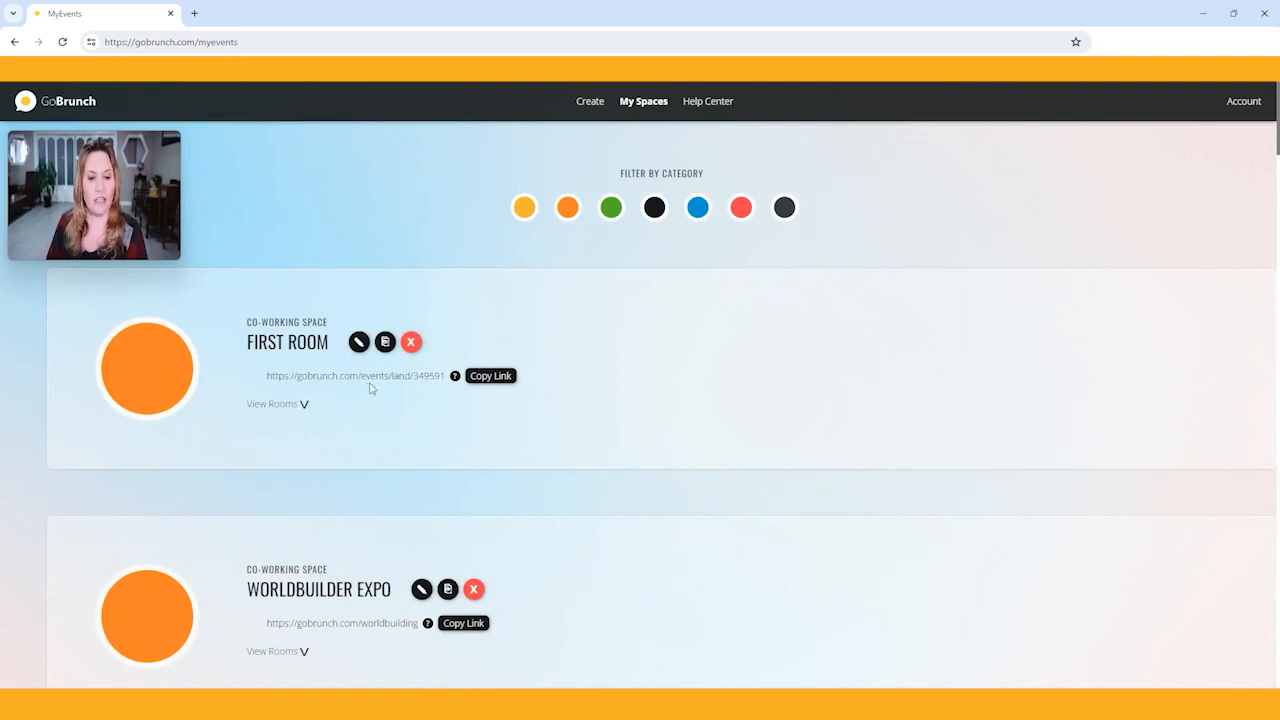
Step: Open the FIRST ROOM link from My Spaces to enter the live room
left_click(356, 376)
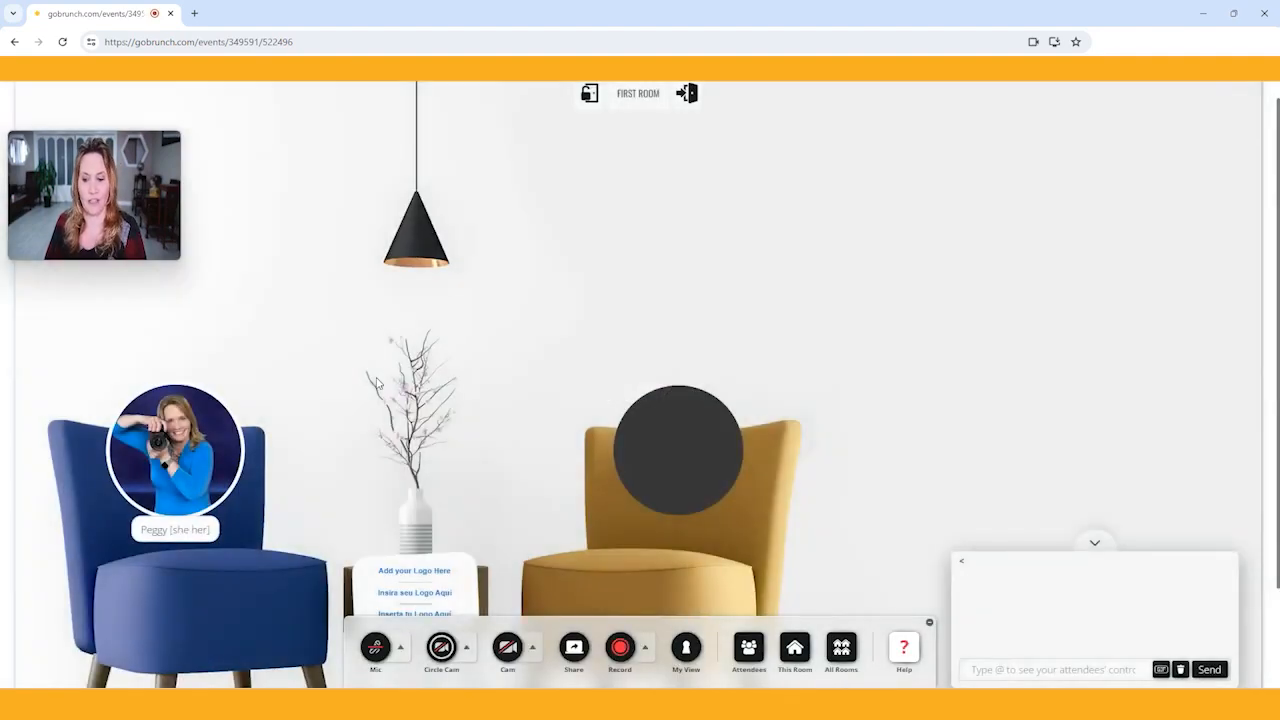
Step: Bring up the This Room management menu from the bottom toolbar
left_click(1096, 544)
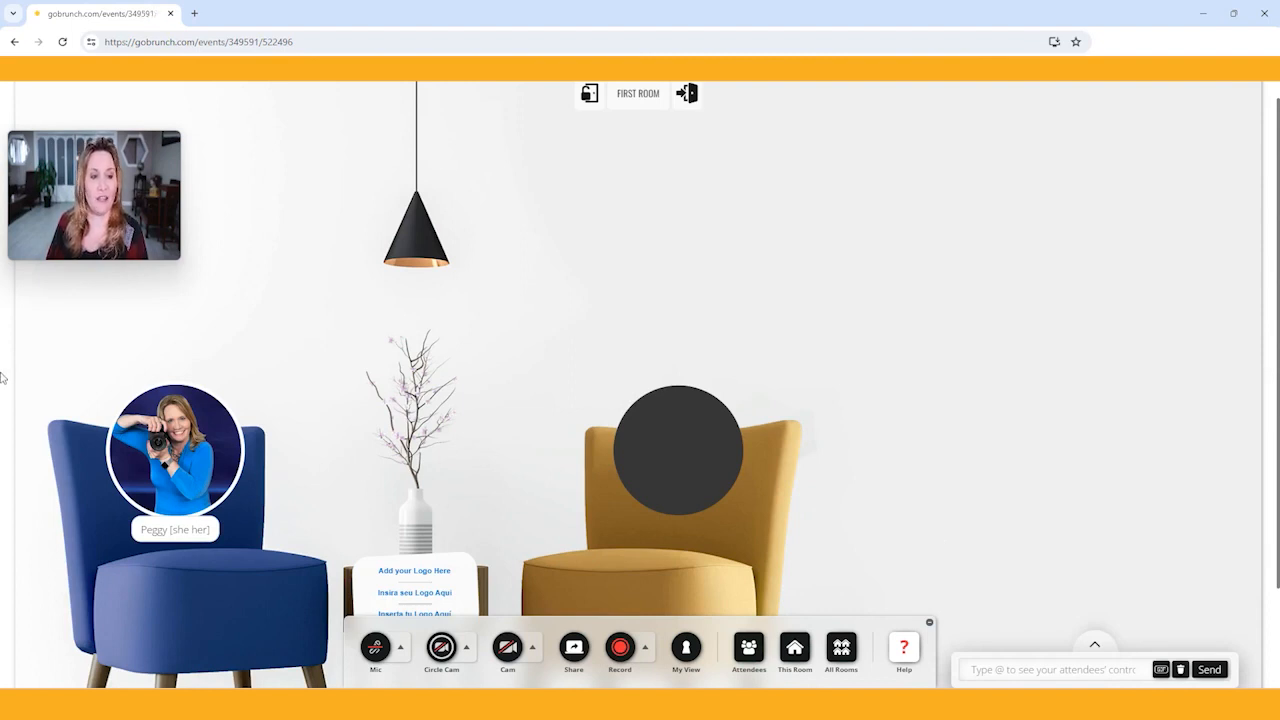
left_click_drag(94, 194, 976, 218)
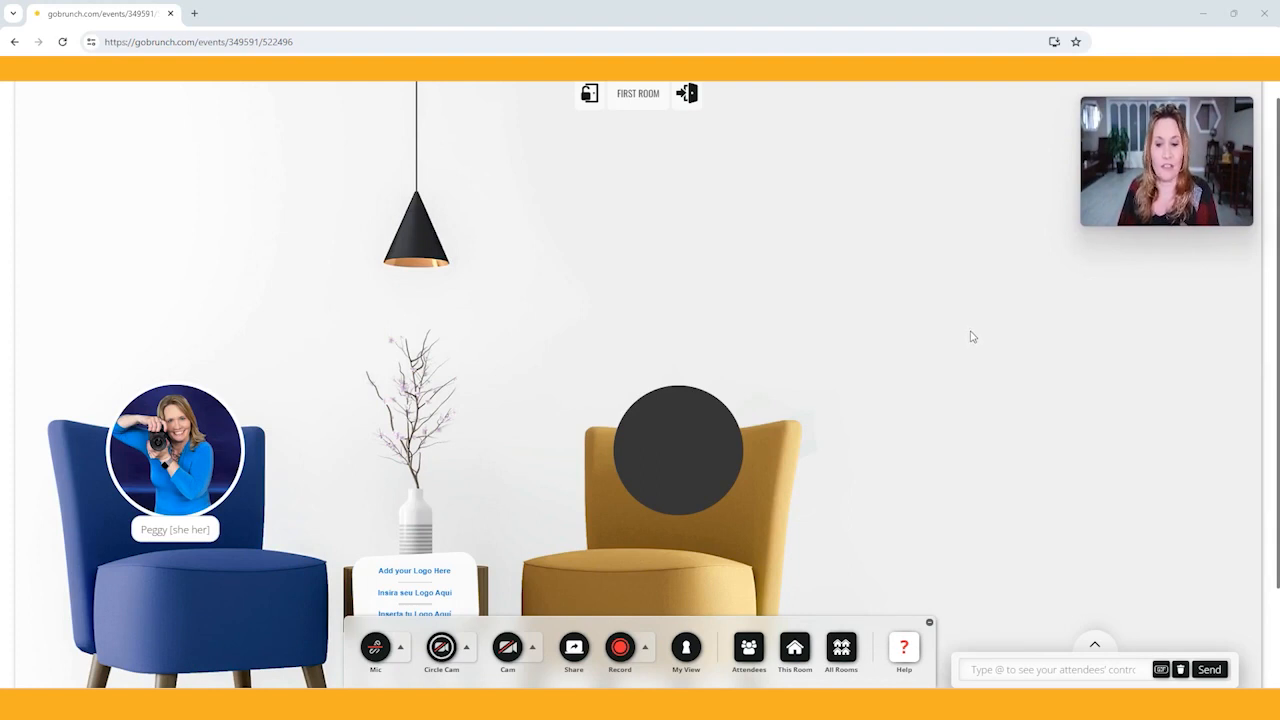
mouse_move(868, 430)
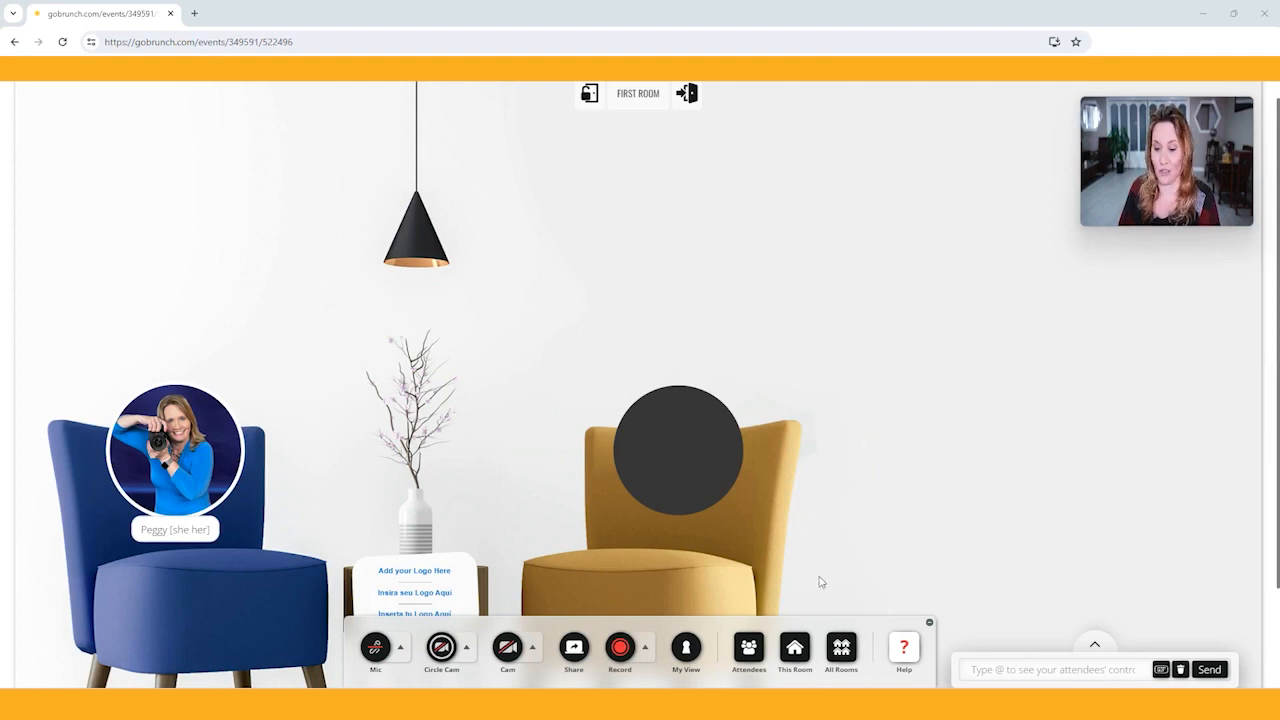
left_click(794, 648)
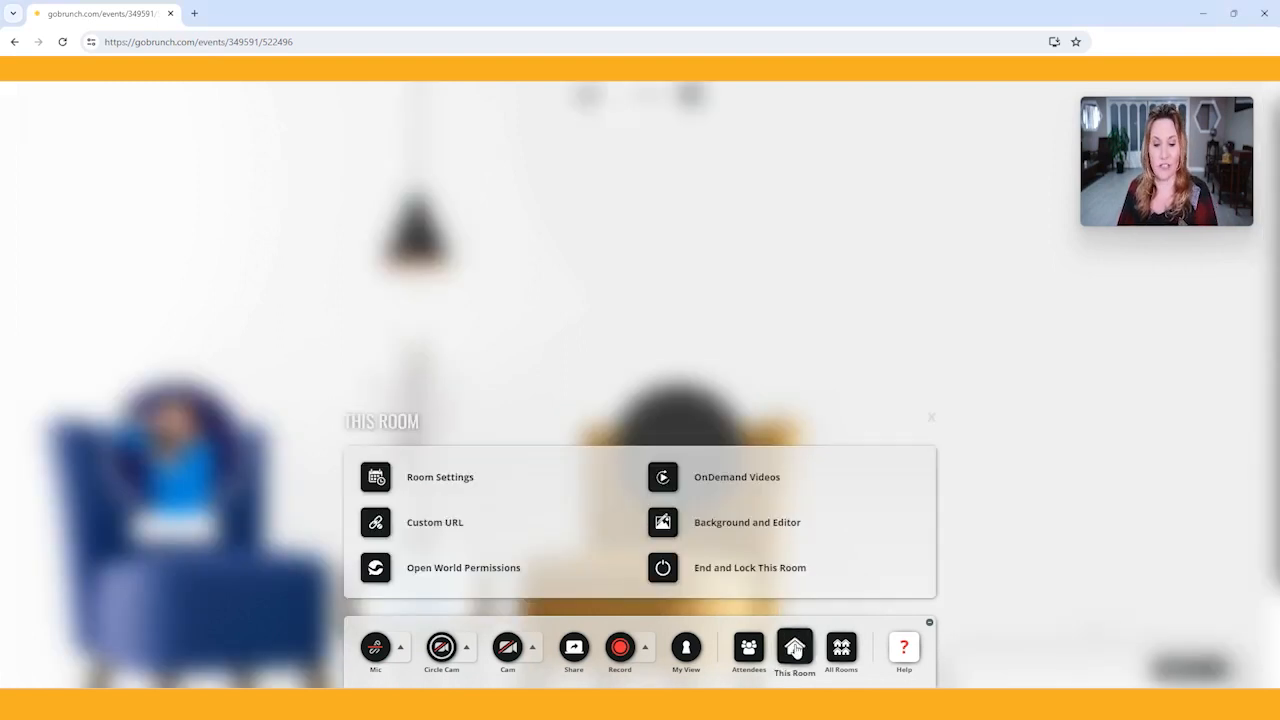
Step: Open Room Settings for FIRST ROOM showing name, presets, privacy and layout
left_click(440, 476)
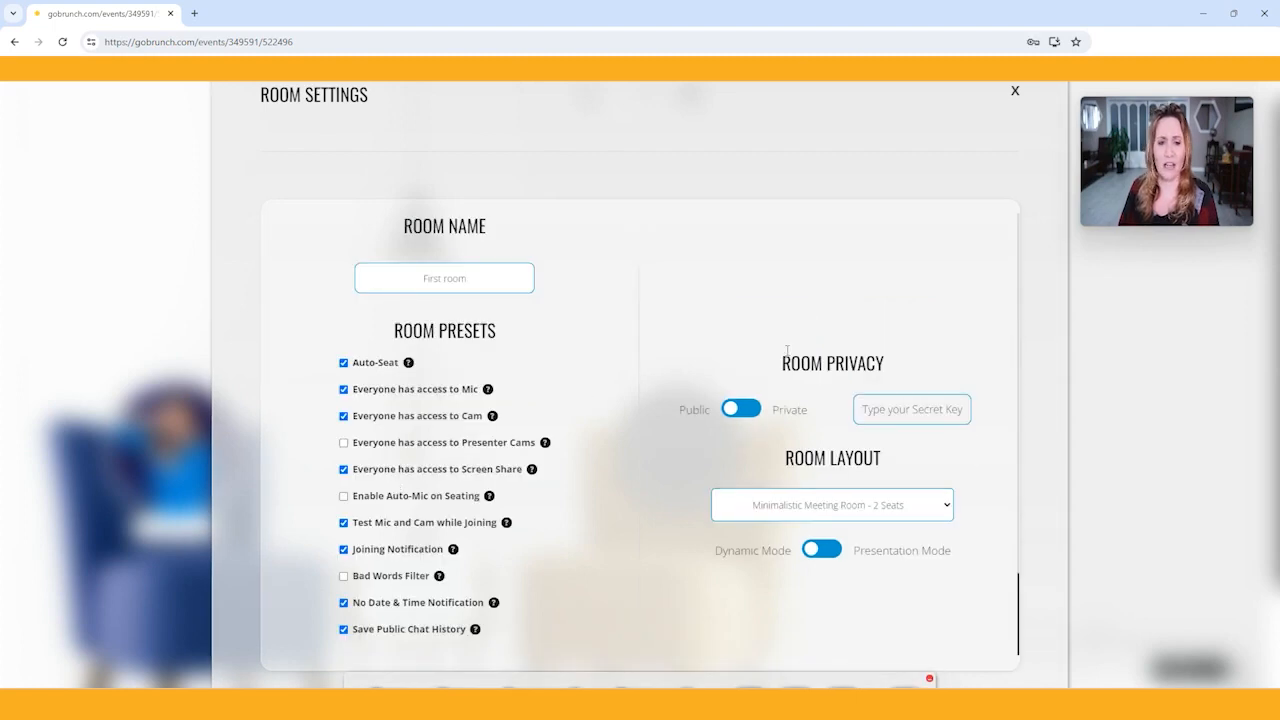
mouse_move(584, 378)
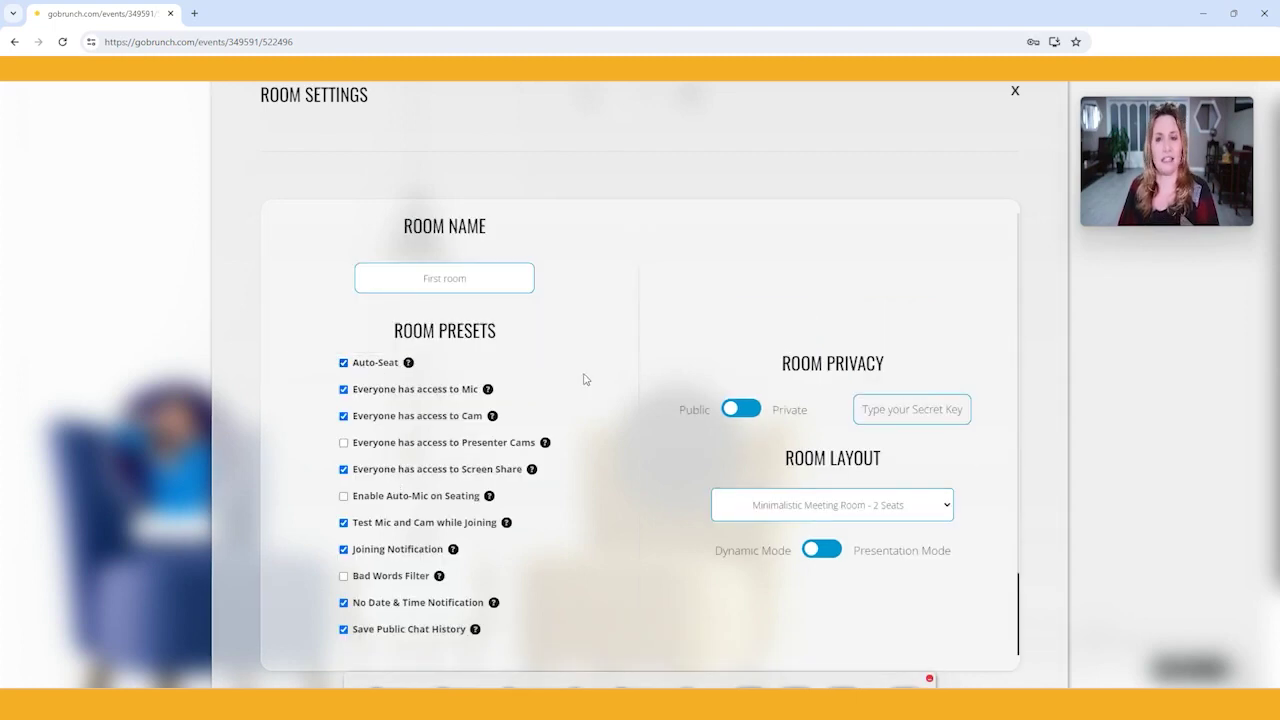
mouse_move(1052, 378)
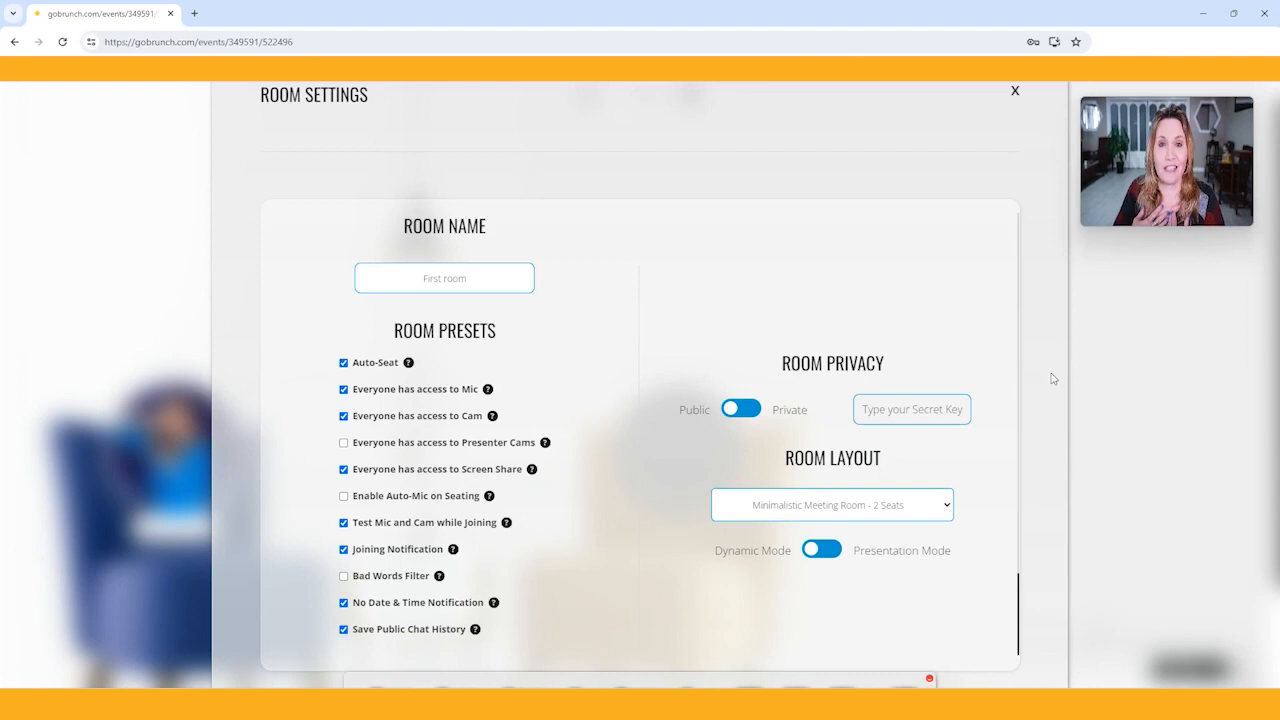
left_click(444, 278)
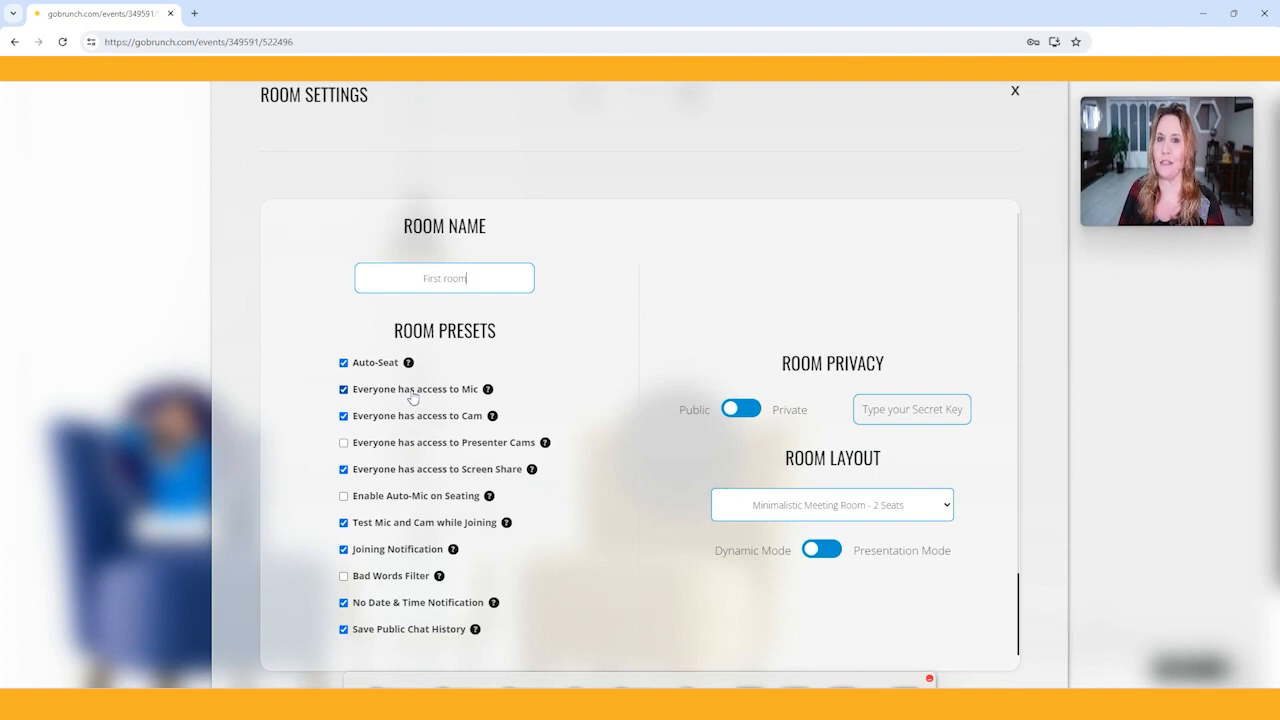
mouse_move(392, 432)
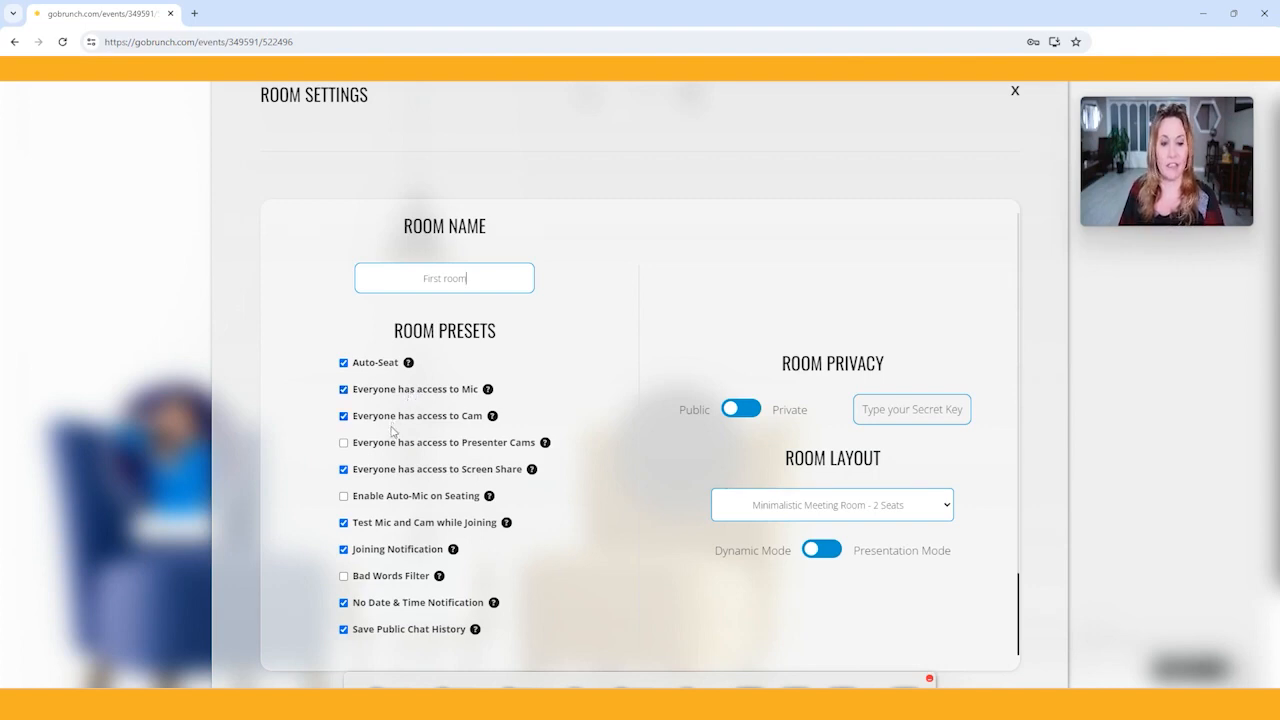
mouse_move(406, 428)
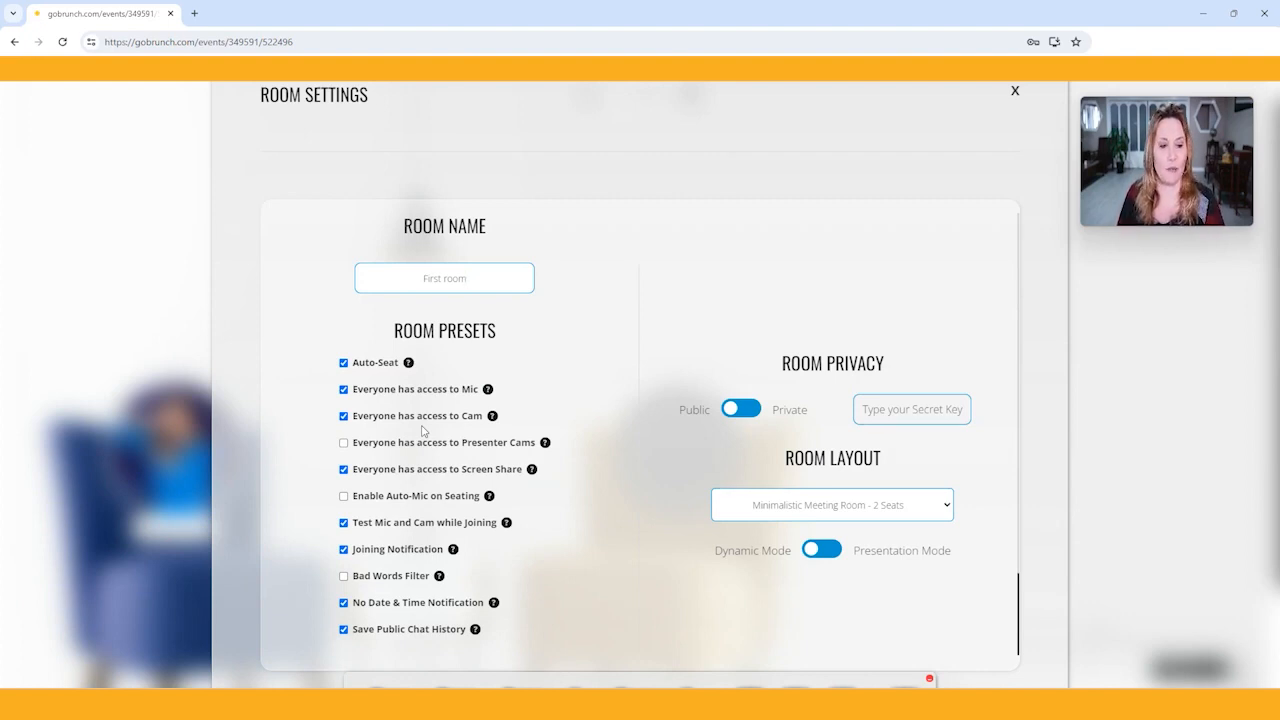
left_click(444, 278)
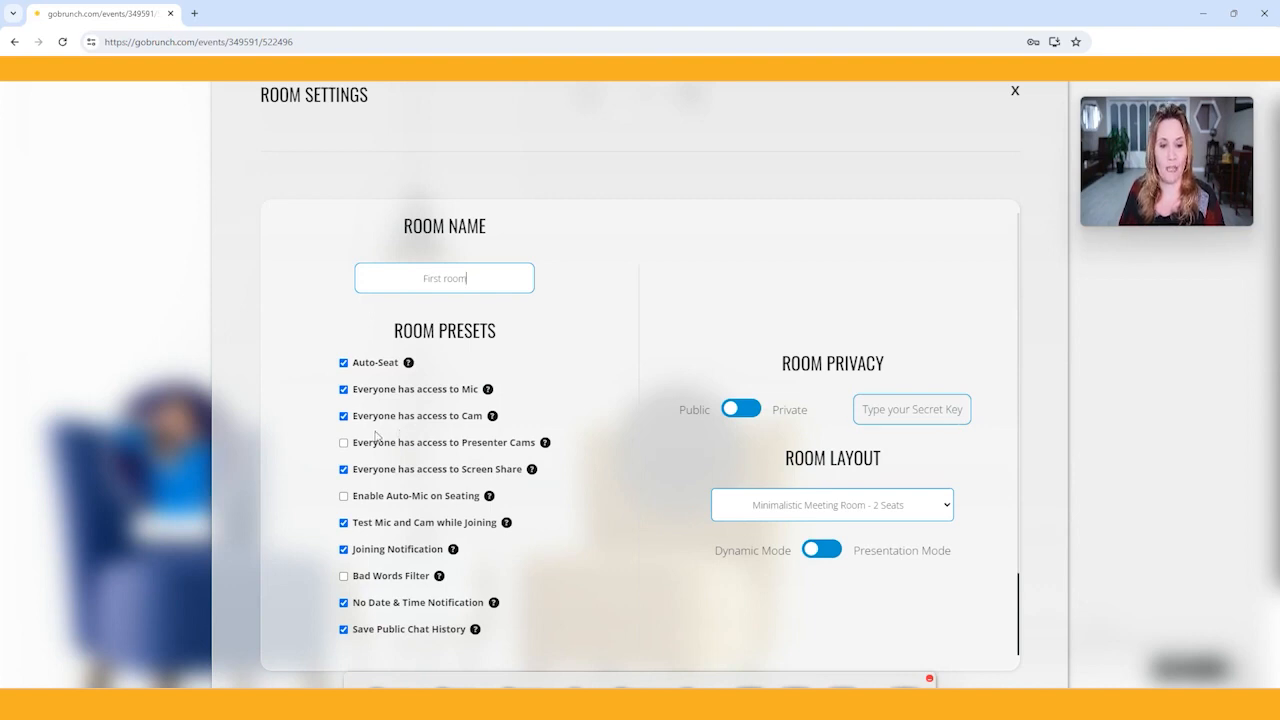
mouse_move(488, 456)
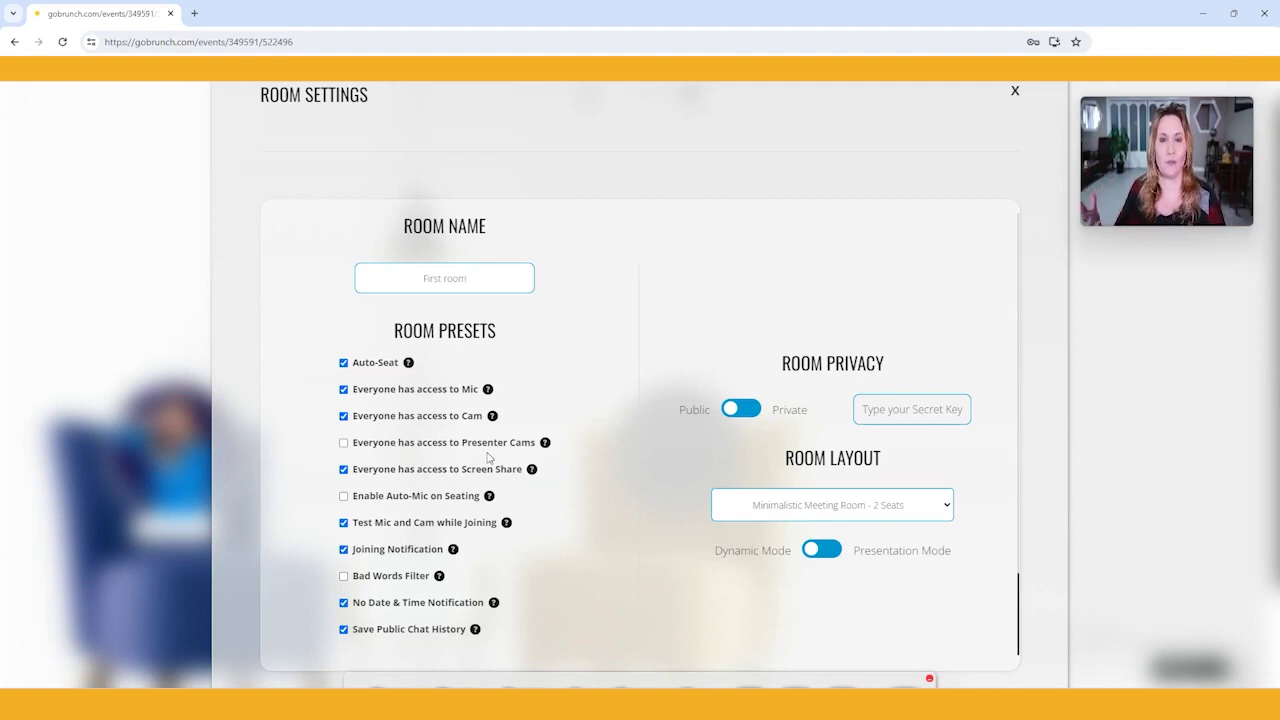
left_click(444, 278)
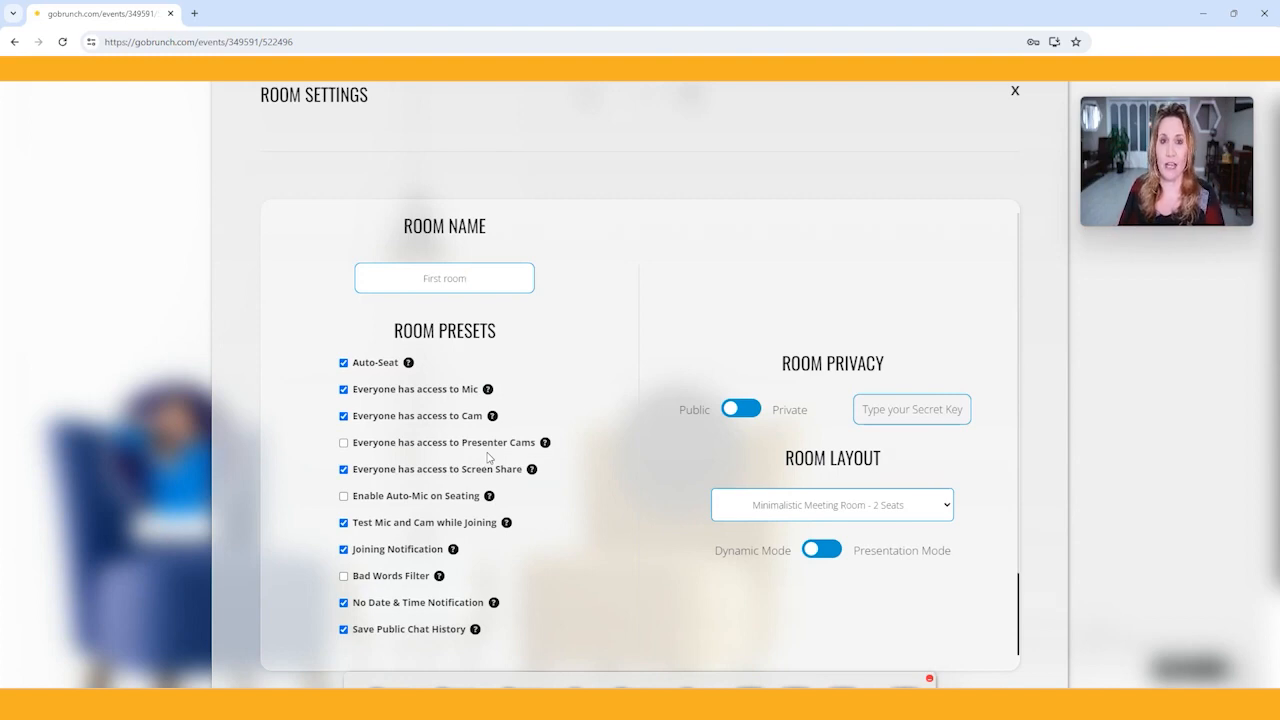
Step: Enable 'Everyone has access to Presenter Cams' in the room presets
scroll("down", 3)
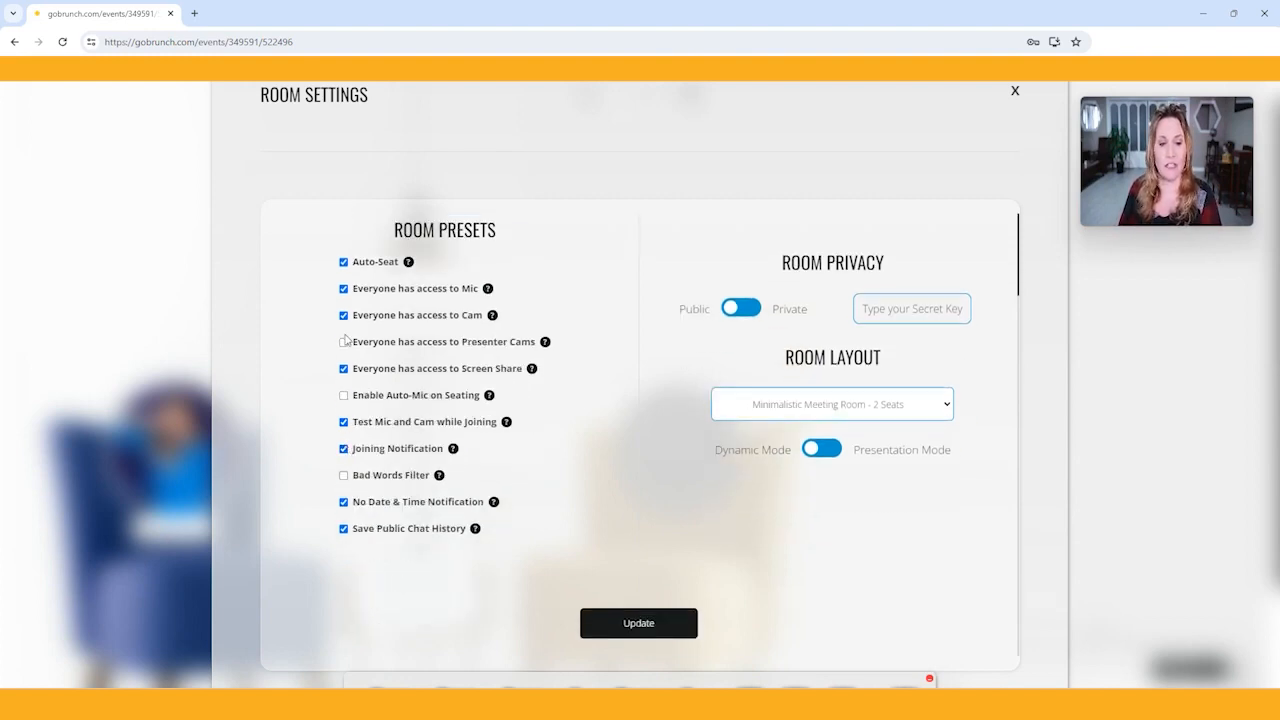
left_click(344, 340)
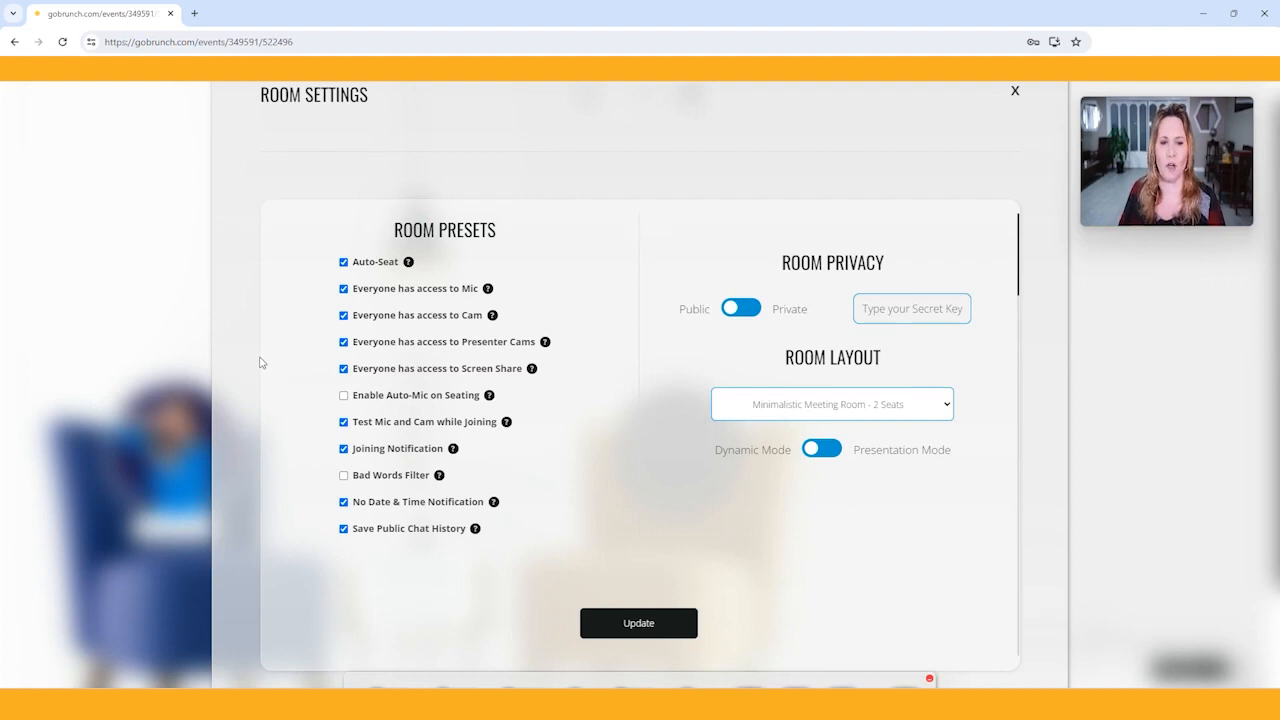
mouse_move(316, 388)
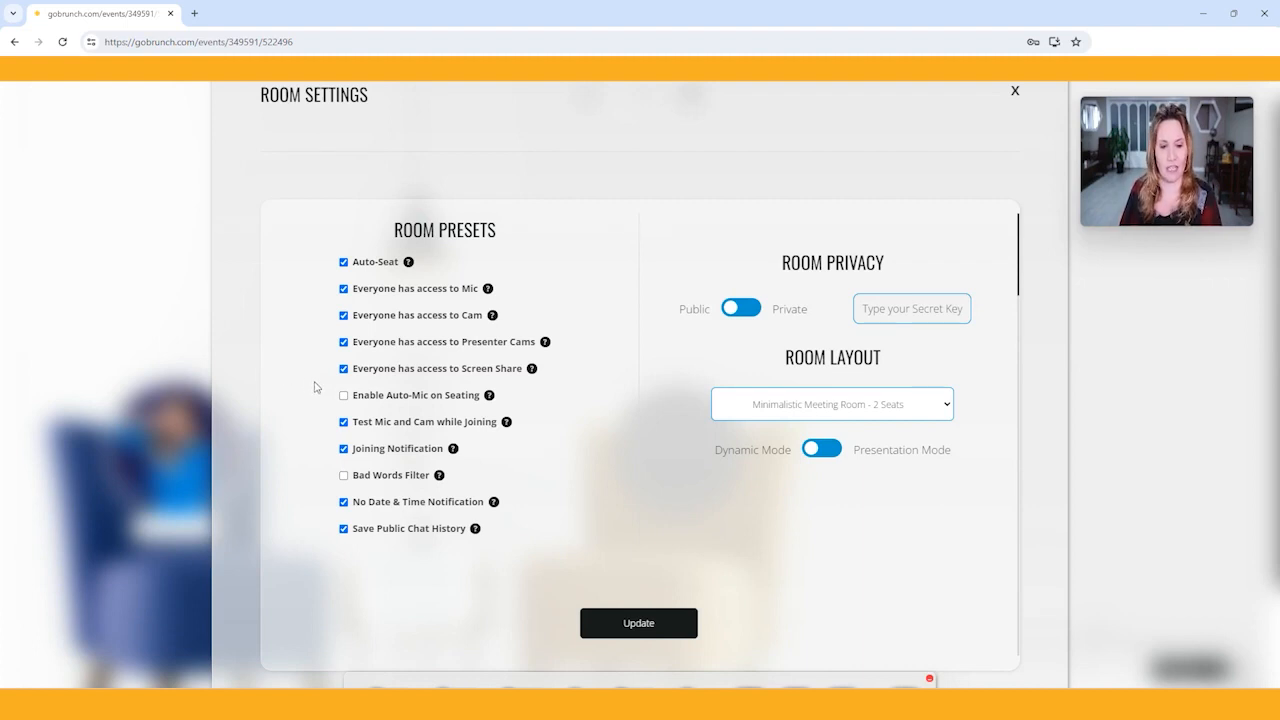
mouse_move(410, 382)
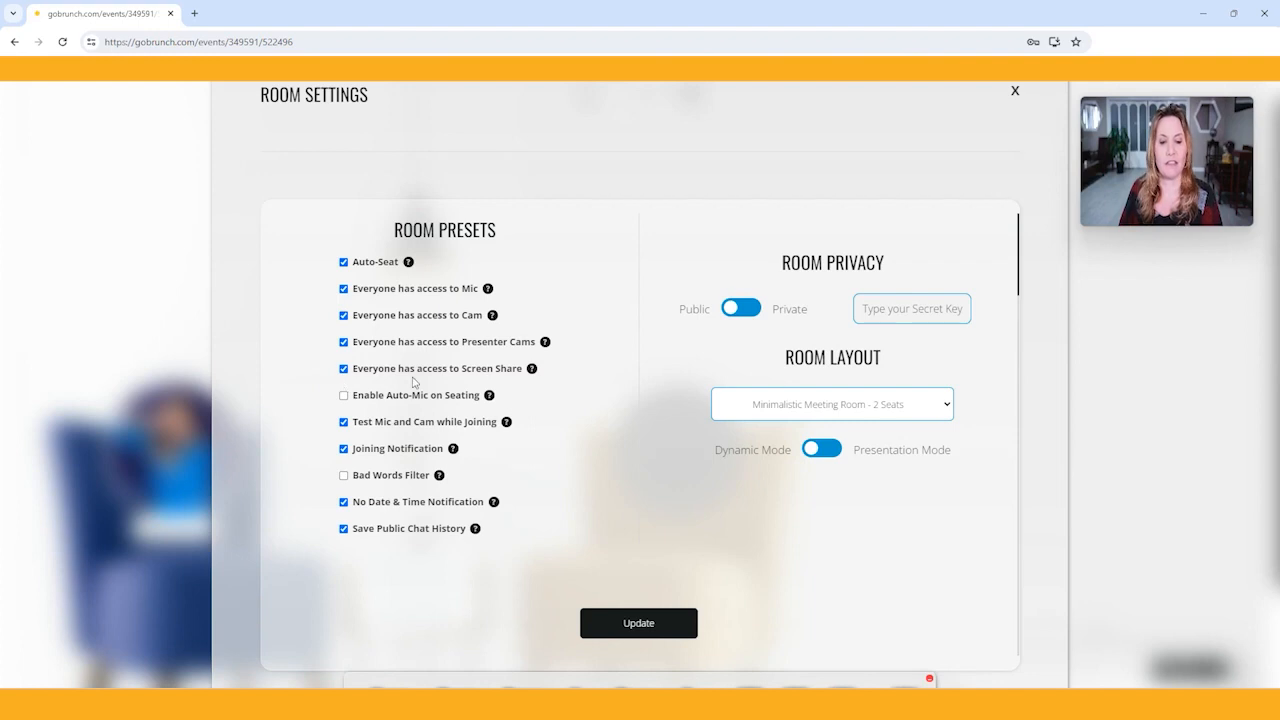
mouse_move(612, 420)
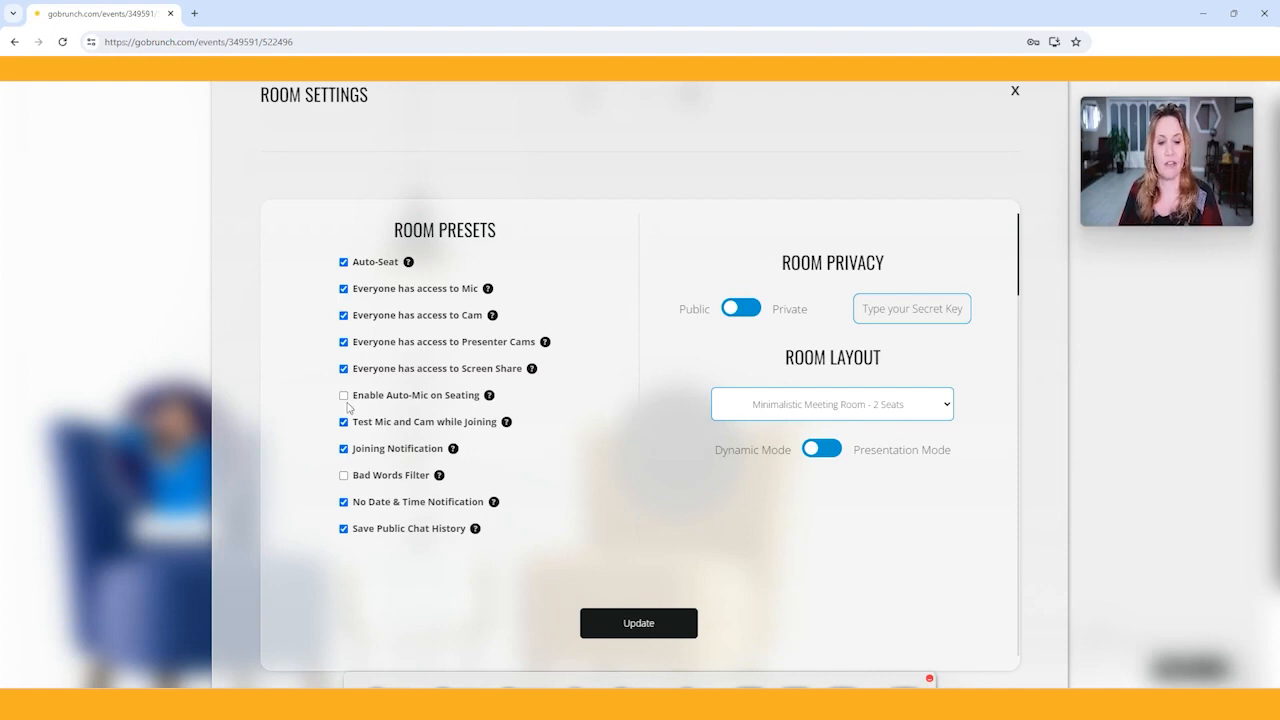
mouse_move(376, 404)
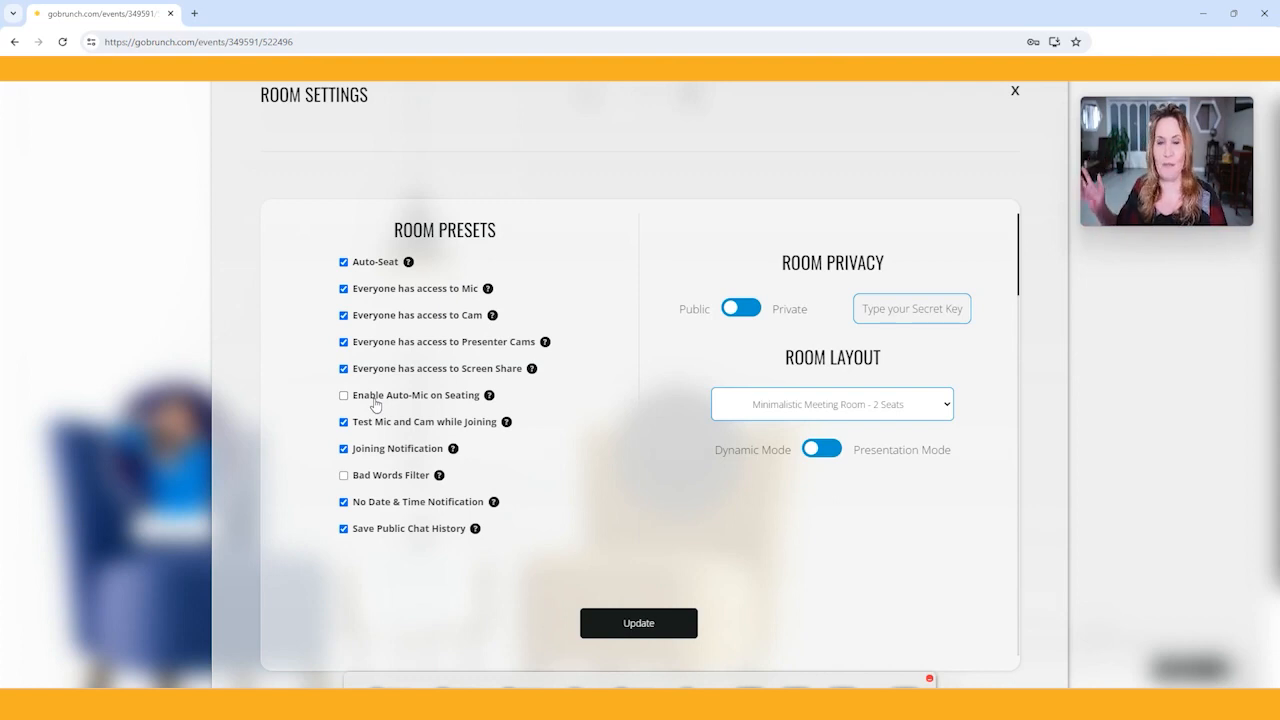
mouse_move(380, 410)
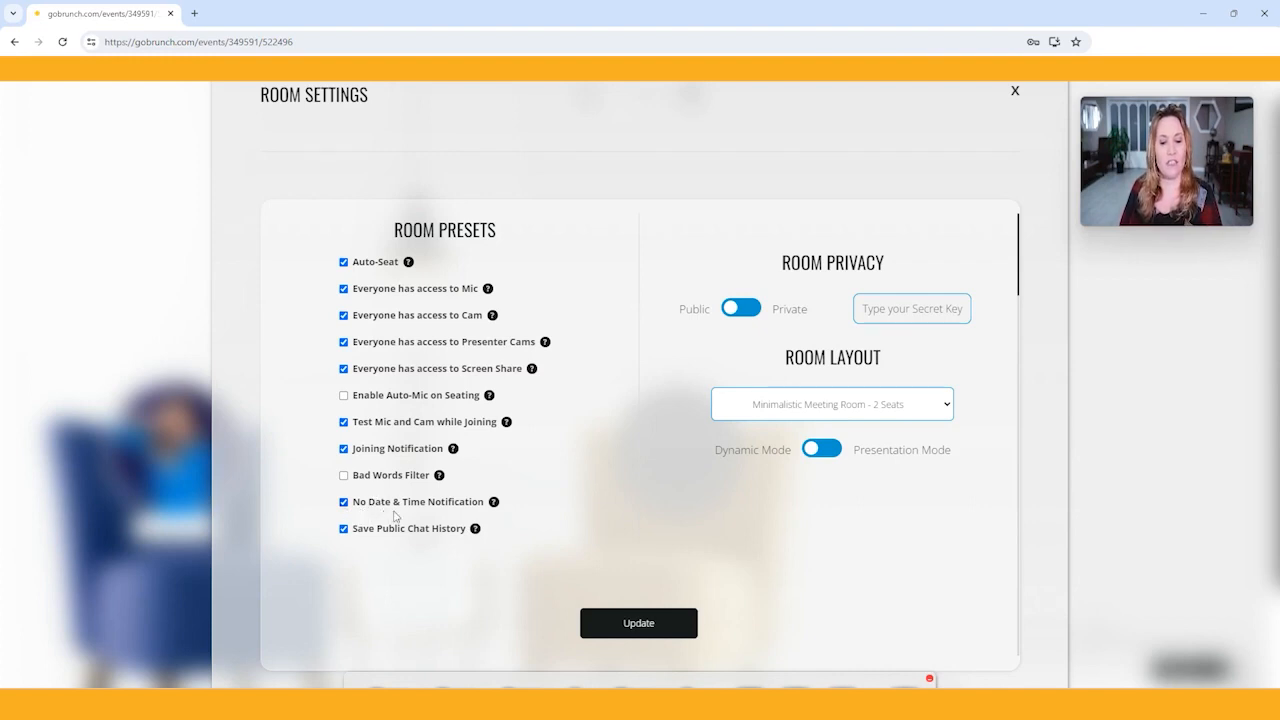
mouse_move(364, 512)
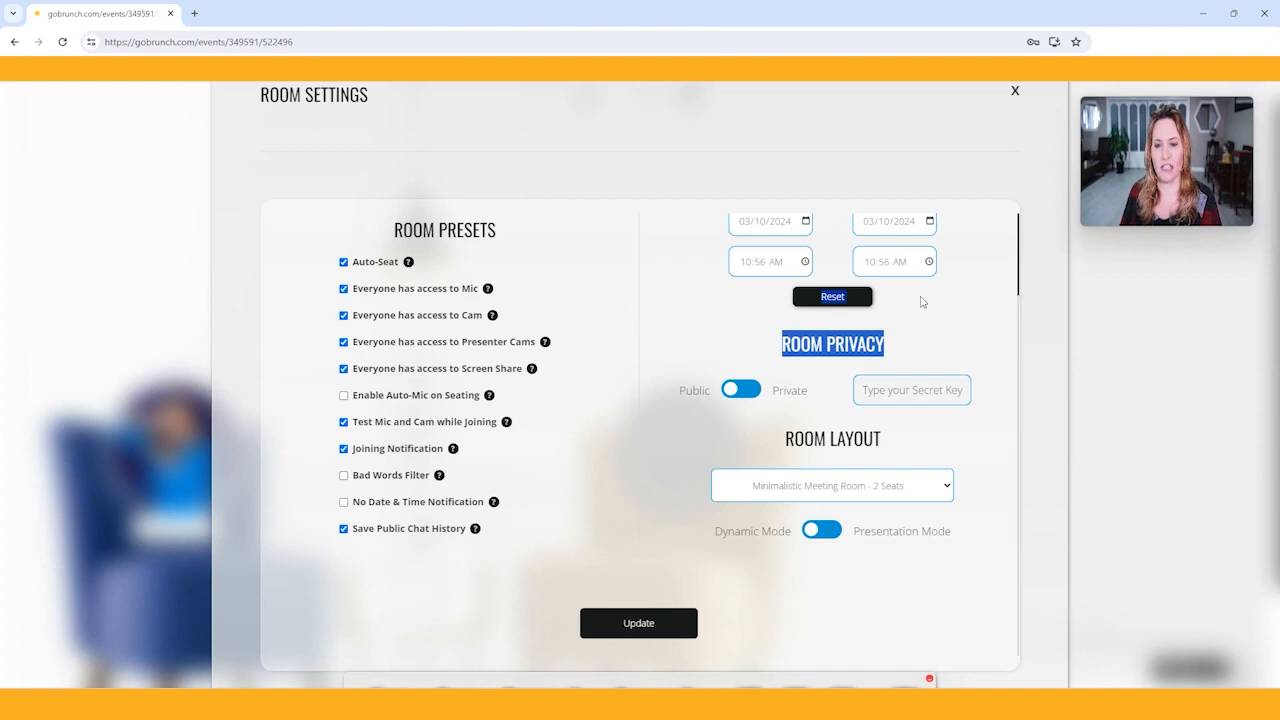
left_click(752, 220)
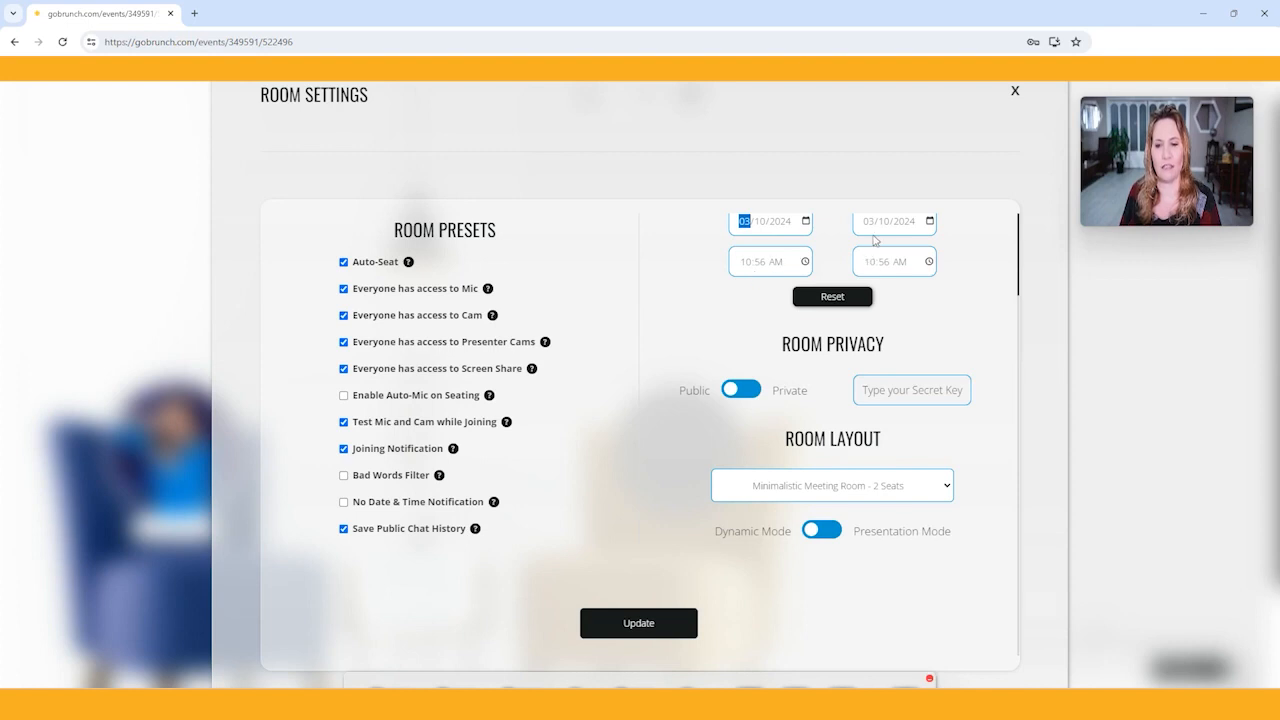
mouse_move(584, 344)
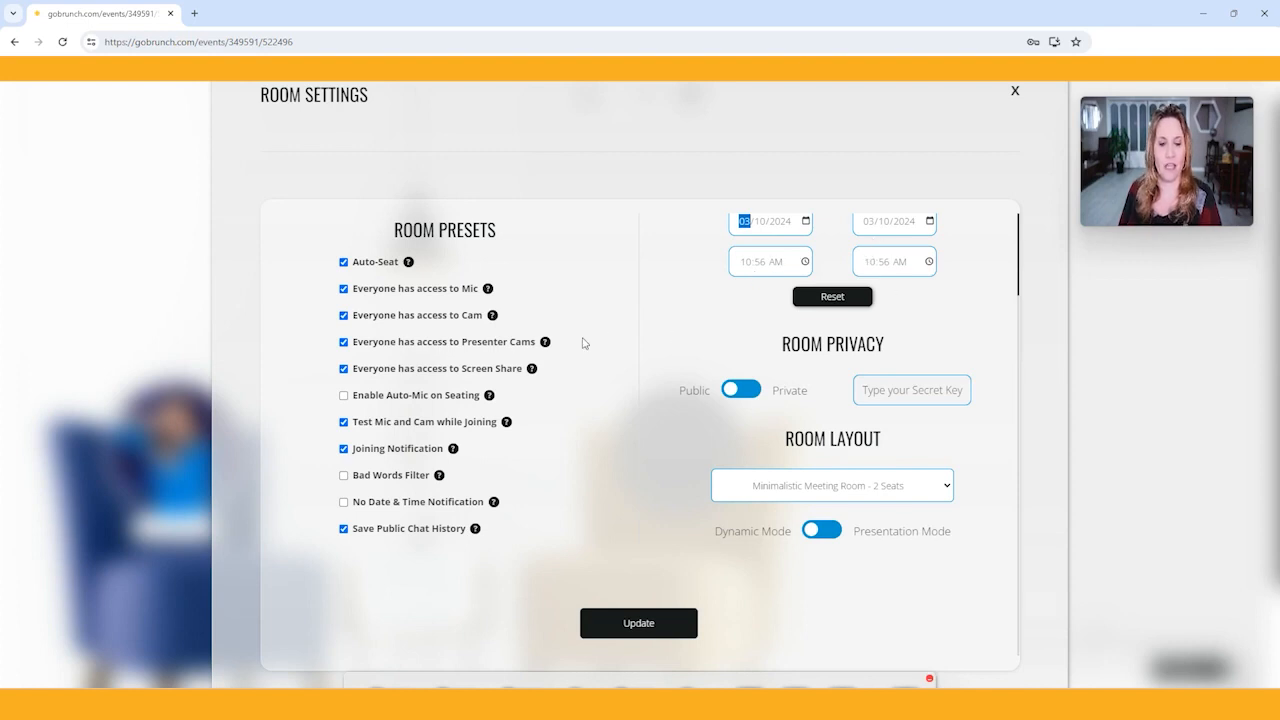
mouse_move(504, 500)
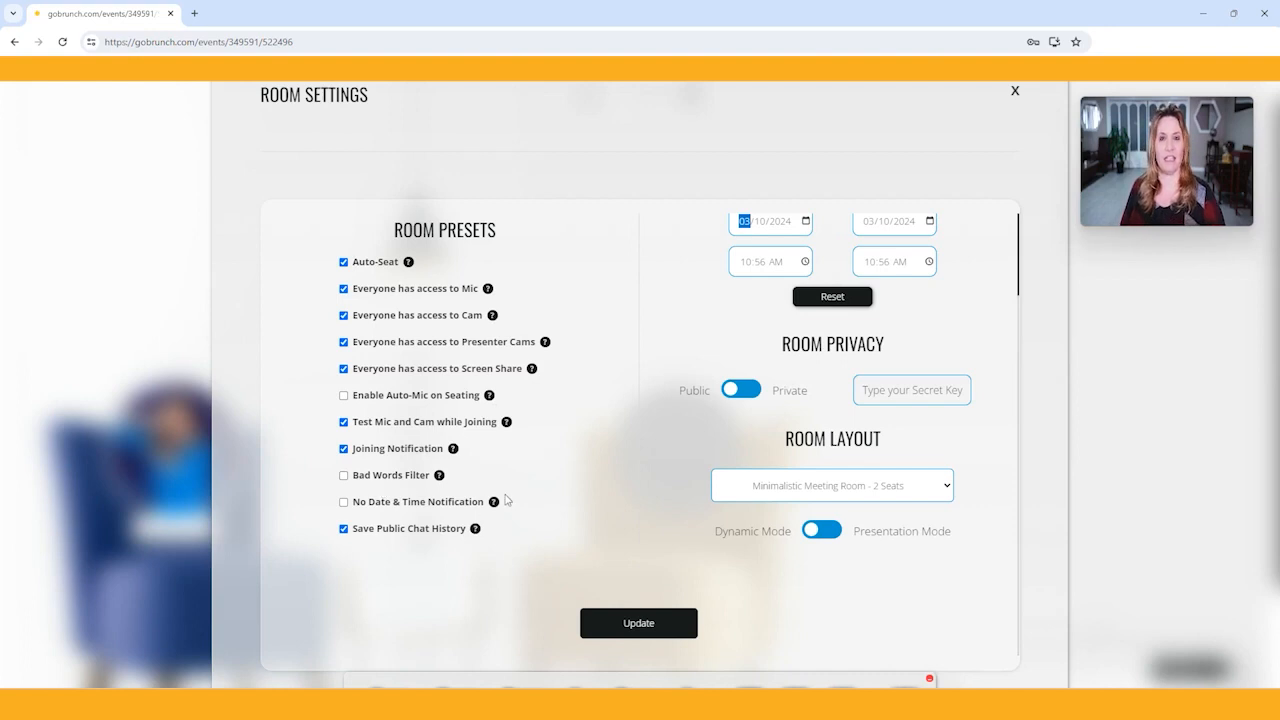
mouse_move(598, 500)
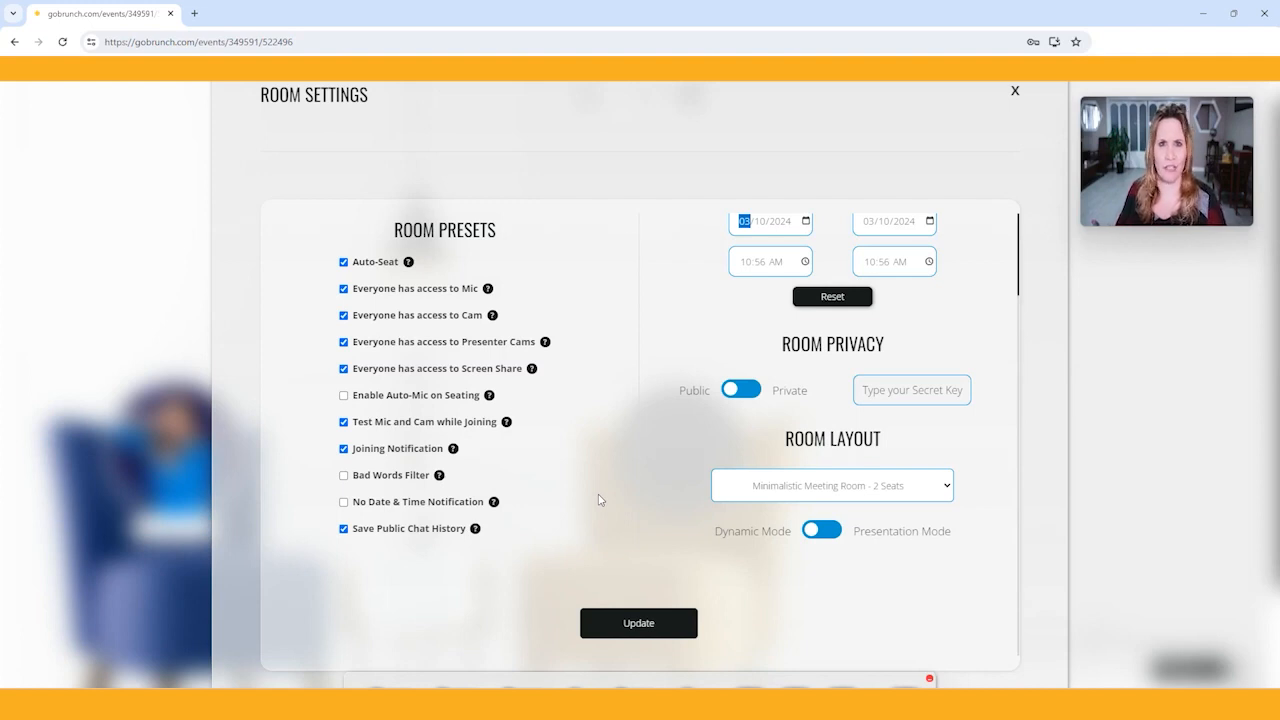
mouse_move(432, 472)
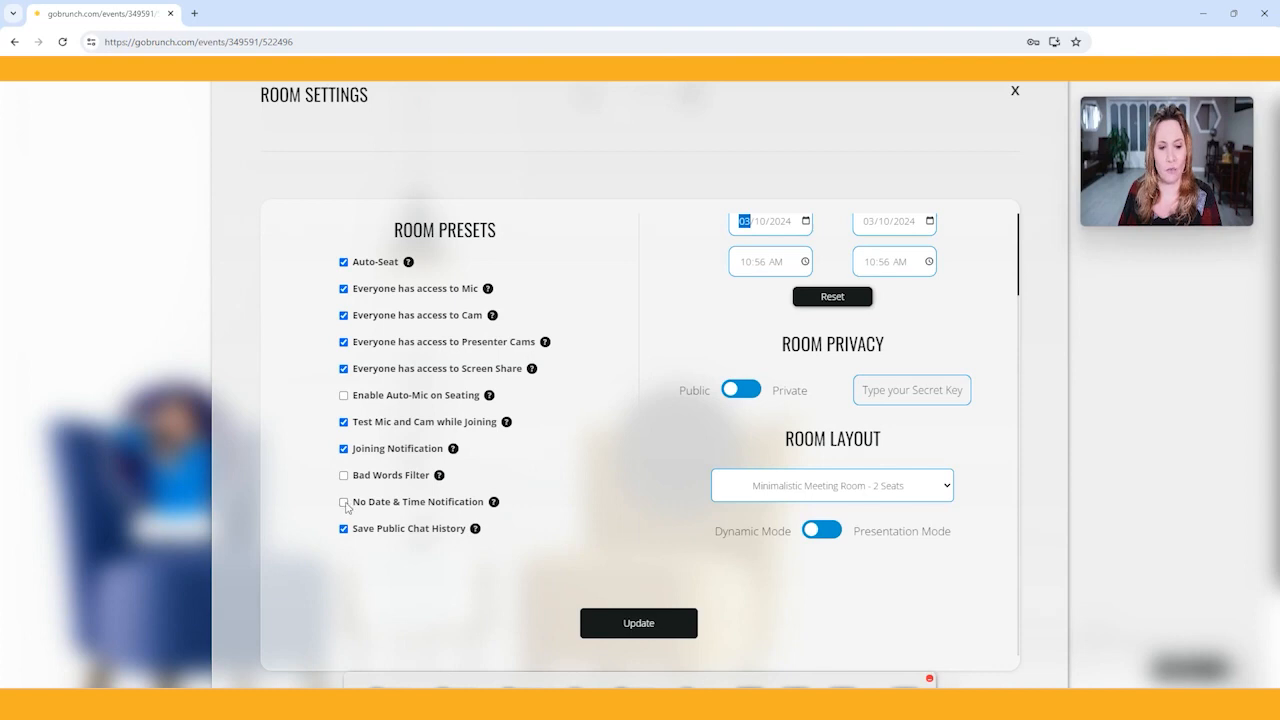
Step: Turn No Date & Time Notification back on, hiding the start and end date fields
left_click(344, 502)
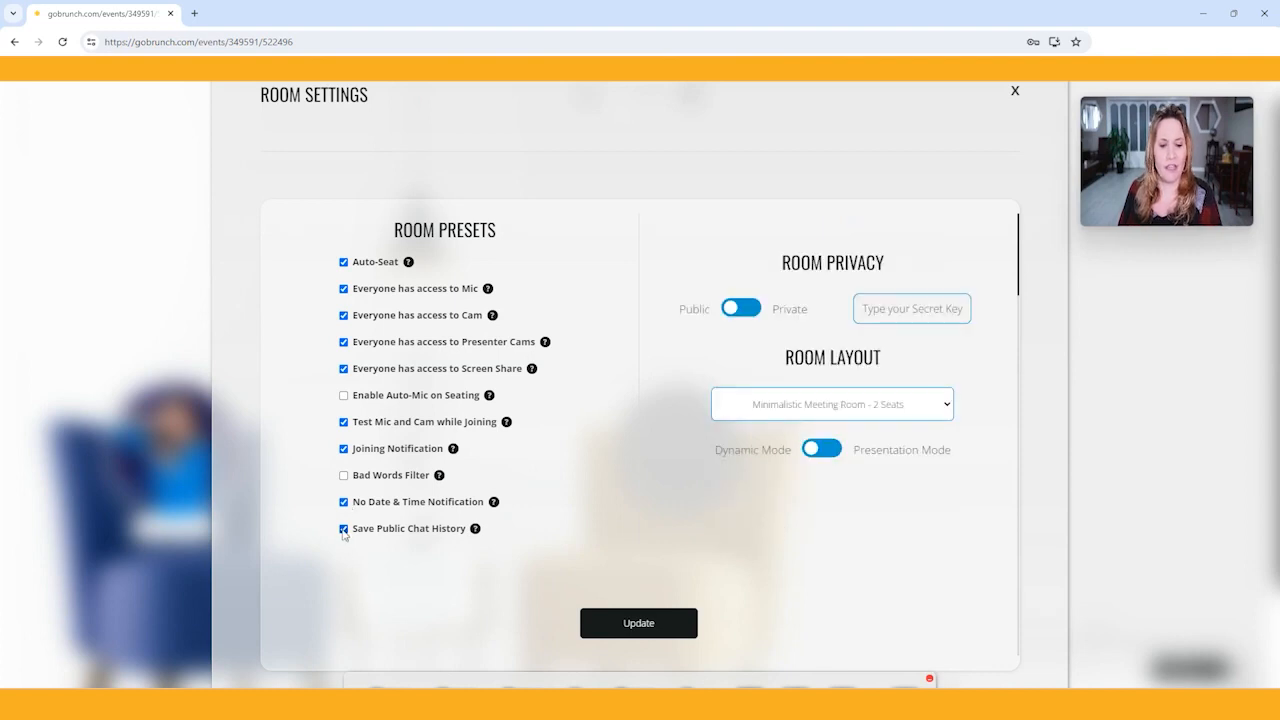
mouse_move(424, 552)
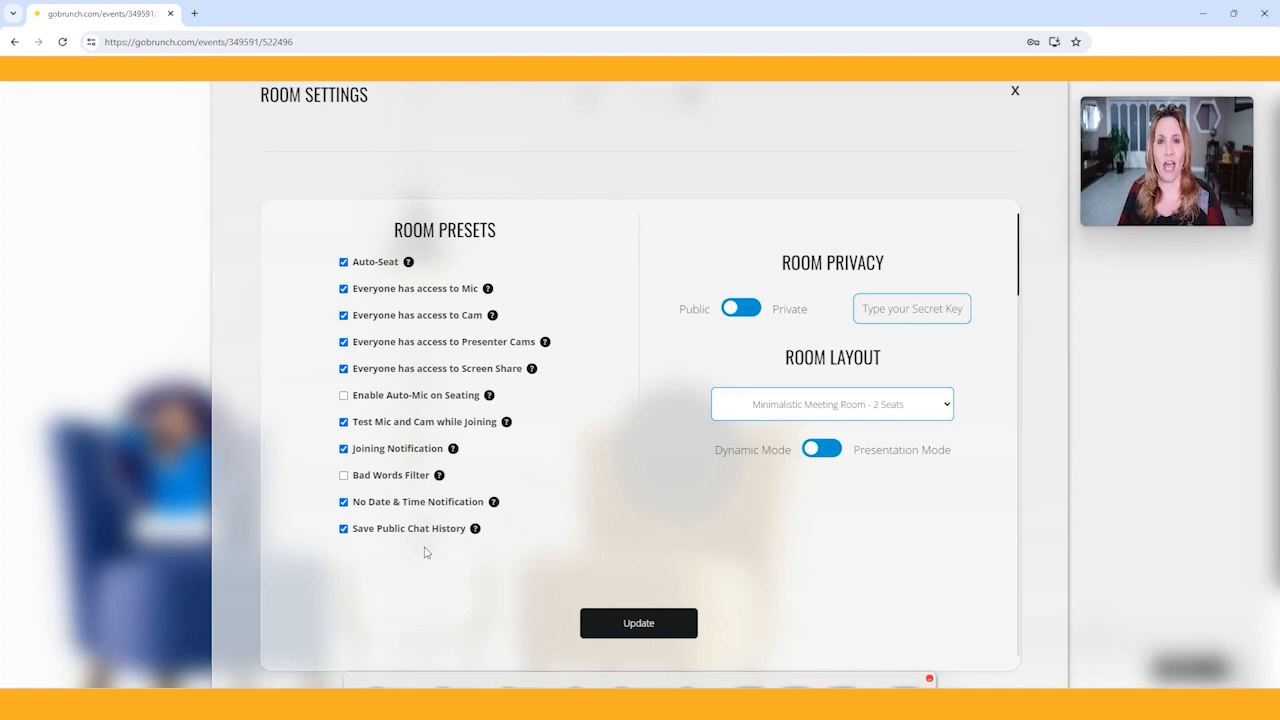
mouse_move(352, 548)
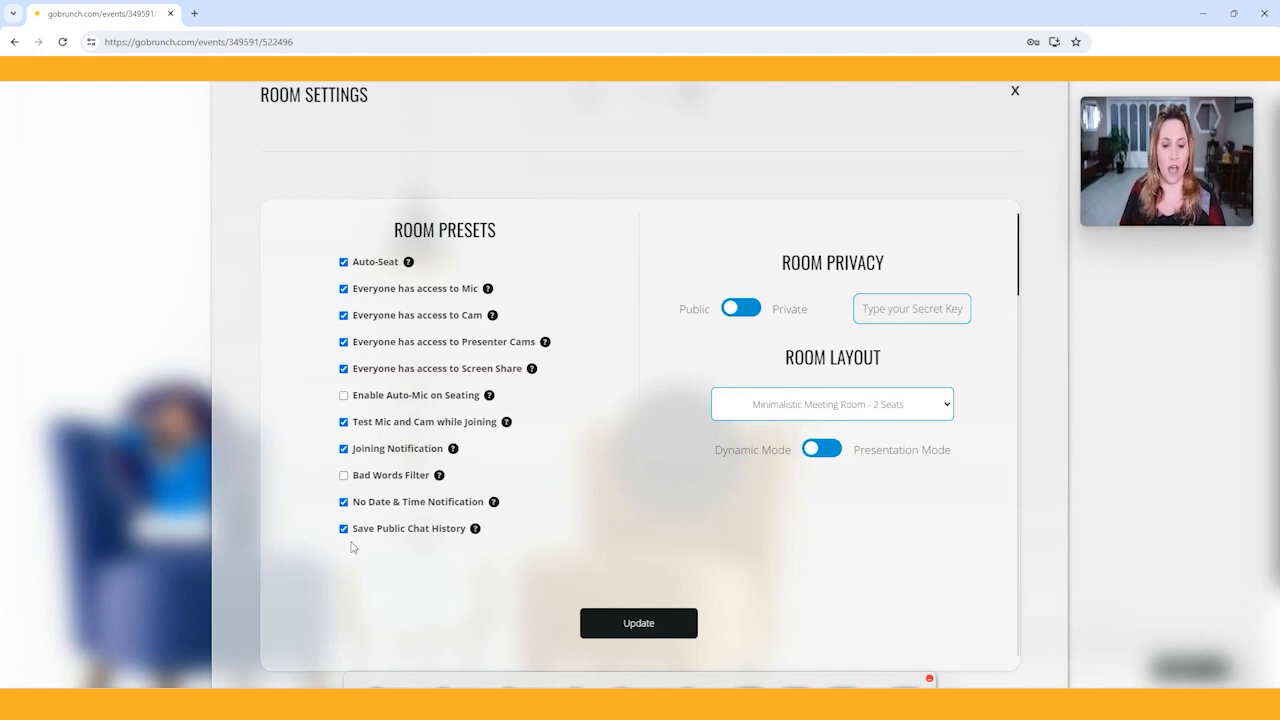
mouse_move(344, 556)
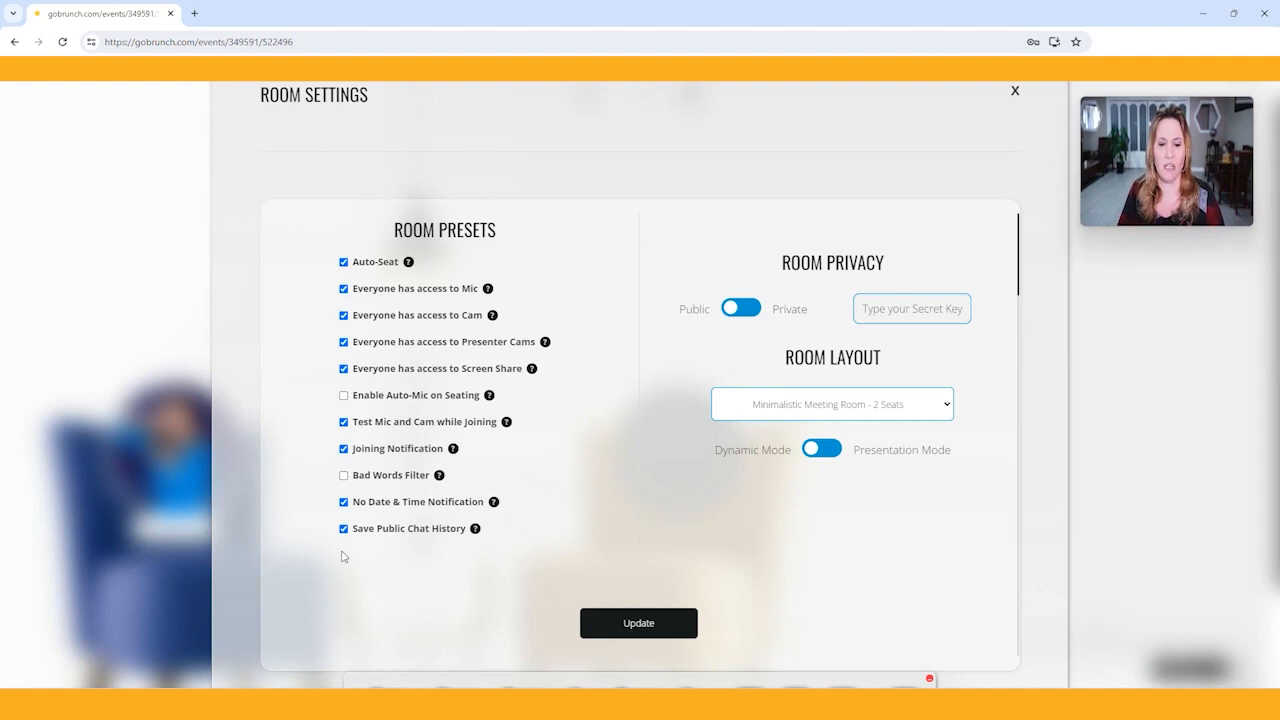
mouse_move(456, 548)
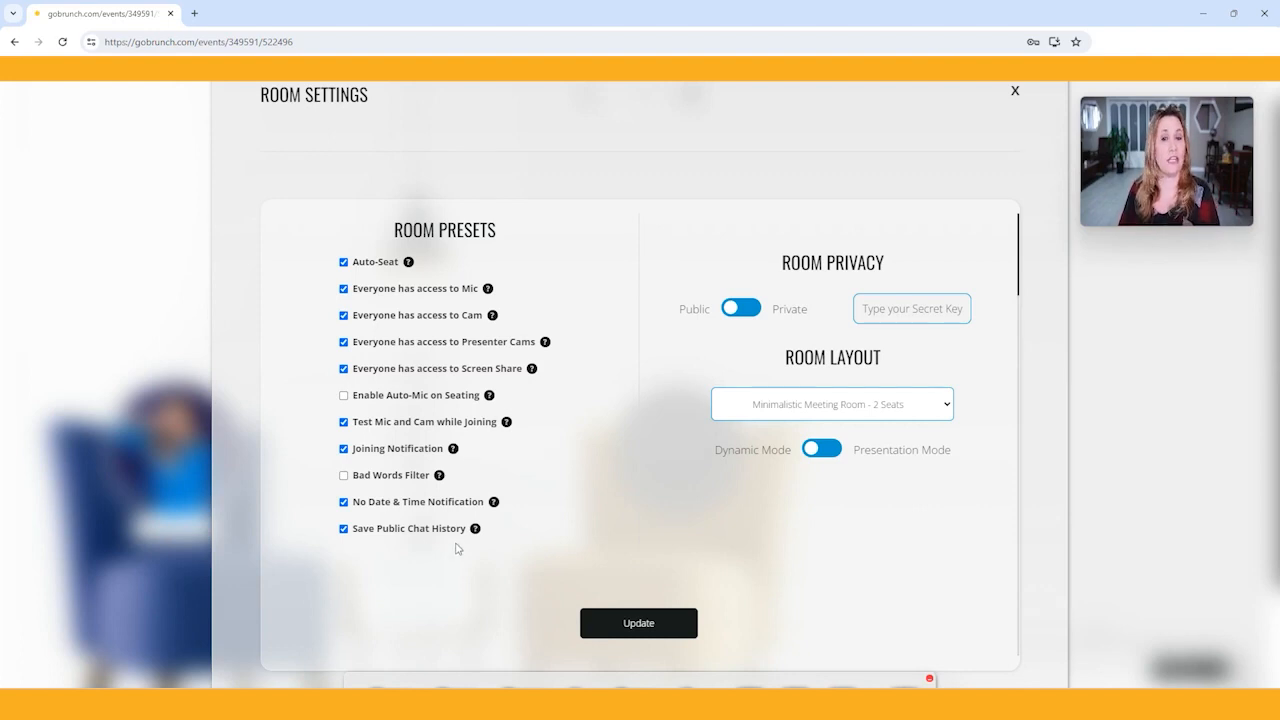
mouse_move(532, 536)
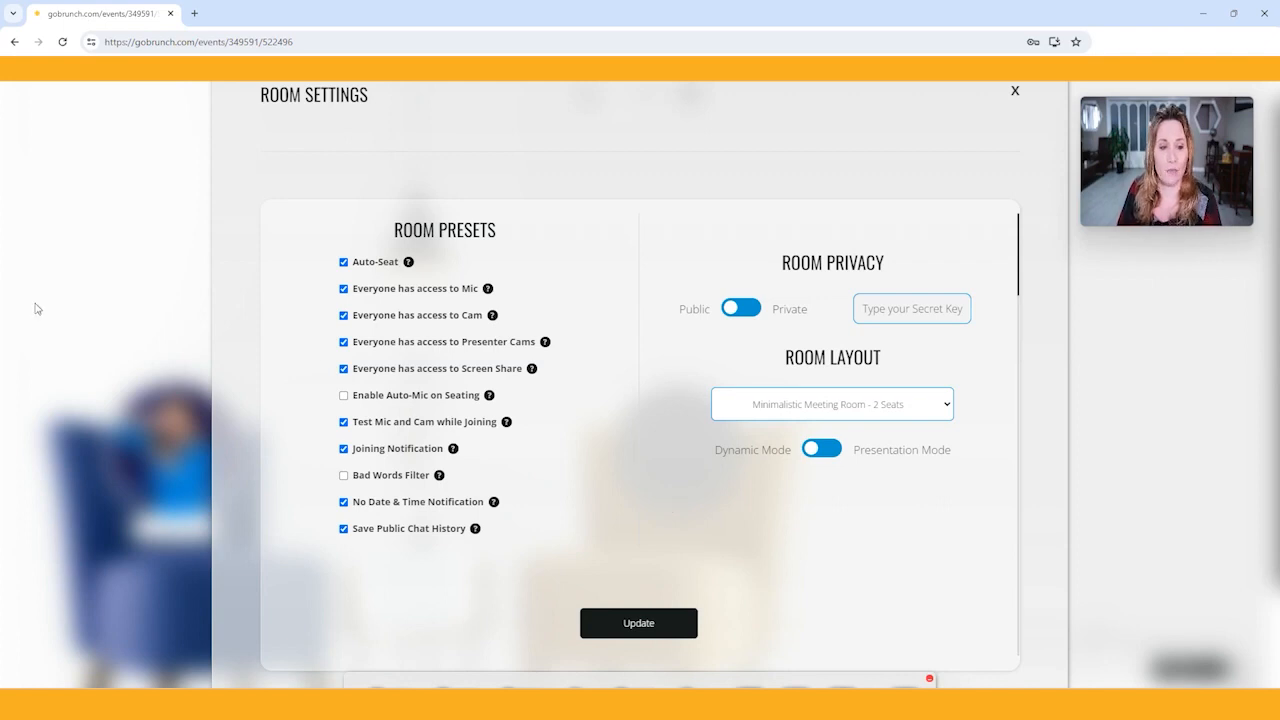
mouse_move(170, 372)
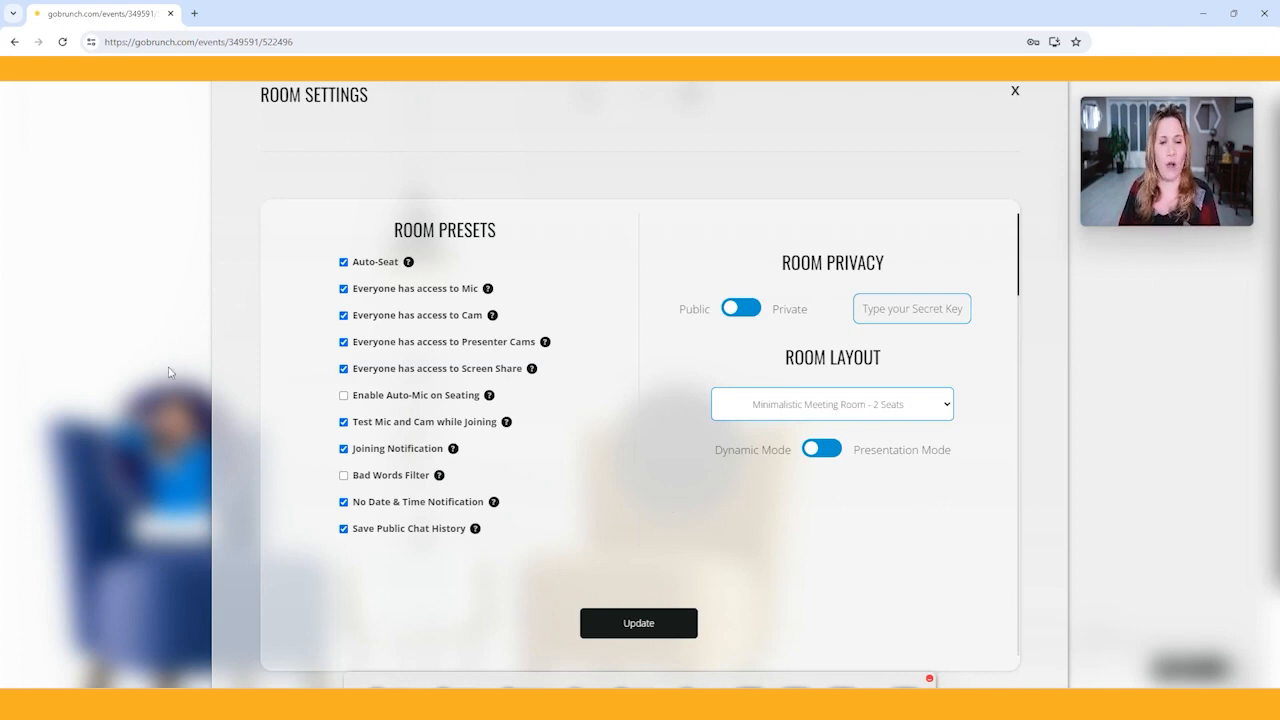
Step: Choose the Chilling Room - Large Circles - 3 Seats room layout
left_click(832, 404)
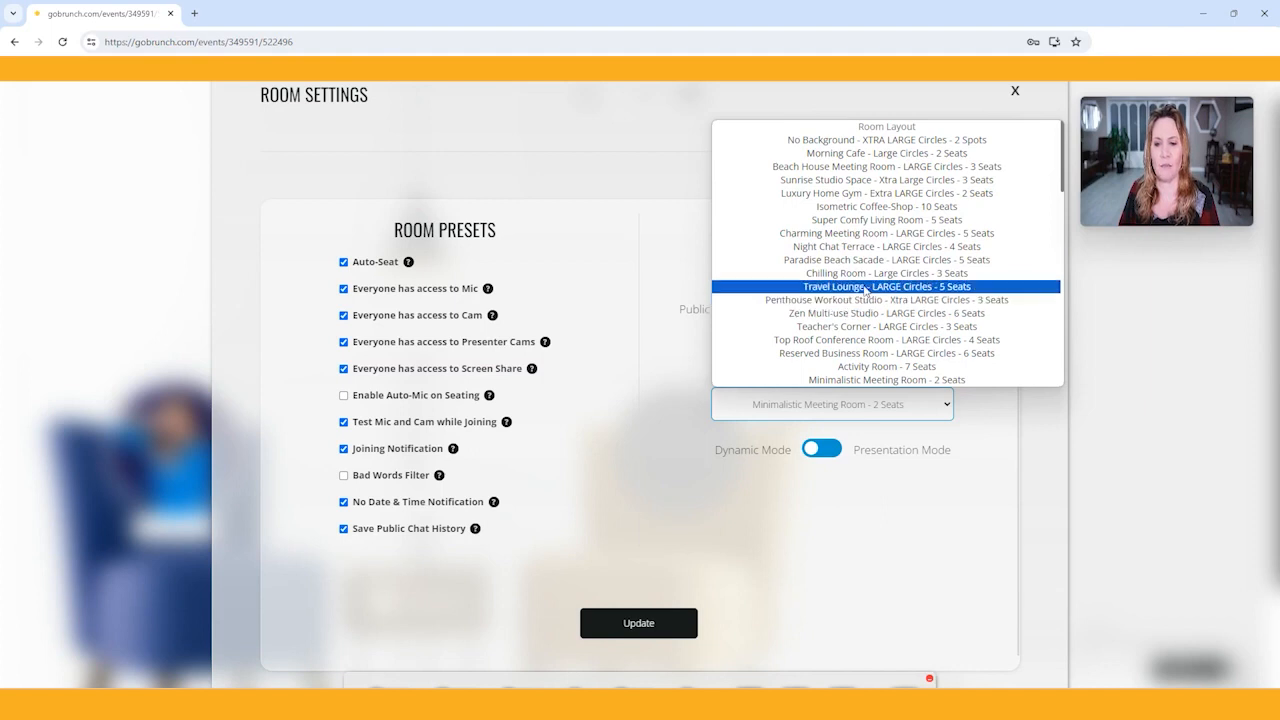
left_click(886, 272)
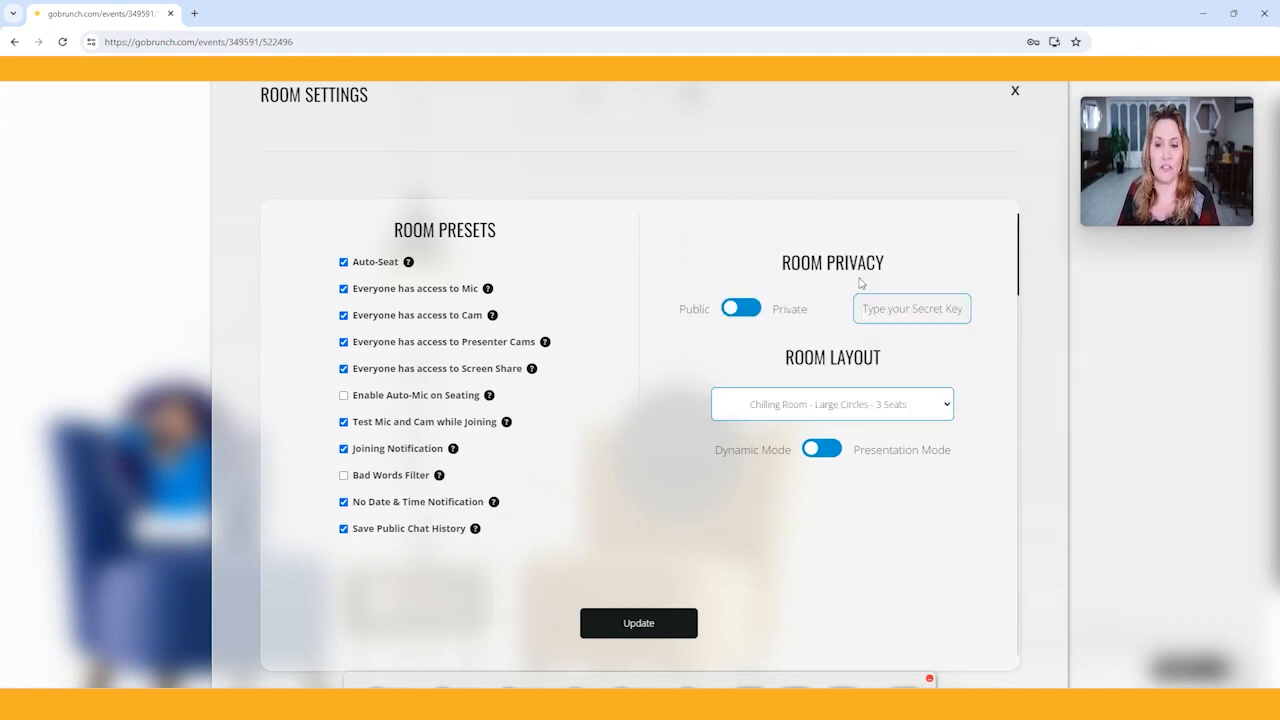
mouse_move(756, 496)
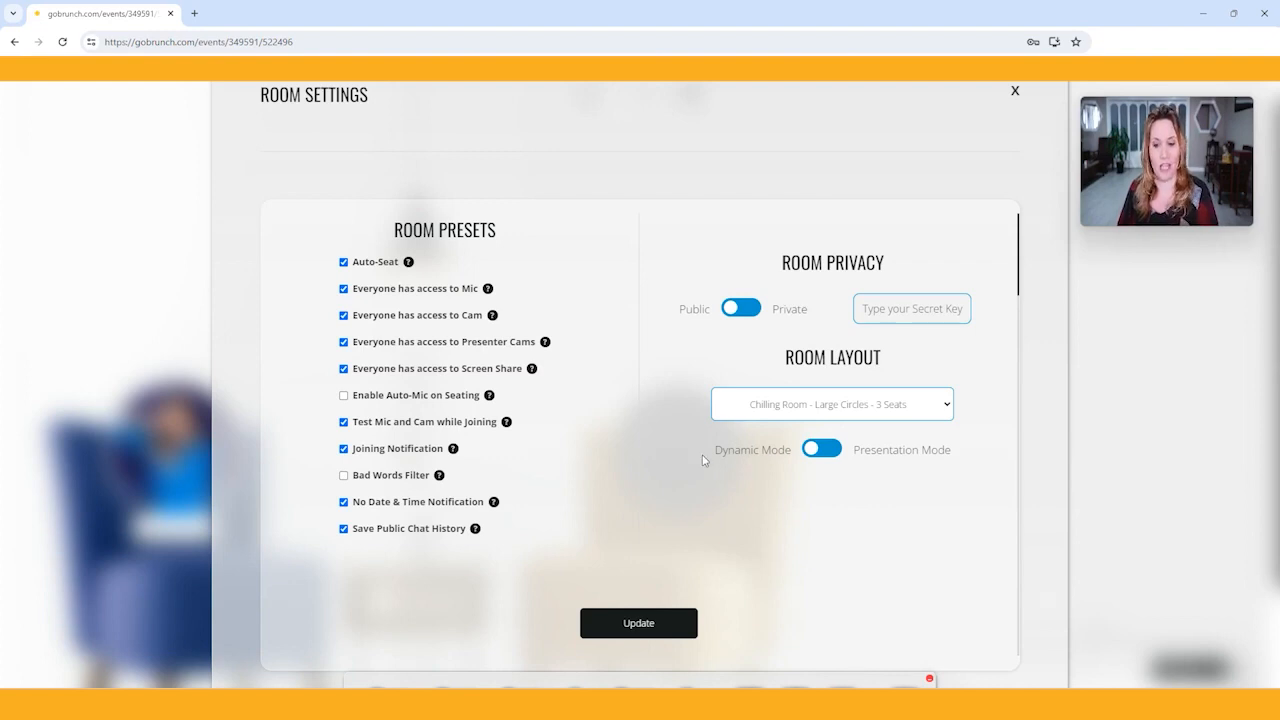
mouse_move(912, 452)
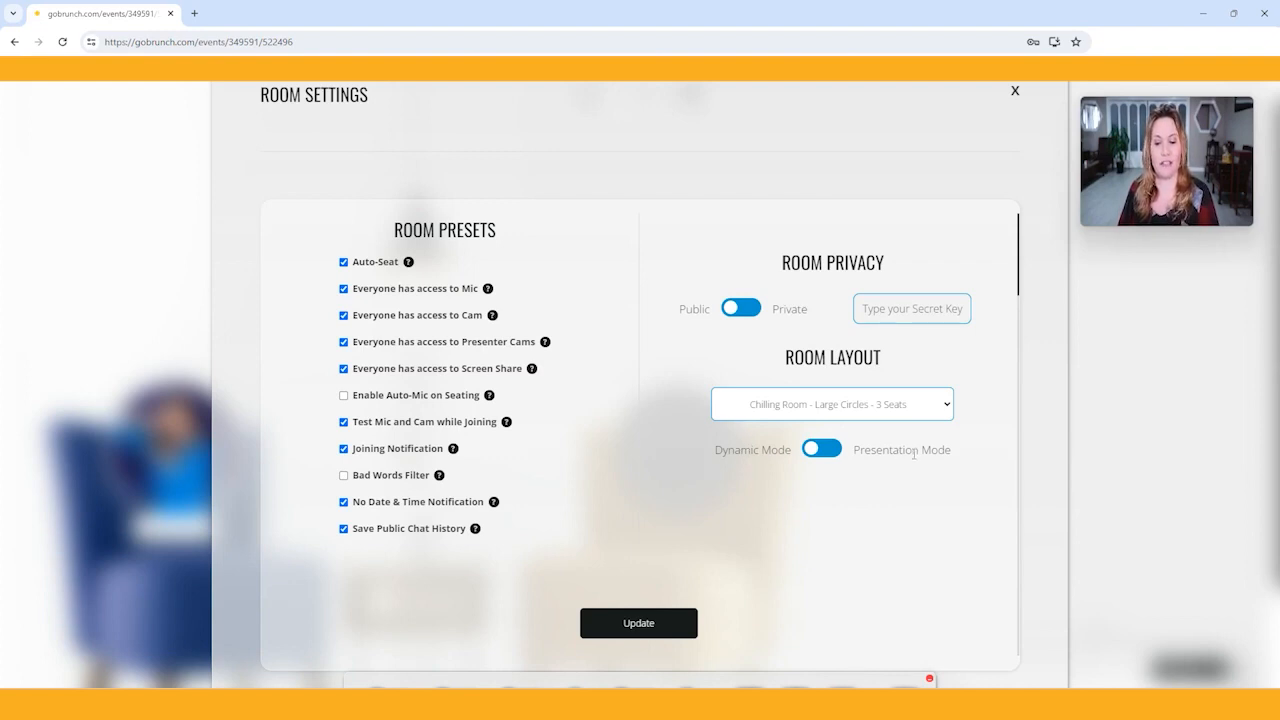
mouse_move(892, 468)
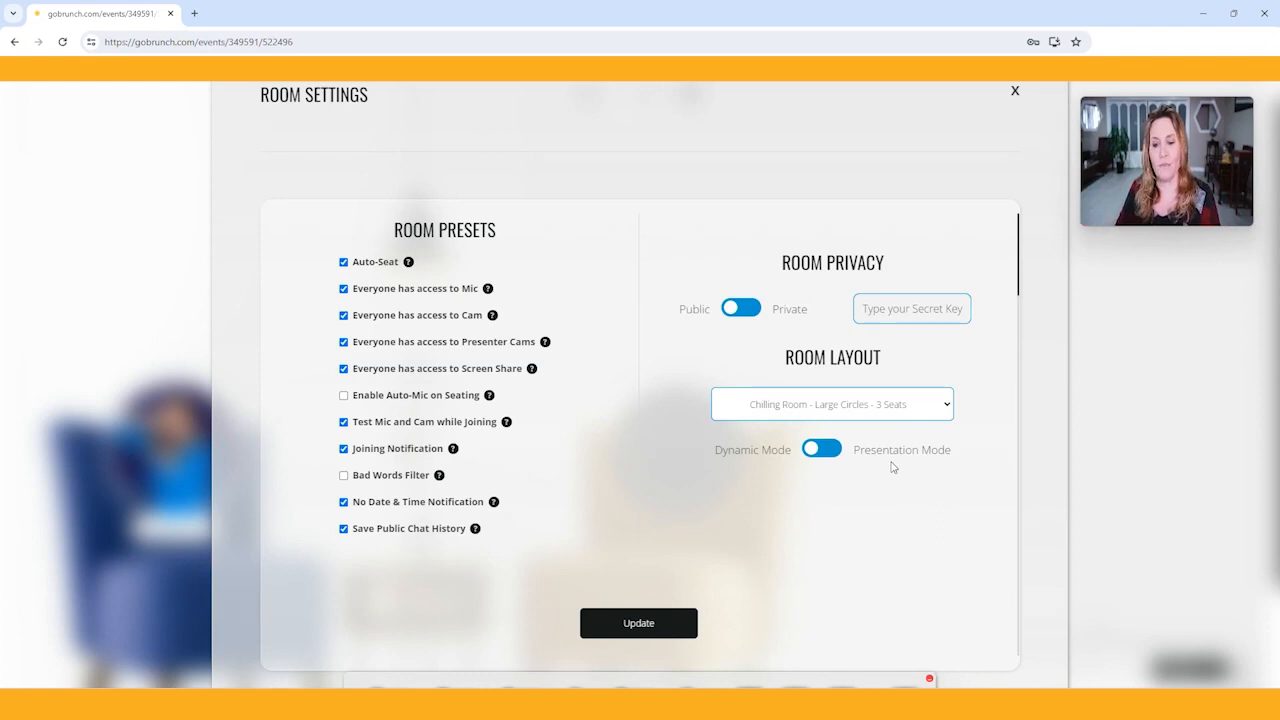
mouse_move(780, 480)
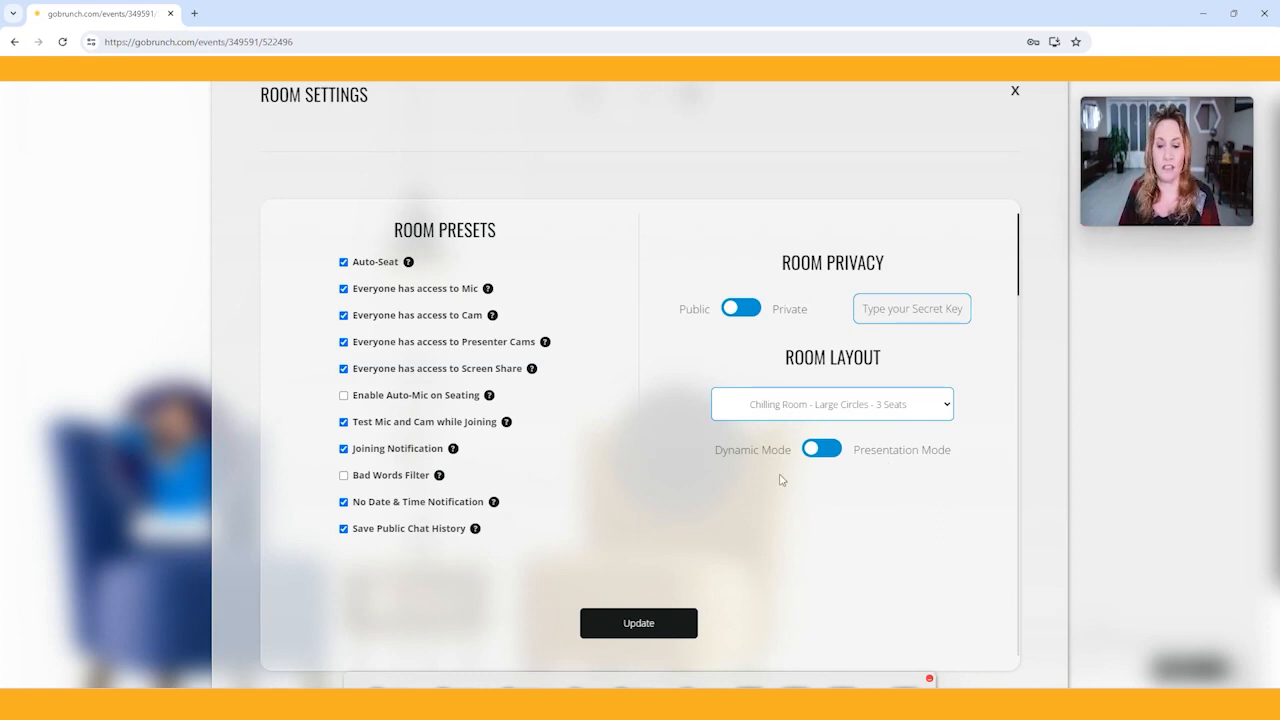
mouse_move(844, 490)
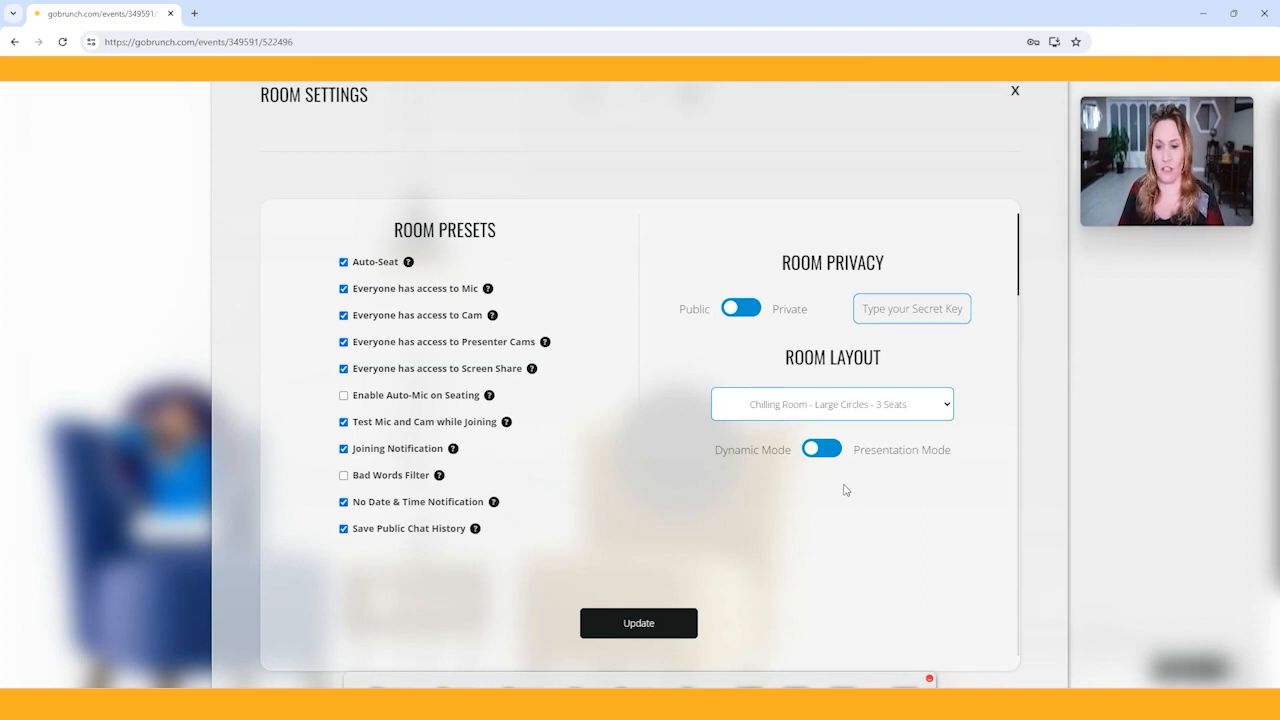
mouse_move(776, 456)
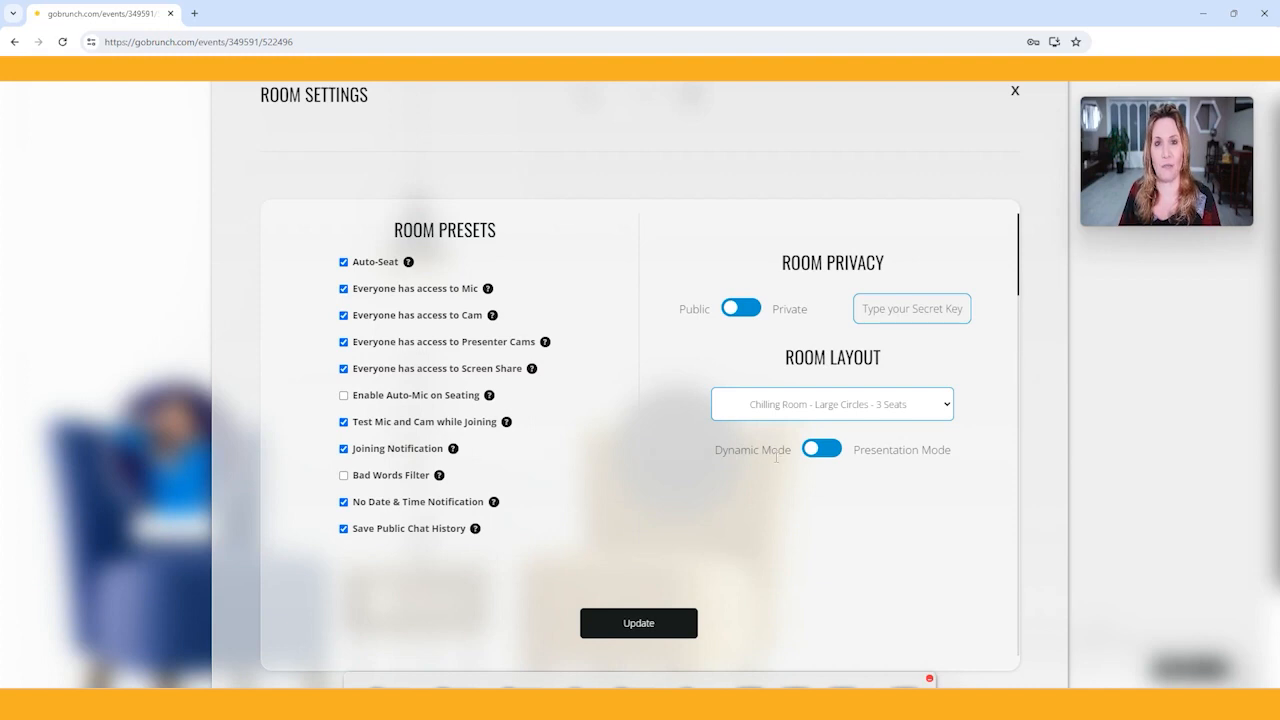
mouse_move(770, 498)
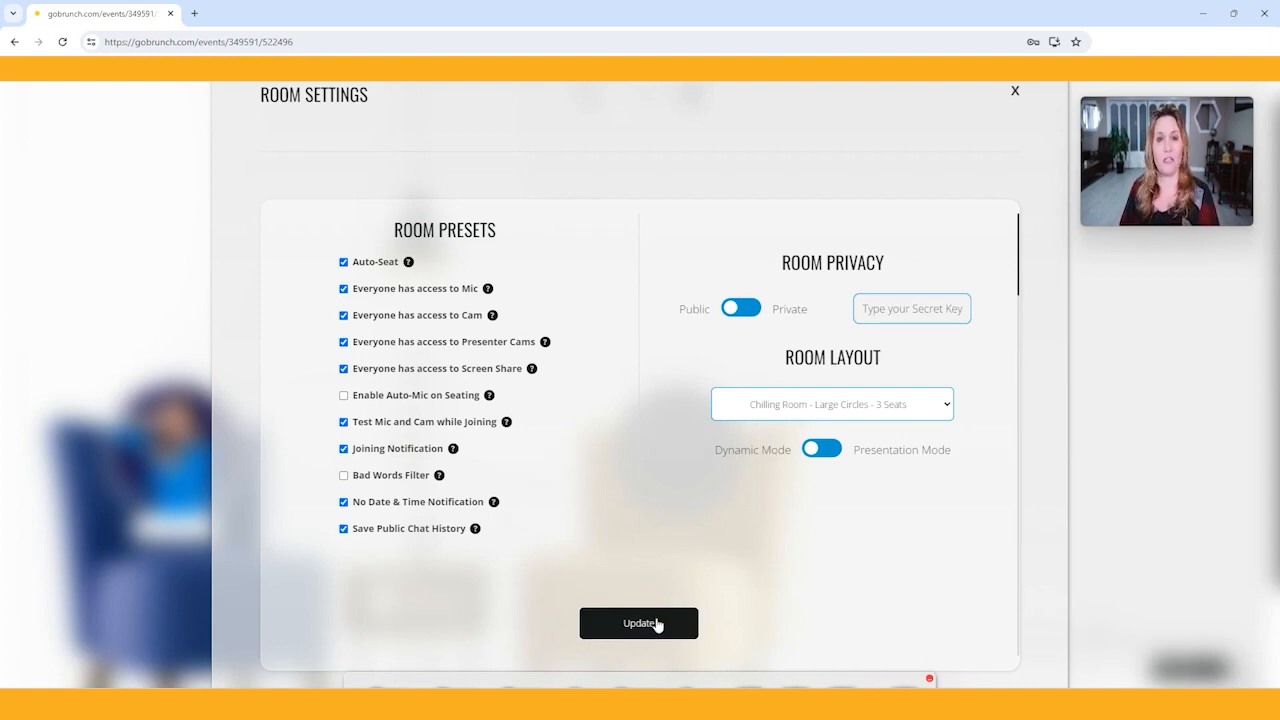
Step: Update the room settings so FIRST ROOM shows the Chilling Room with three large seat circles
left_click(638, 624)
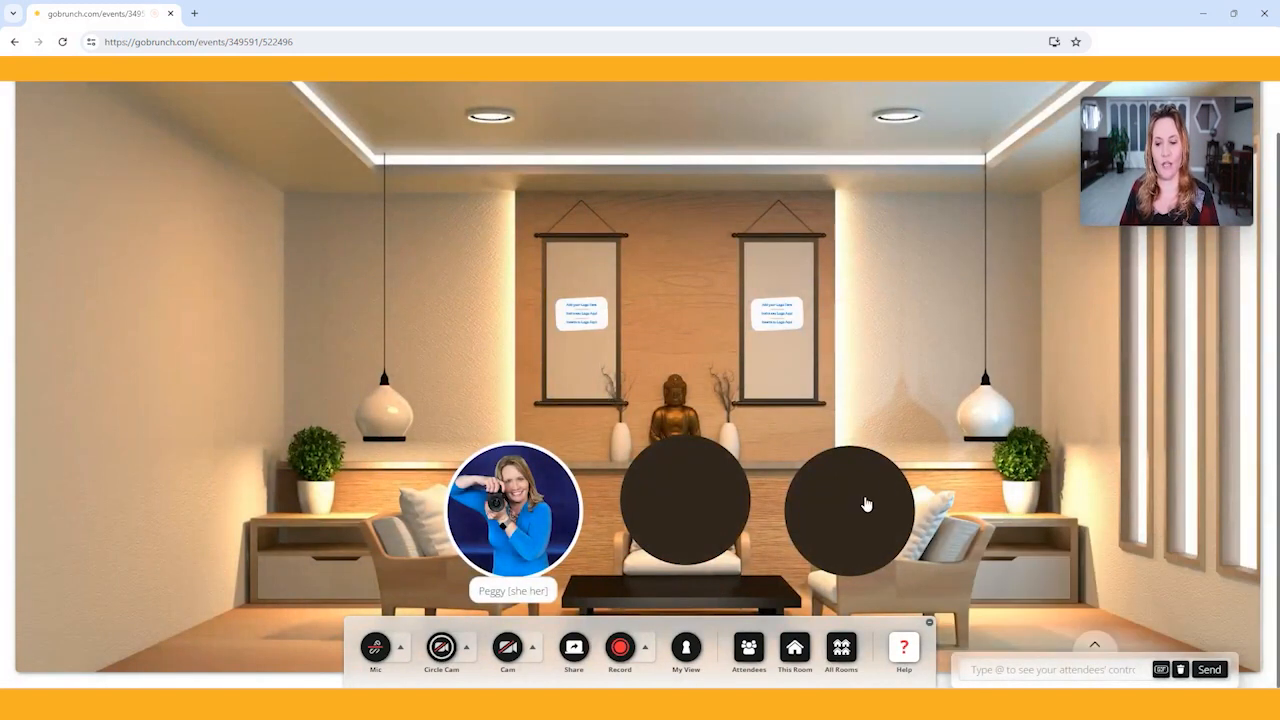
mouse_move(932, 512)
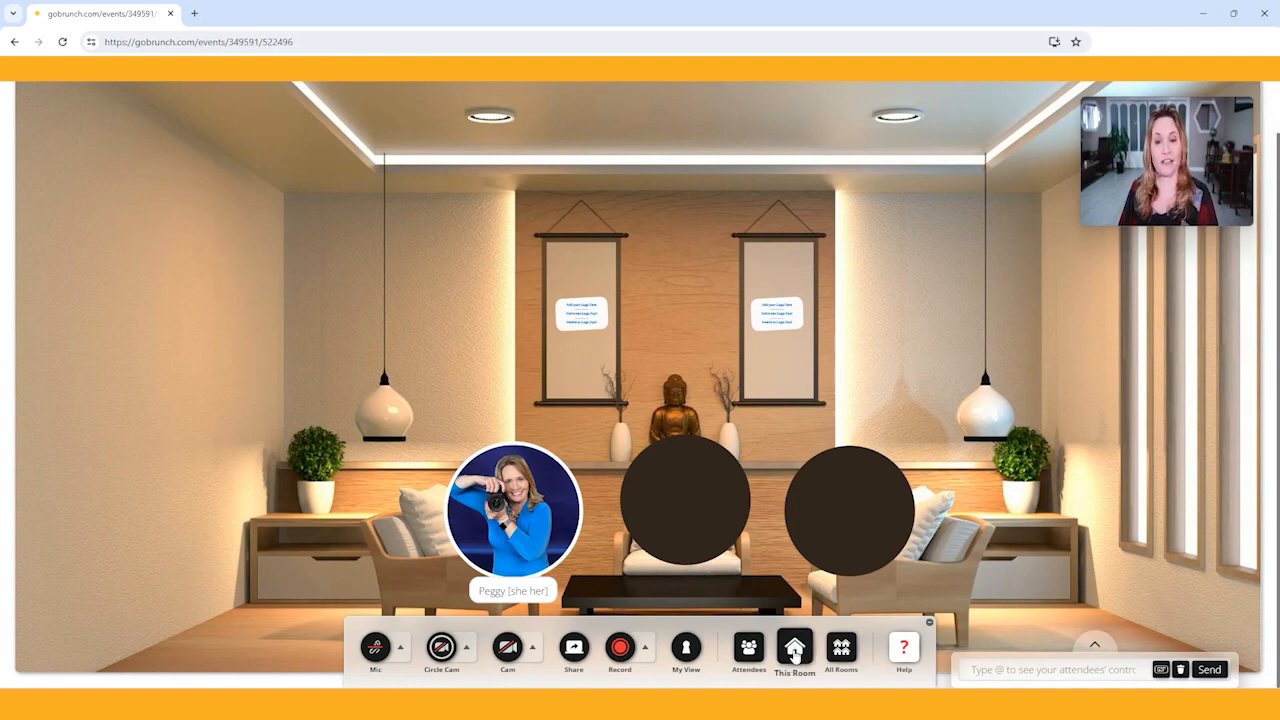
Step: Bring up the room-management menu over the Chilling Room to reach its background editor
left_click(794, 648)
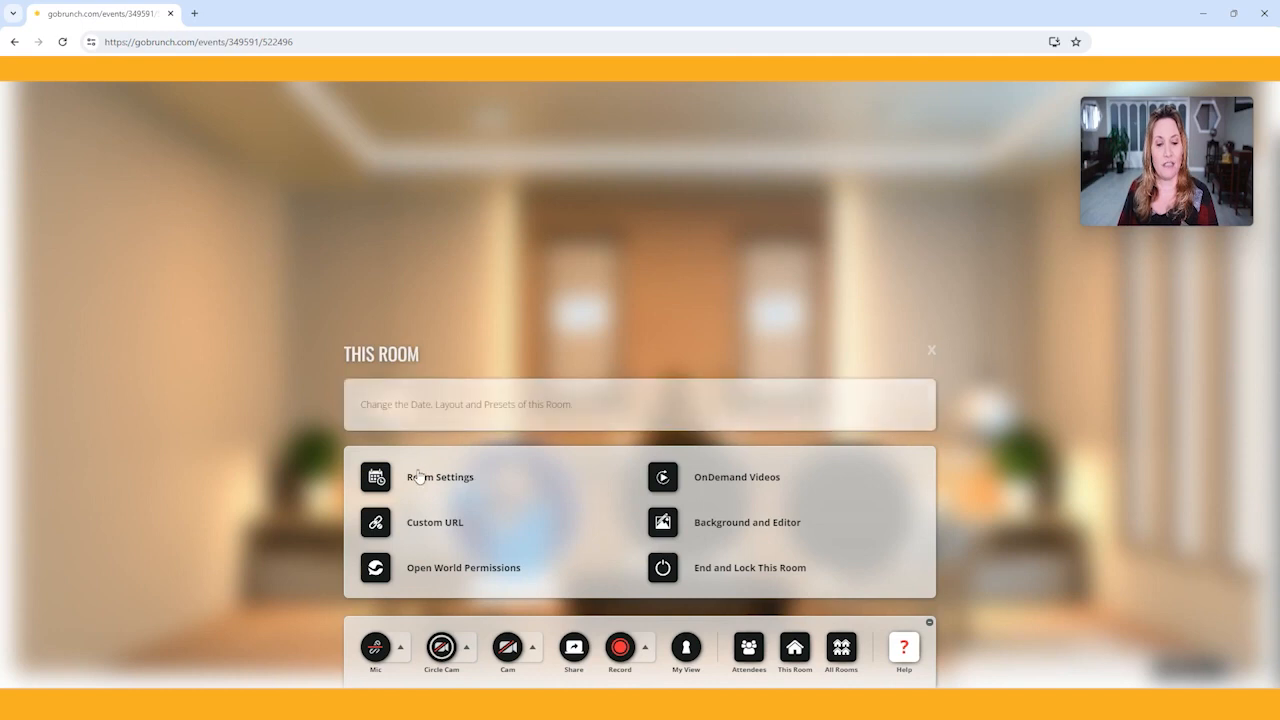
mouse_move(714, 528)
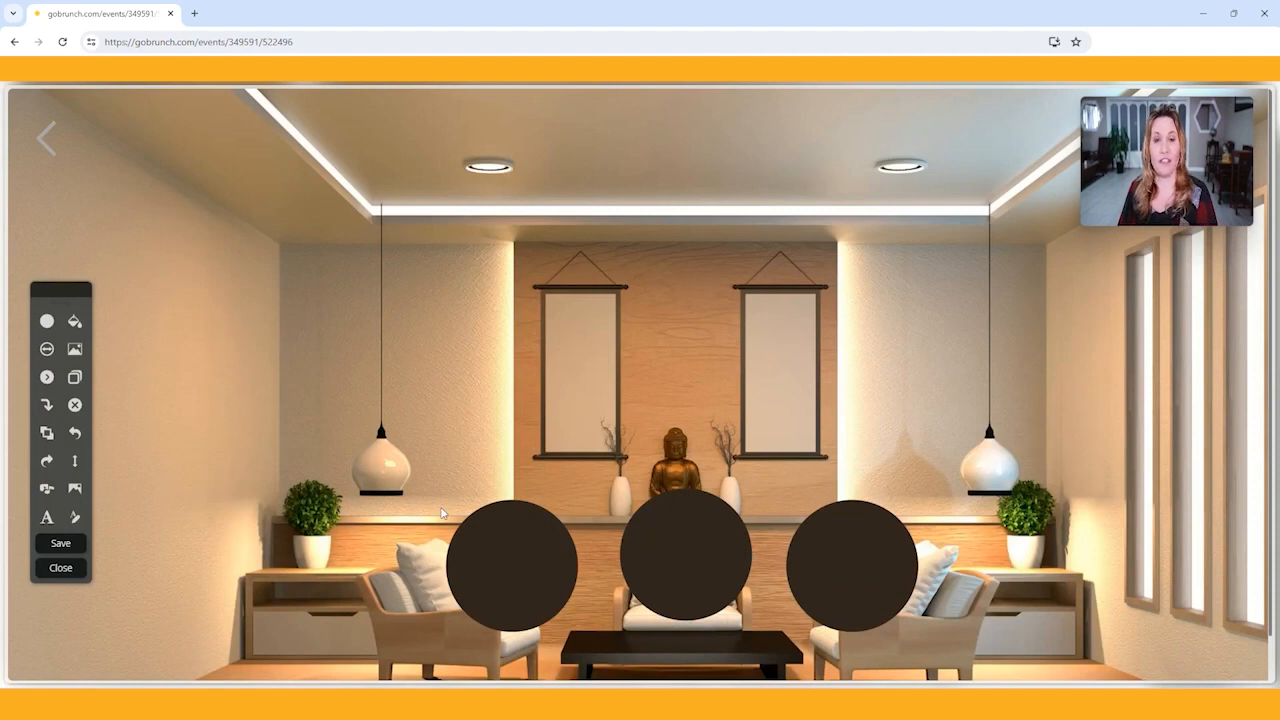
mouse_move(98, 352)
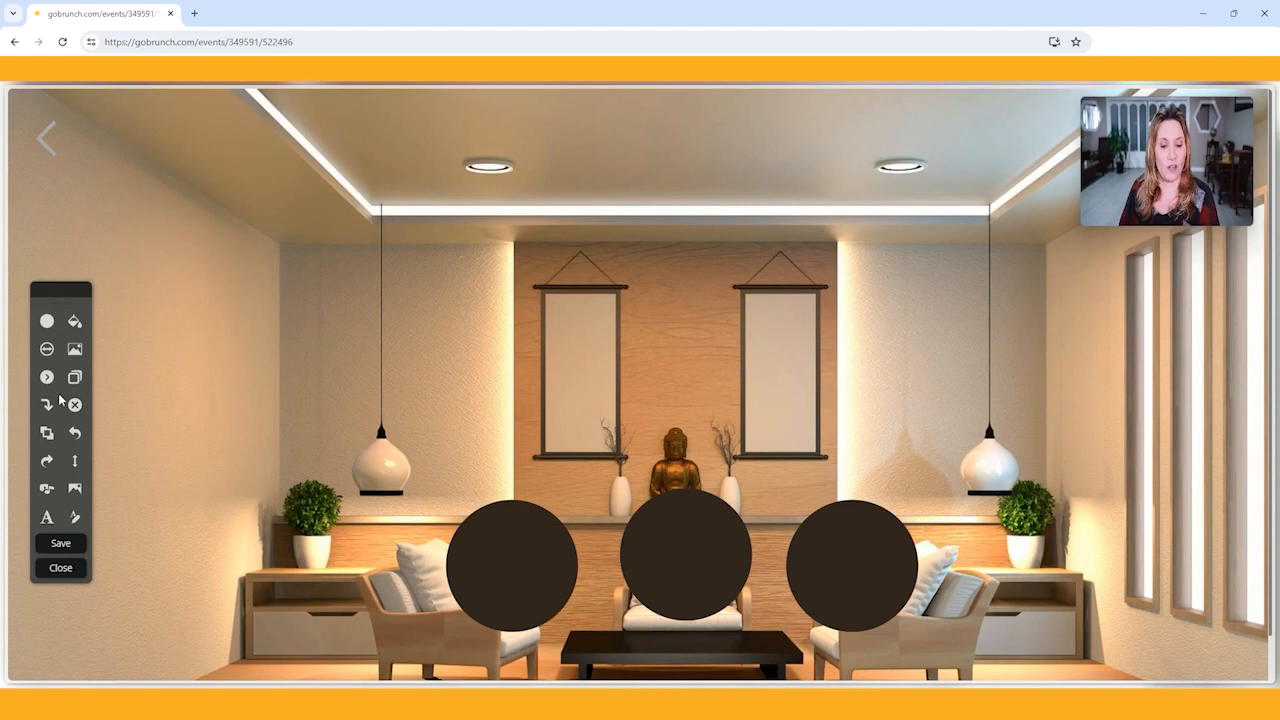
Step: Try the Medium and Large circle sizes on the three seat circles
left_click(46, 320)
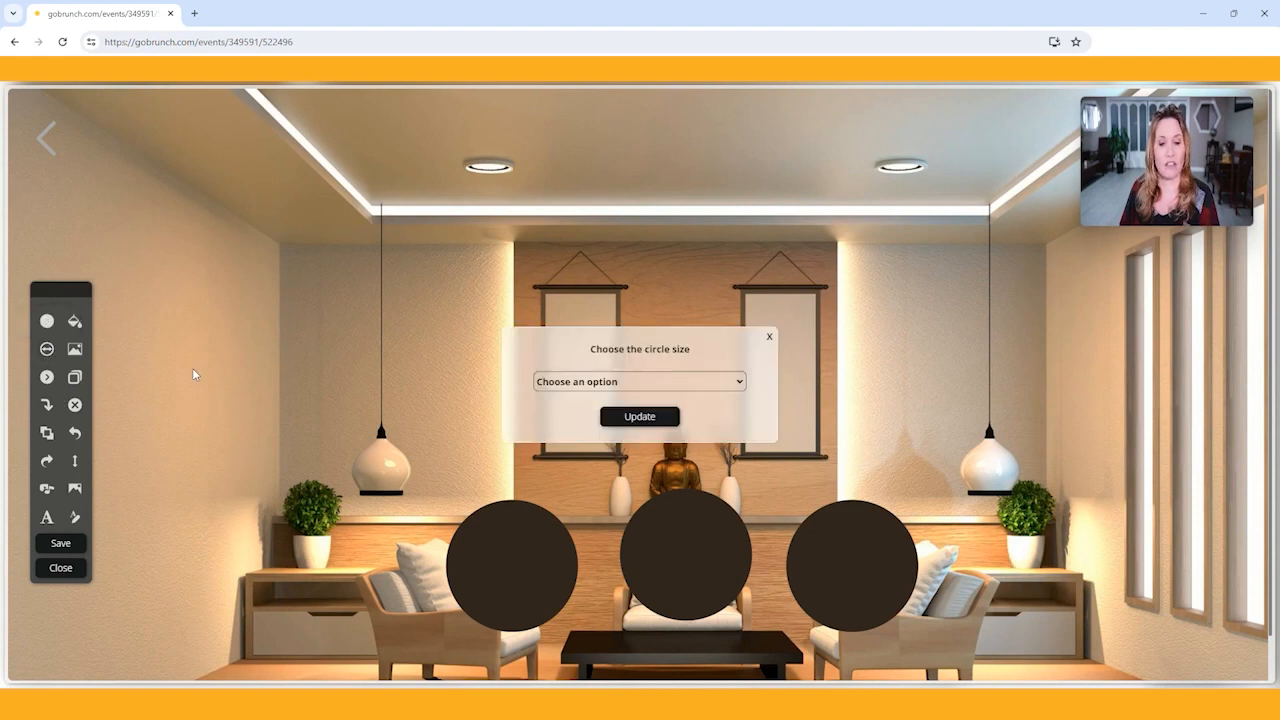
left_click(640, 380)
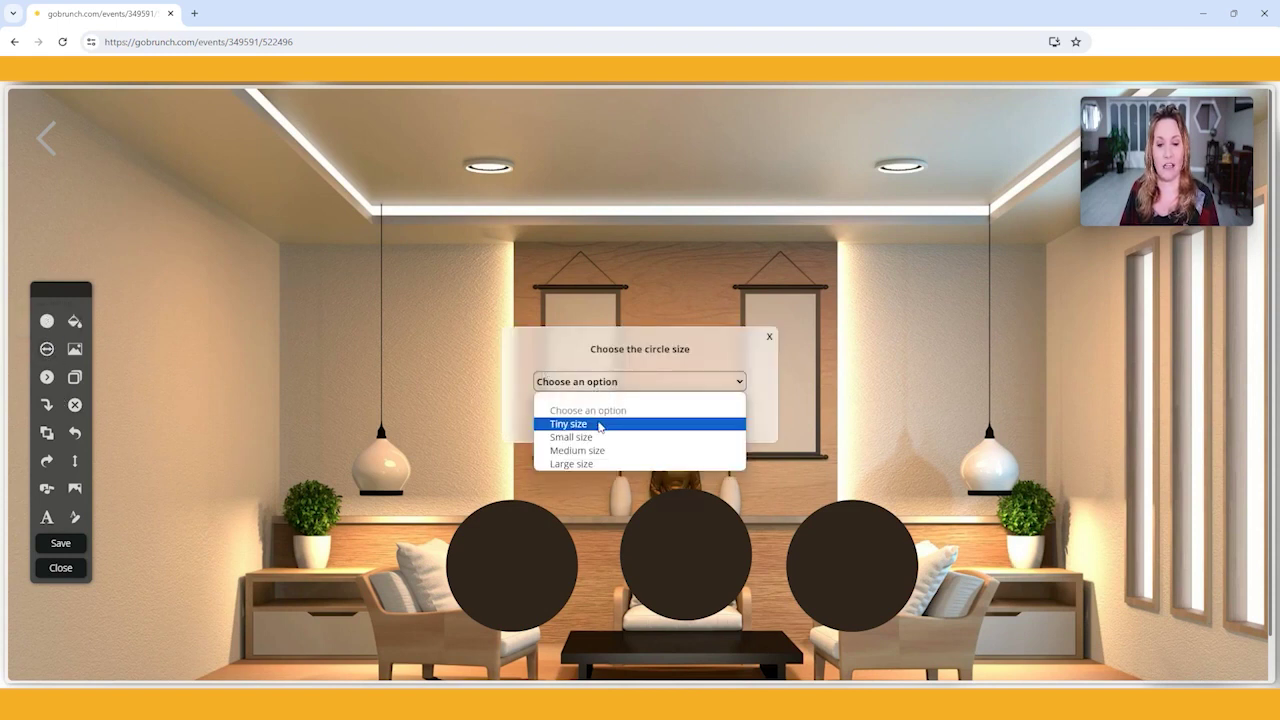
left_click(576, 450)
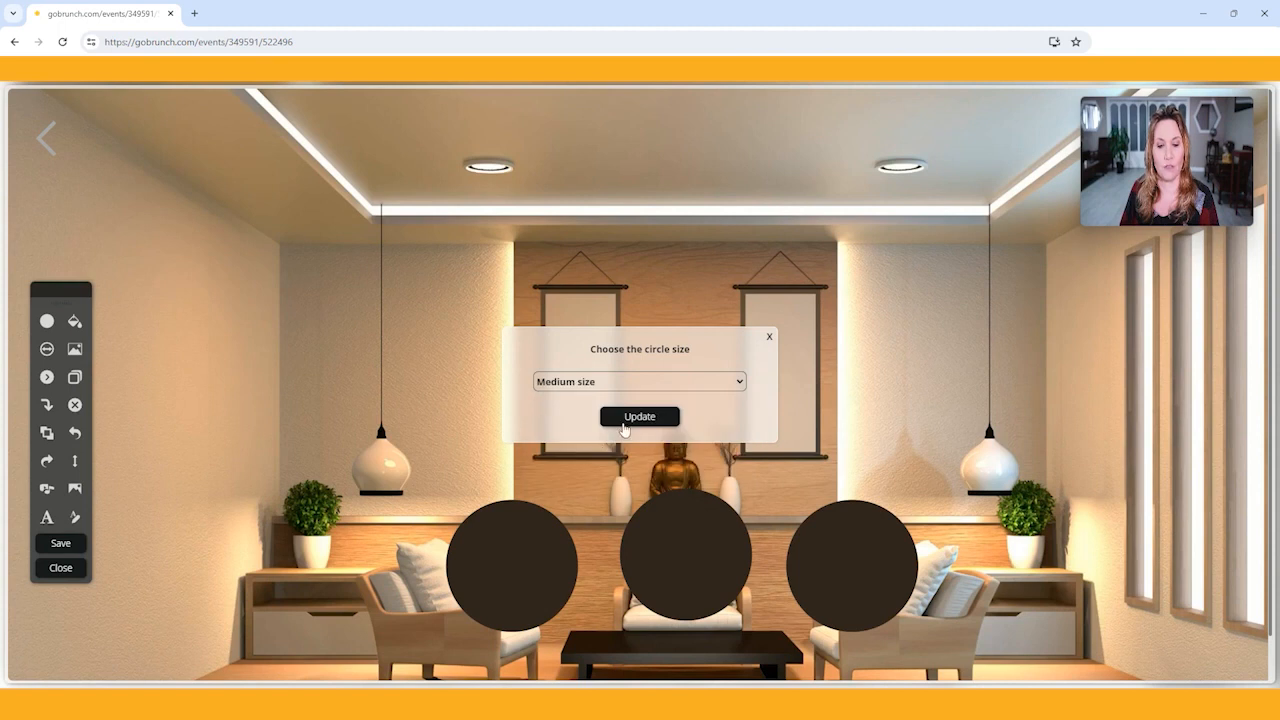
left_click(640, 416)
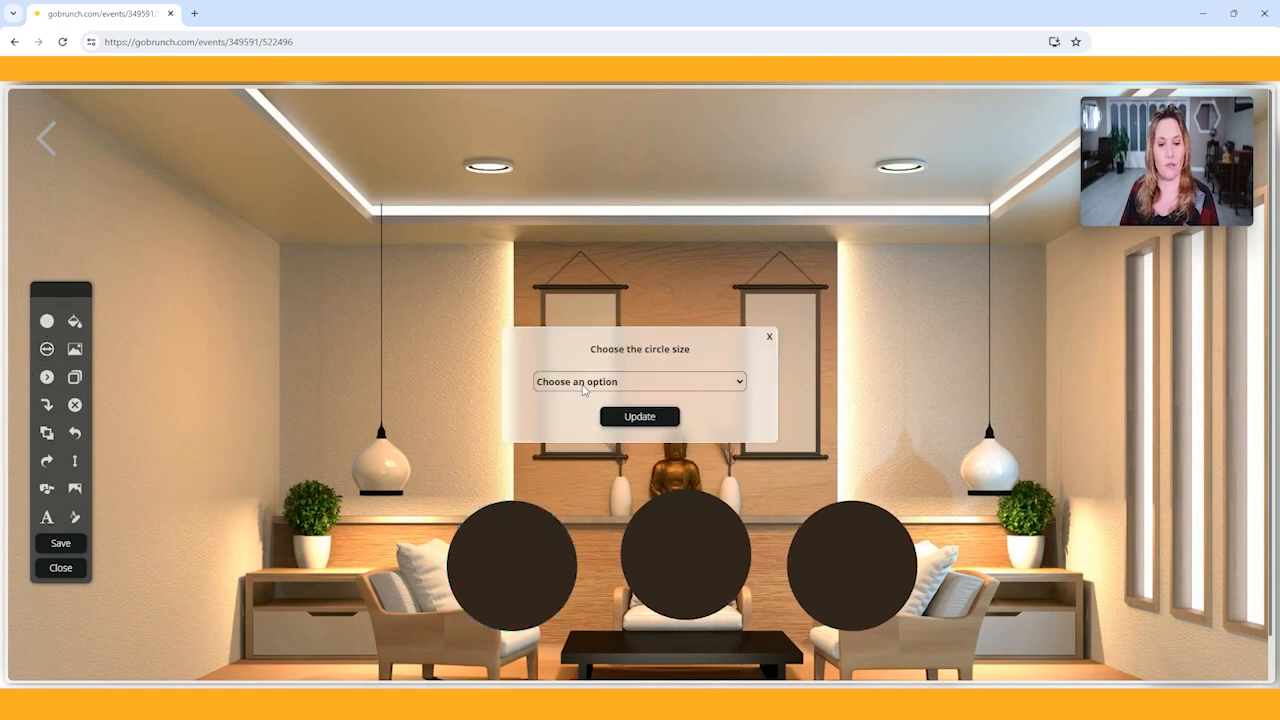
left_click(640, 380)
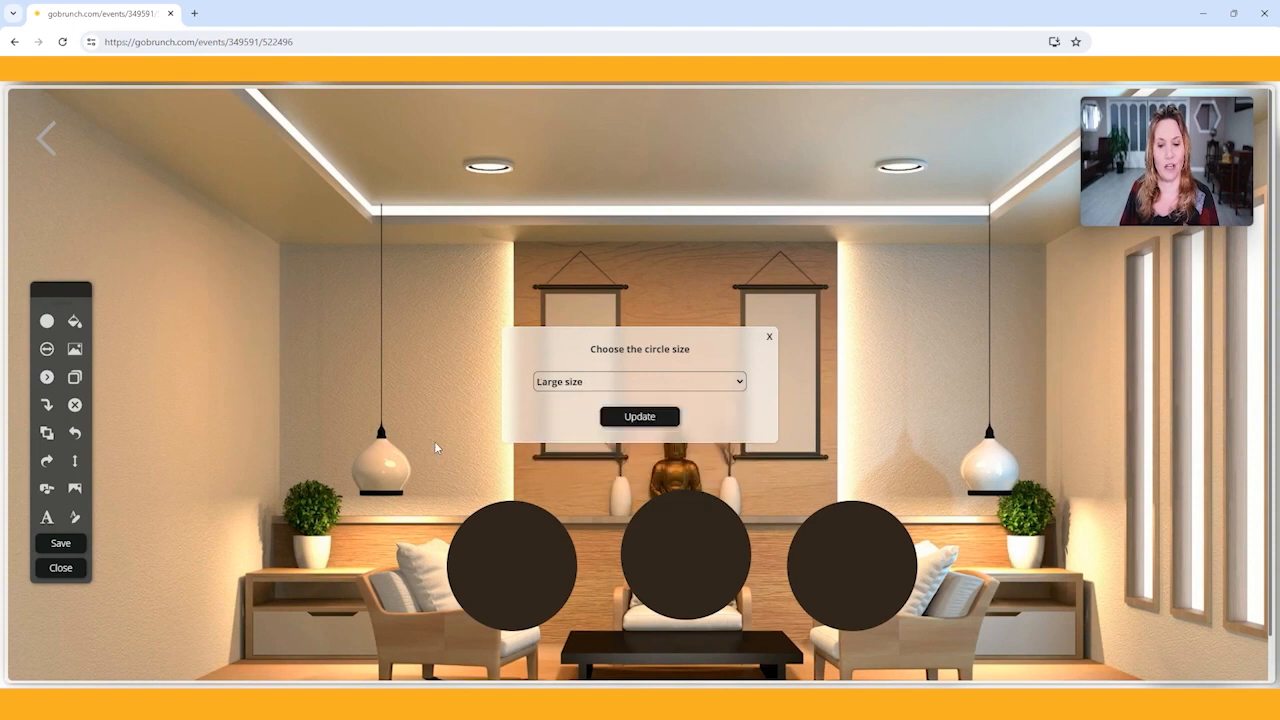
left_click(640, 416)
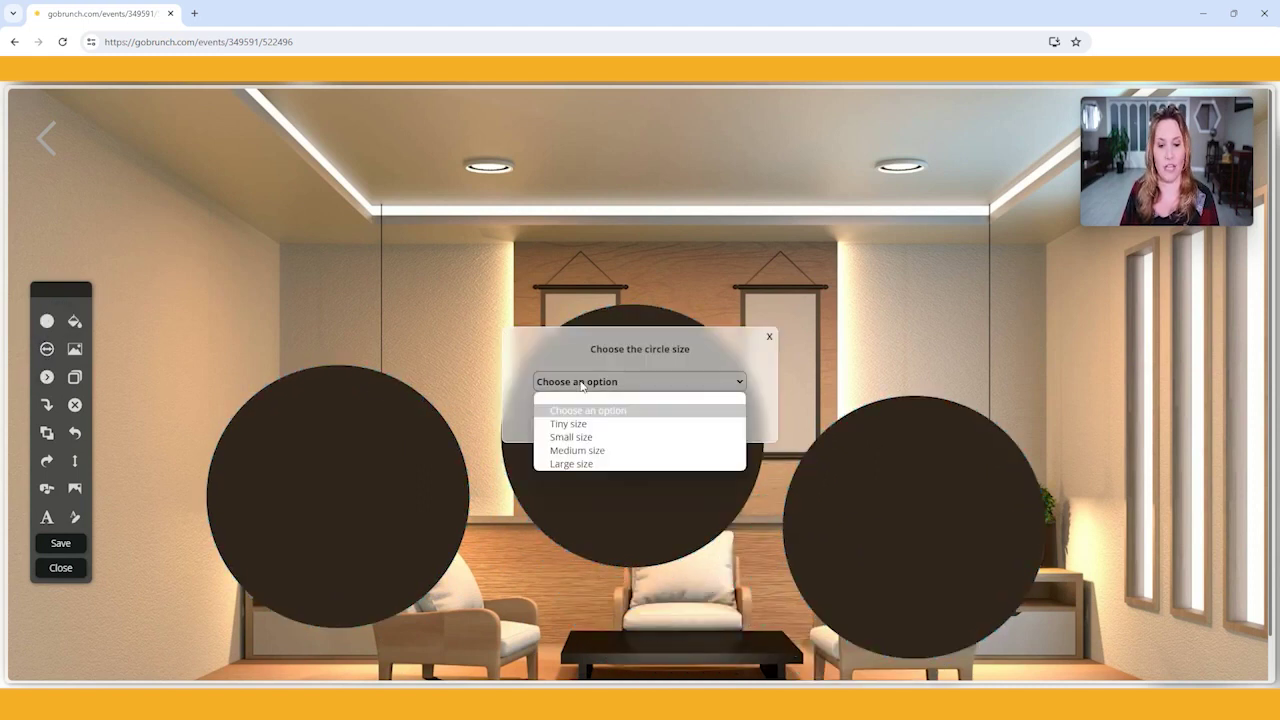
left_click(576, 450)
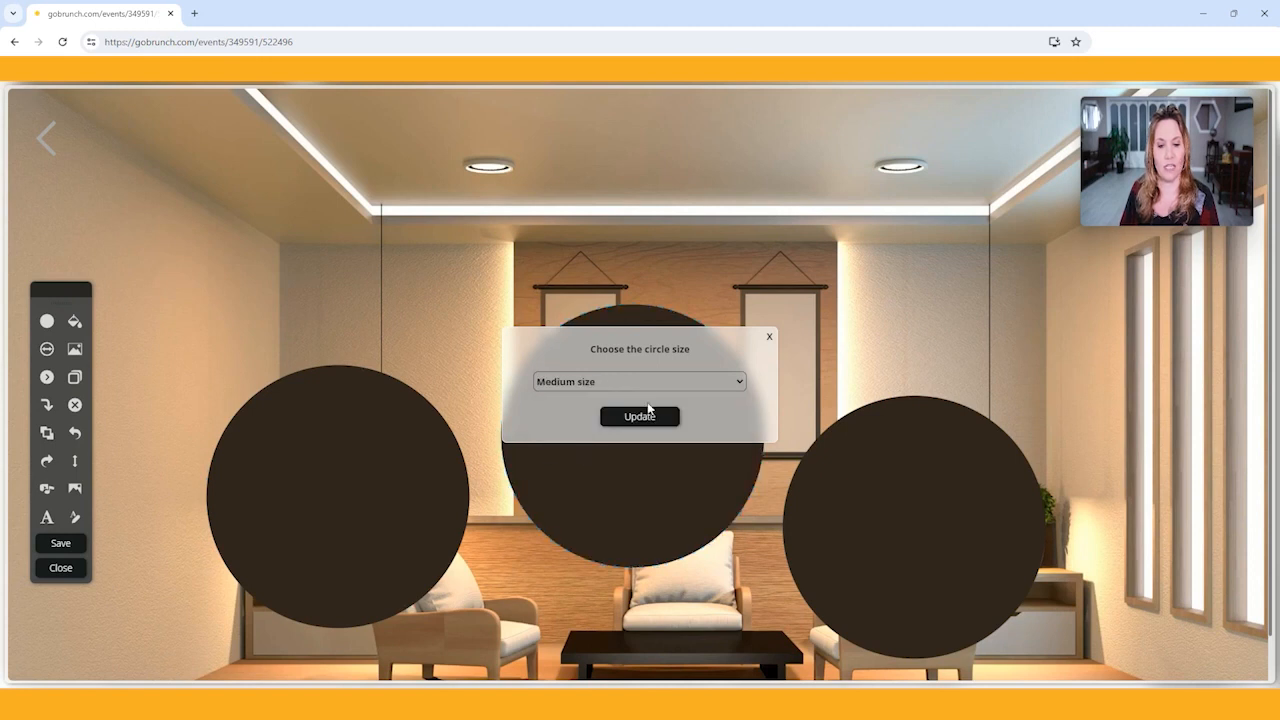
left_click(640, 416)
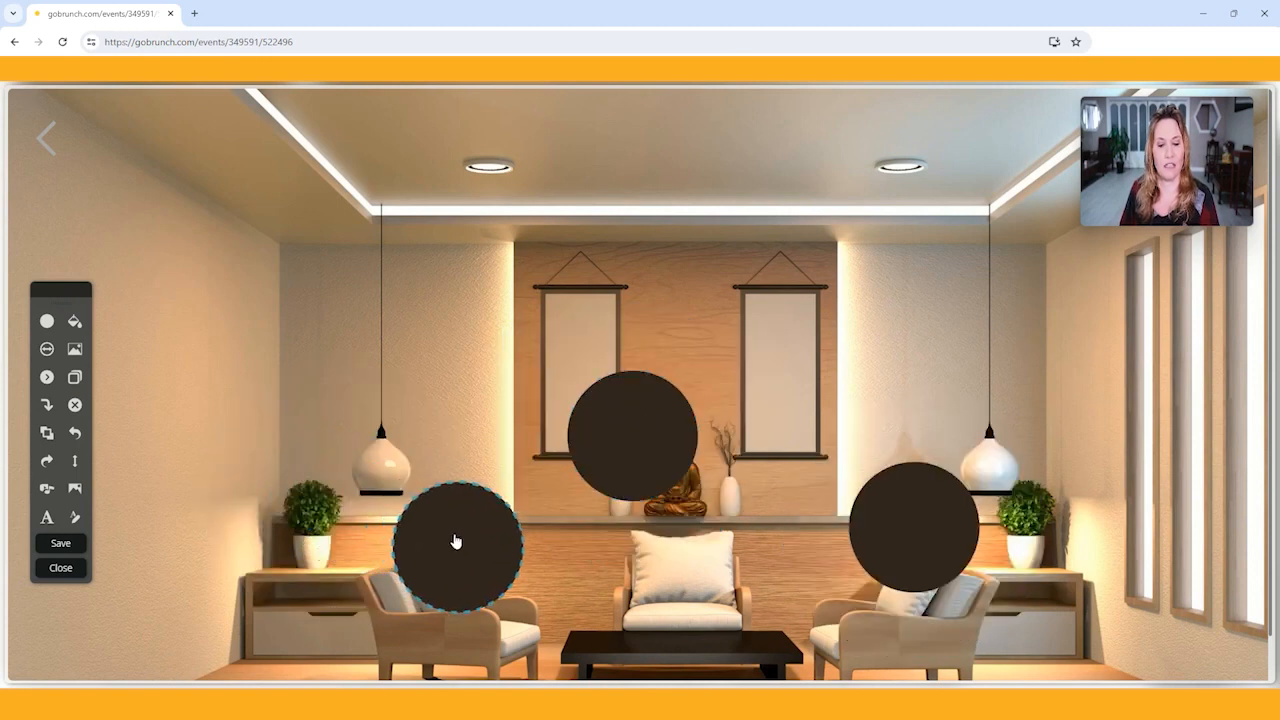
Step: Set the seat circles to Small size and move the upper one onto the middle armchair
left_click(46, 348)
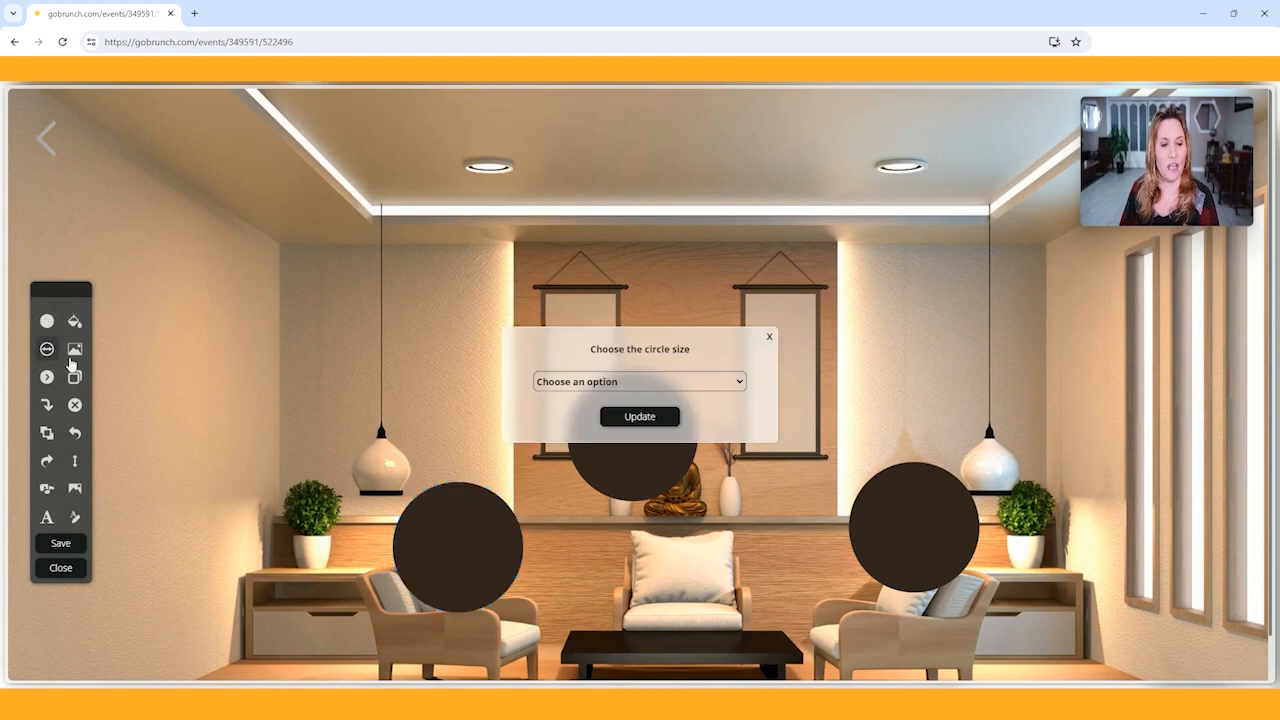
left_click(638, 380)
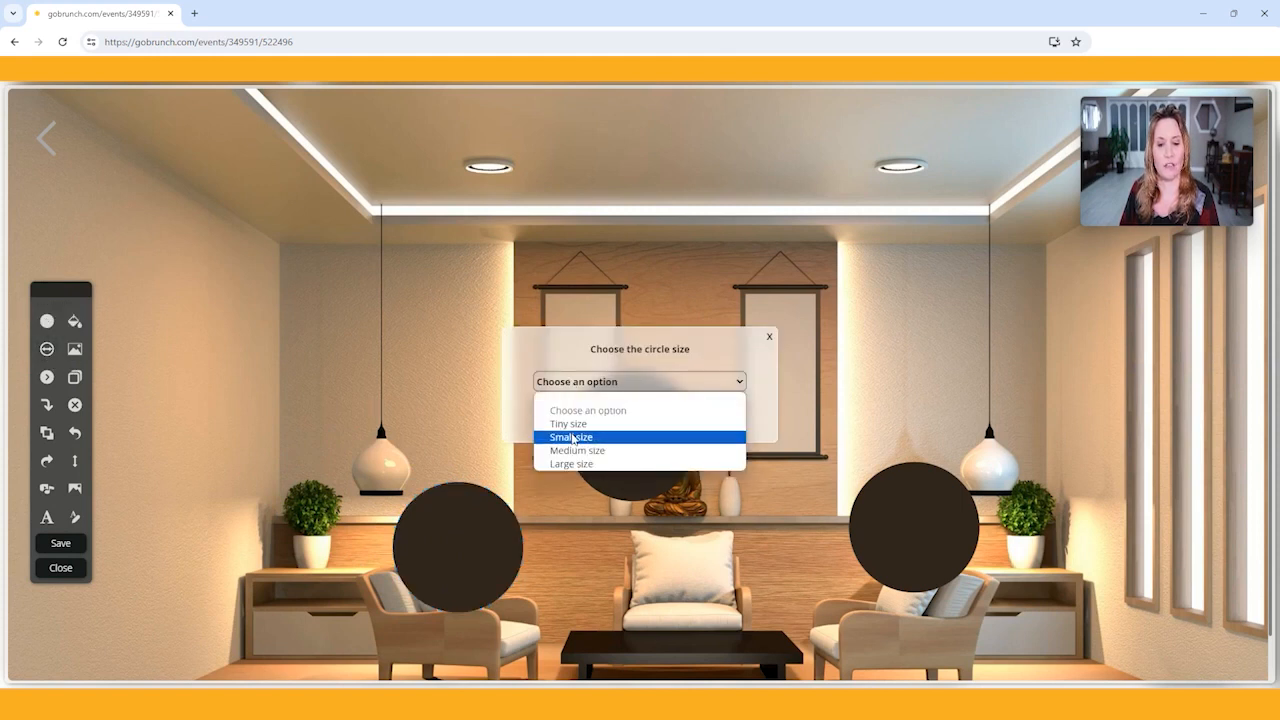
left_click(570, 436)
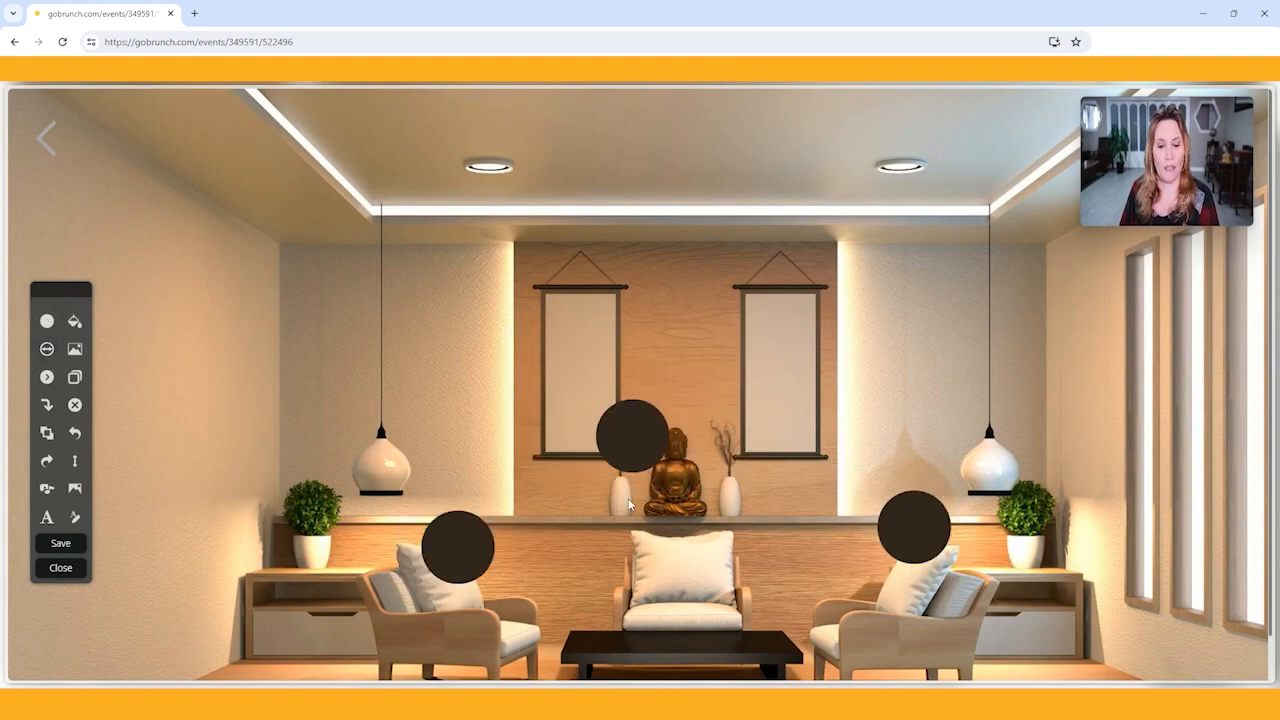
left_click_drag(628, 436, 678, 540)
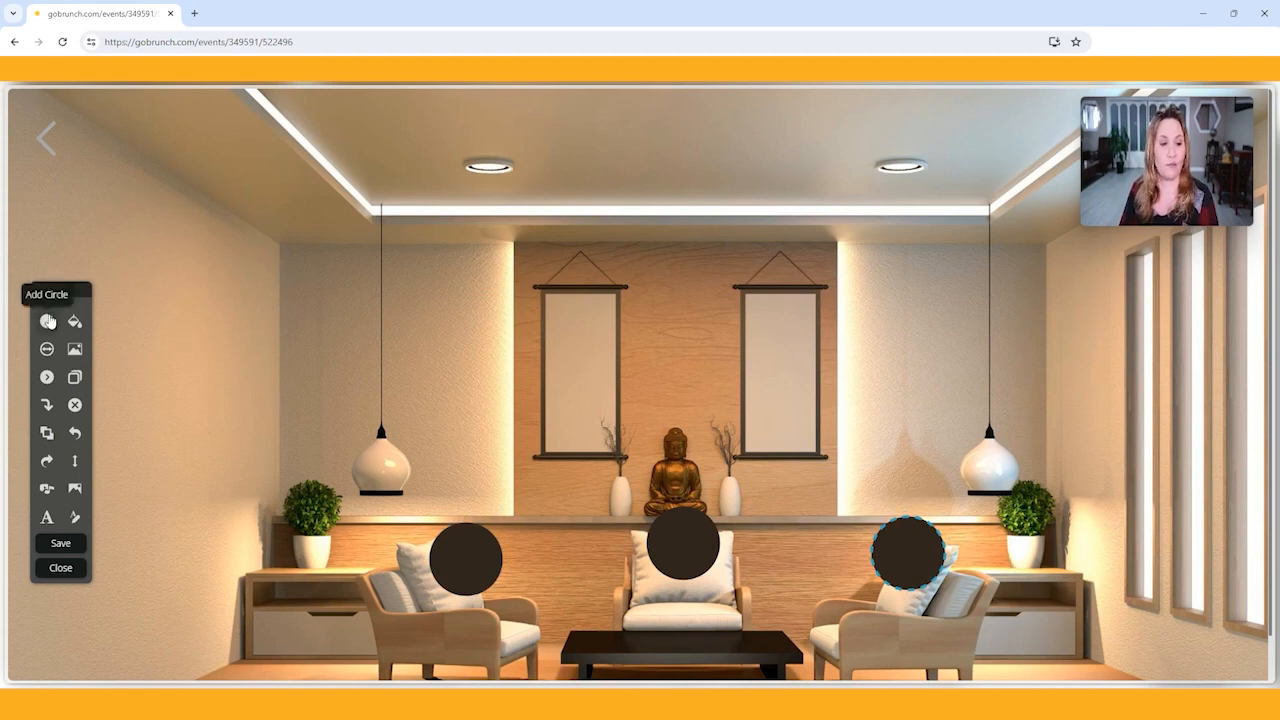
Step: Add two more seat circles and position them over the left armchair and the back wall
left_click(46, 320)
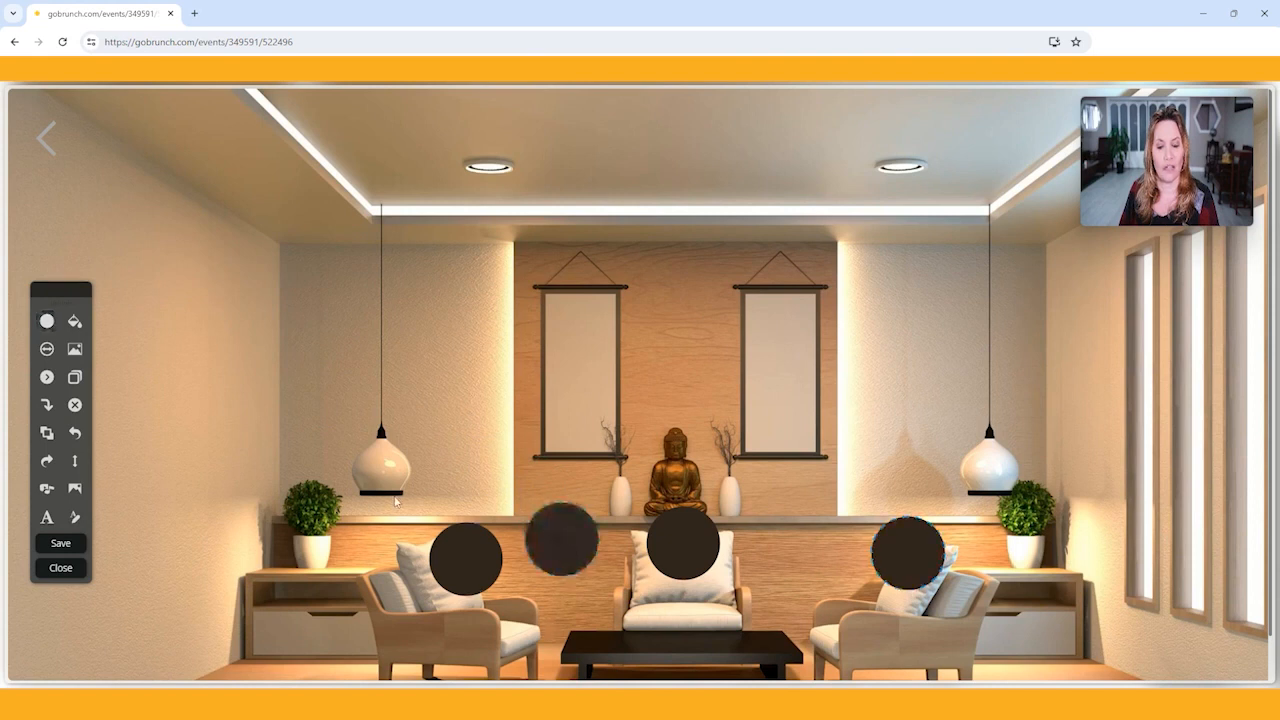
left_click(464, 556)
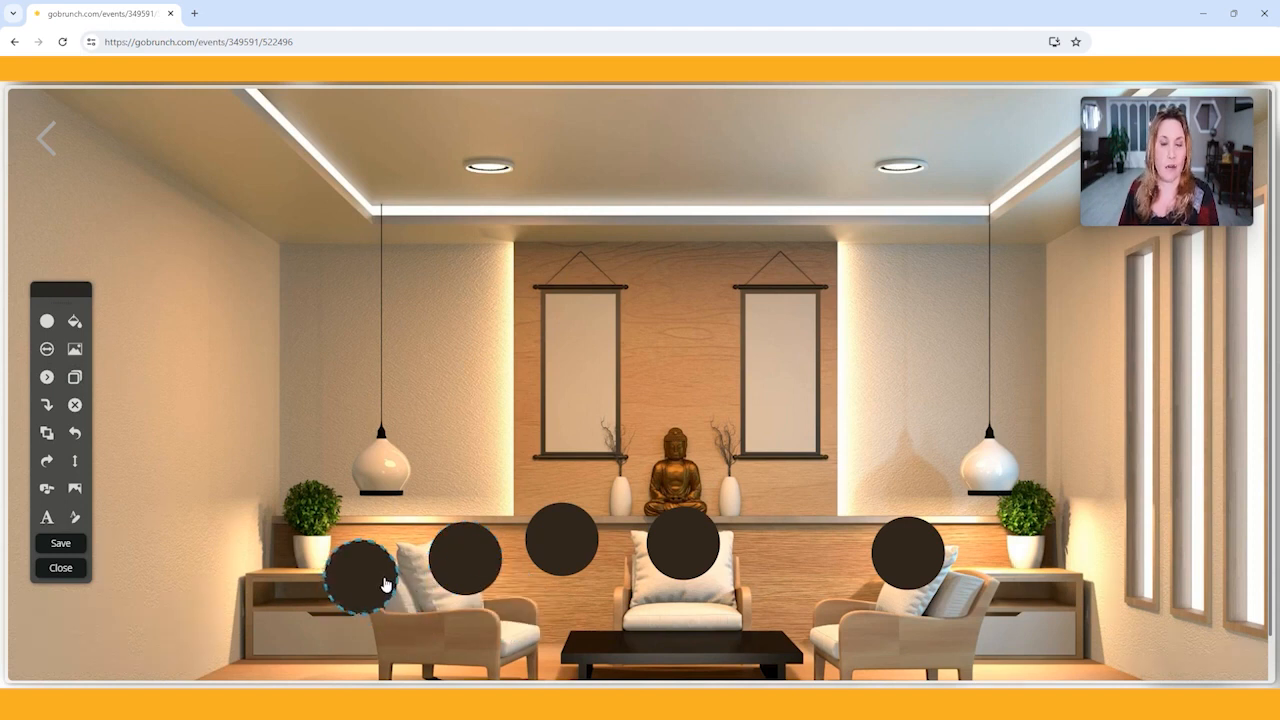
left_click_drag(364, 580, 376, 520)
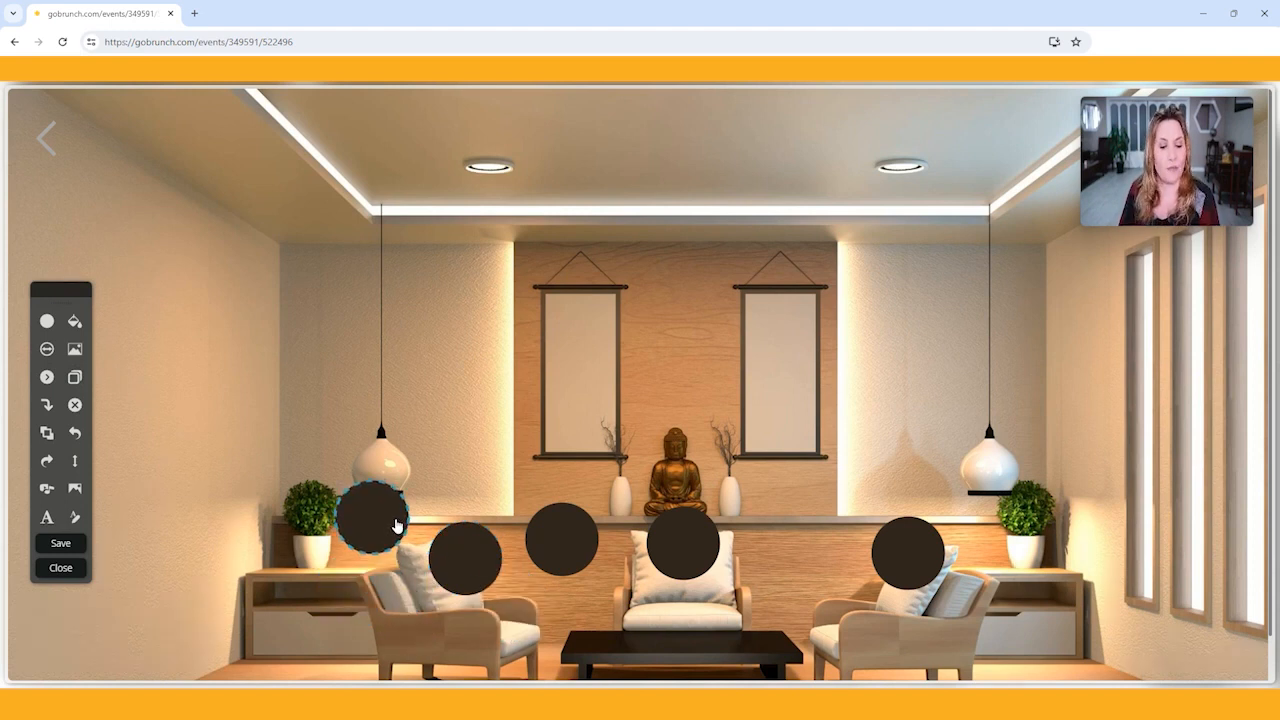
left_click_drag(378, 520, 376, 540)
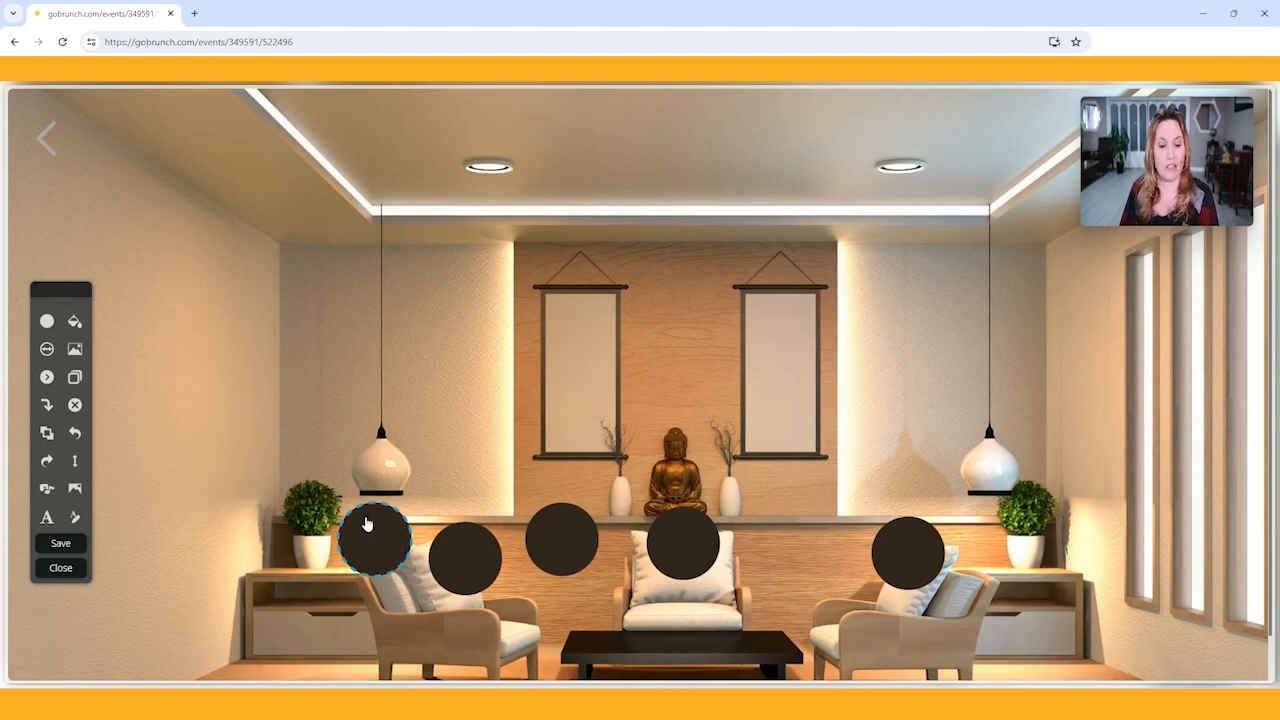
left_click_drag(376, 540, 450, 404)
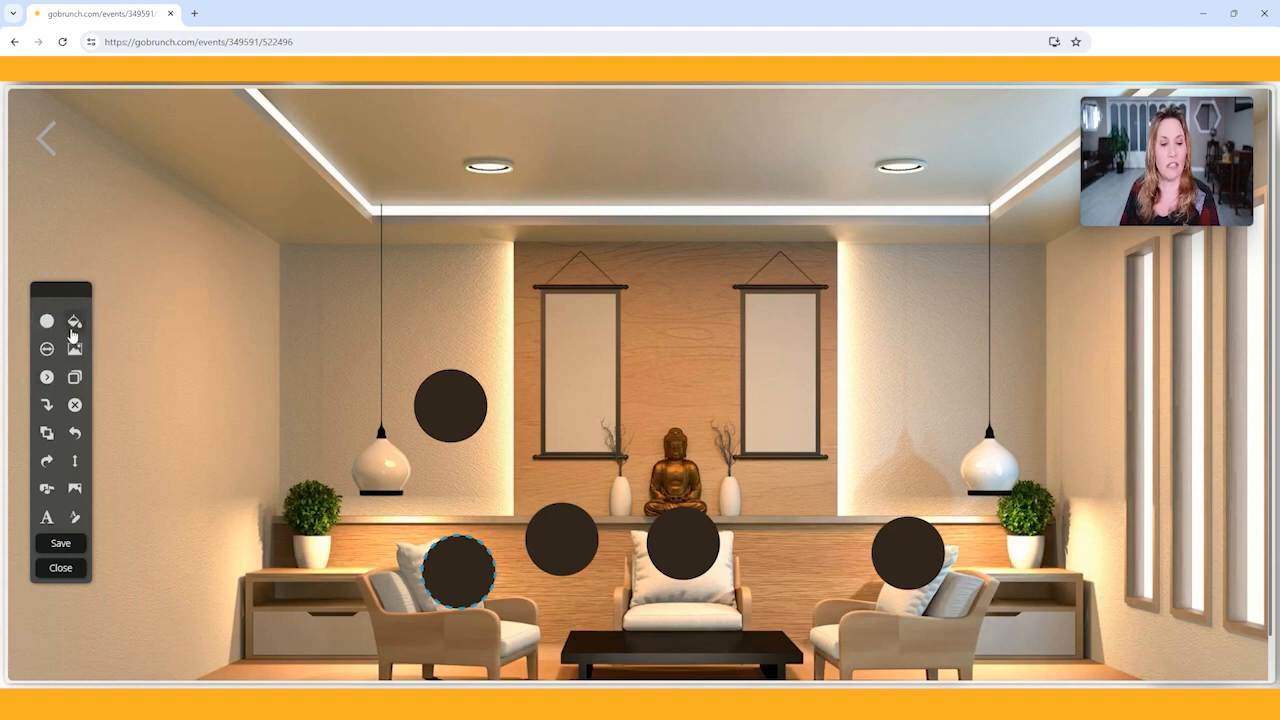
Step: Colour the left armchair's seat circle a light cream via the colour picker
left_click(46, 320)
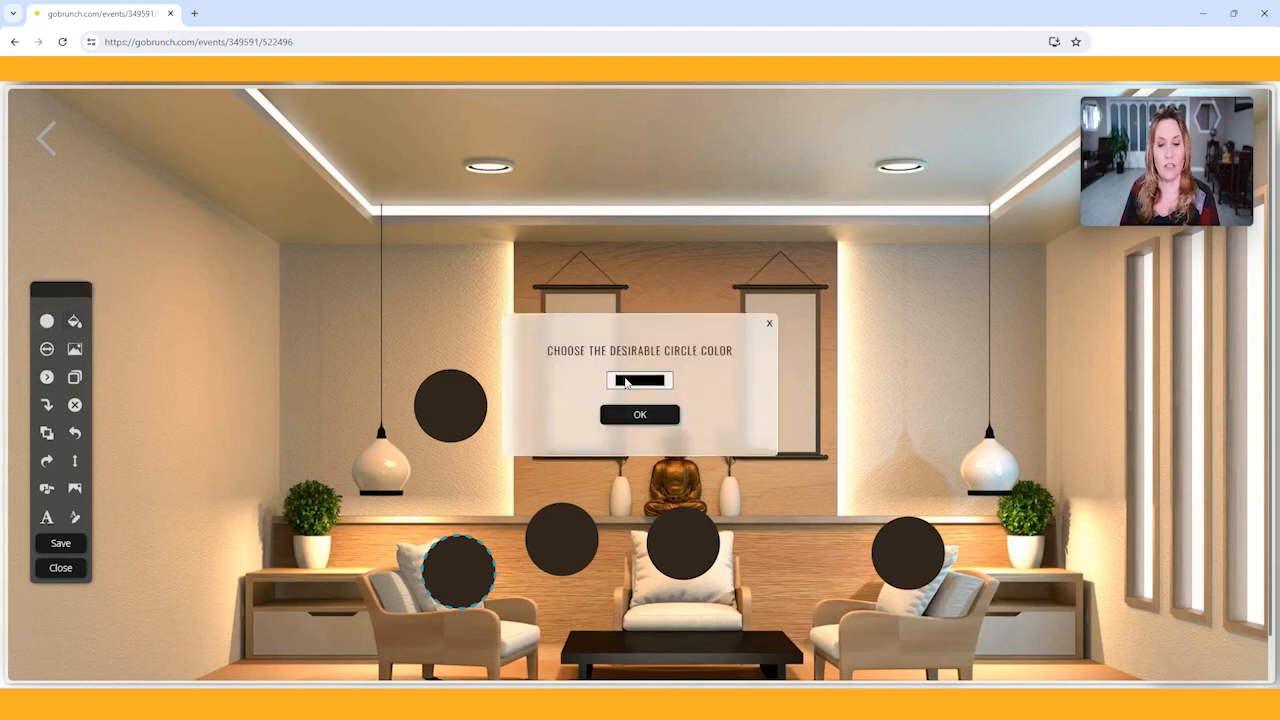
left_click(638, 380)
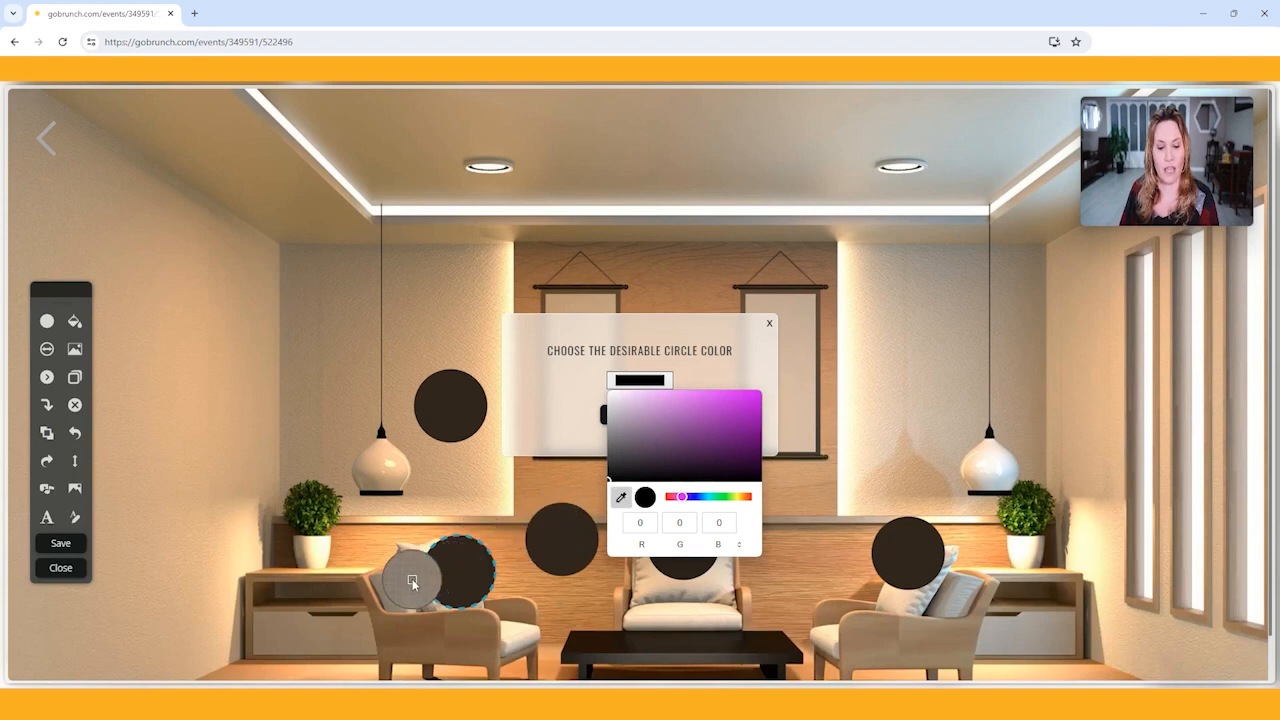
left_click_drag(410, 582, 676, 608)
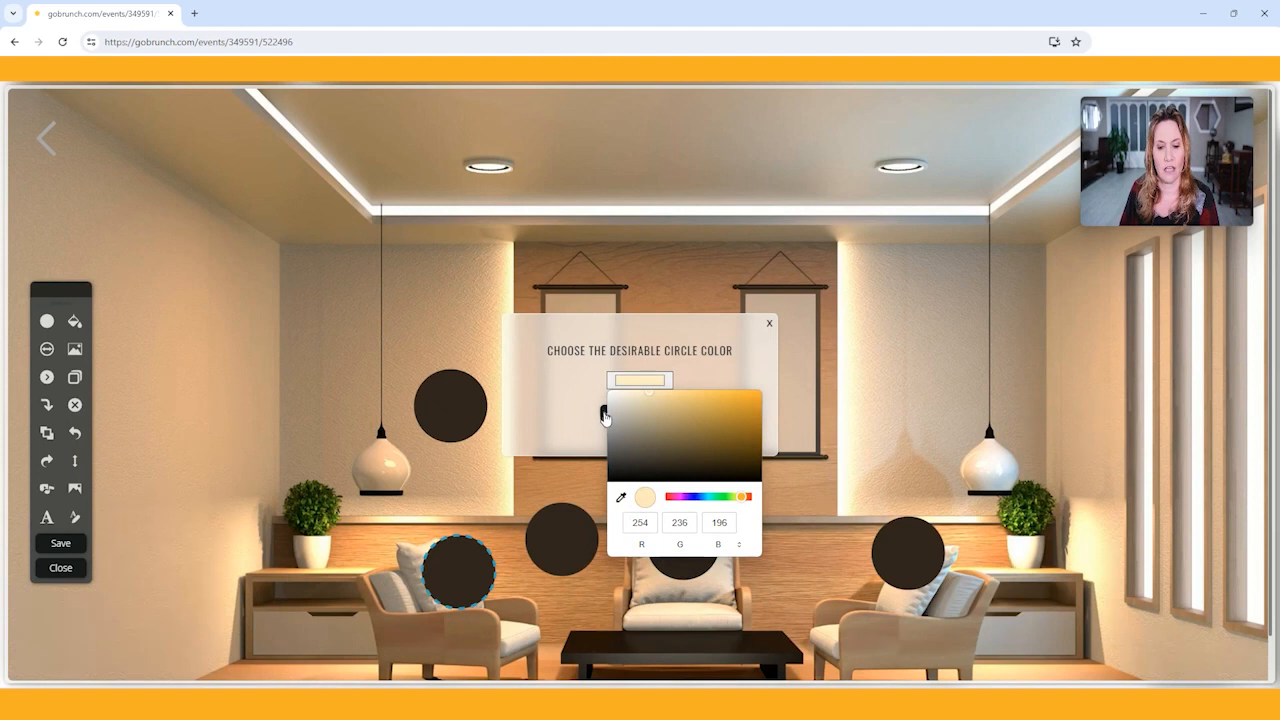
left_click(768, 324)
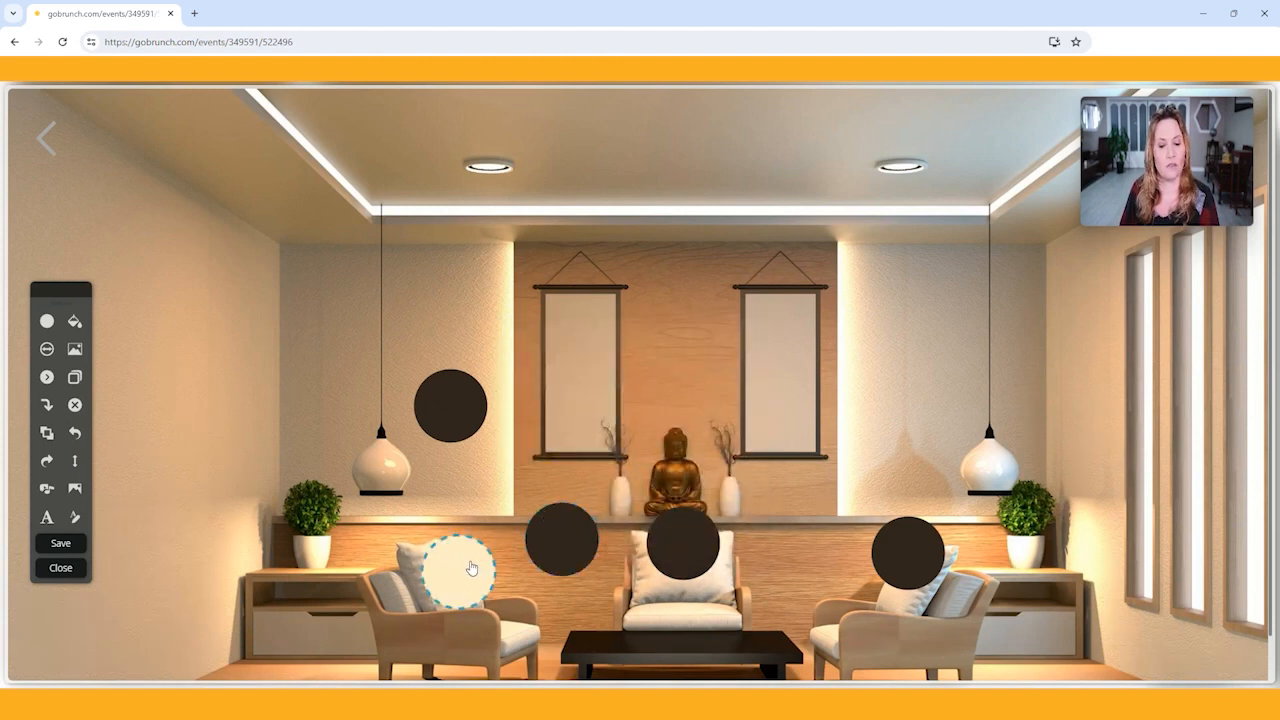
mouse_move(508, 558)
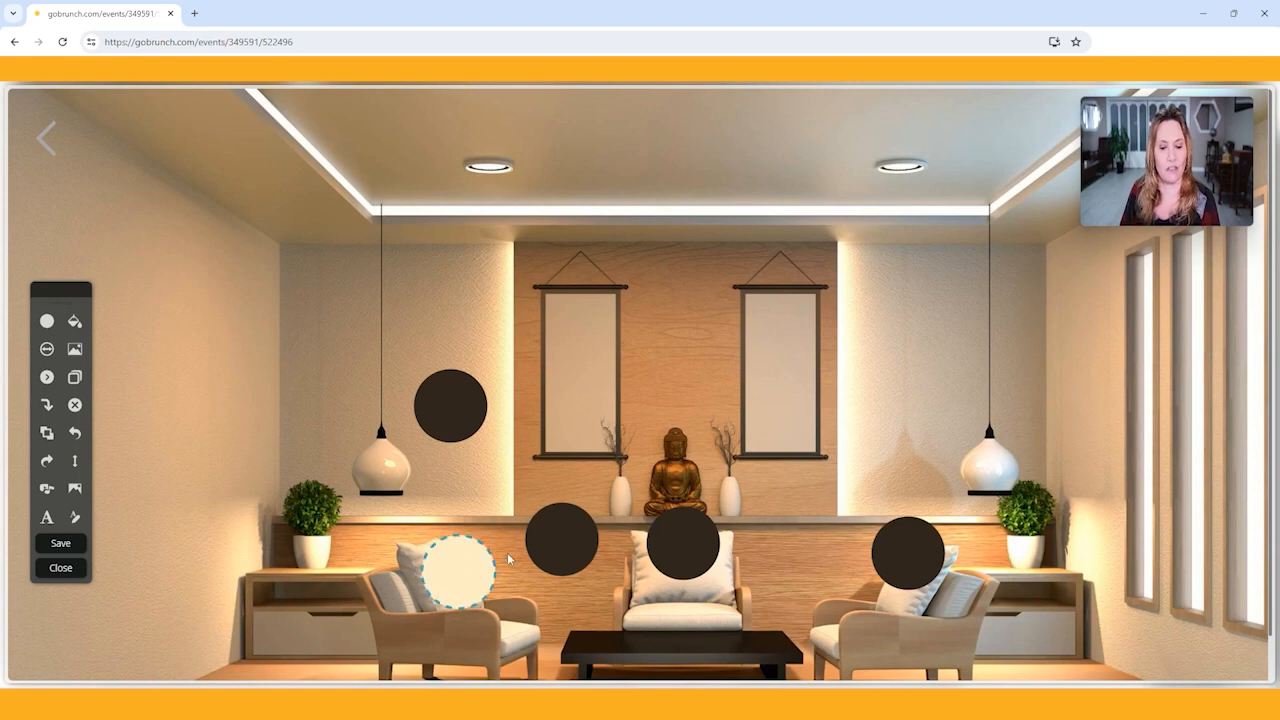
Step: Colour the circle beside the left armchair a warm brown matching the wall
left_click(560, 540)
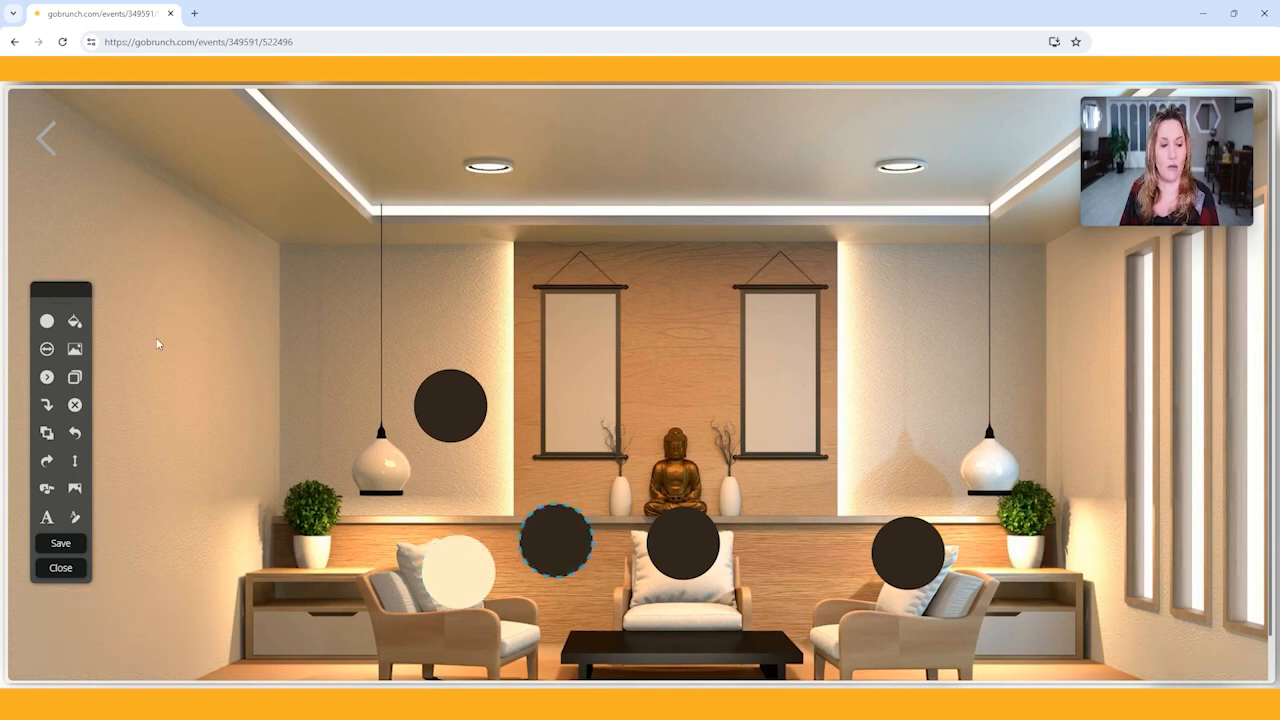
left_click(46, 320)
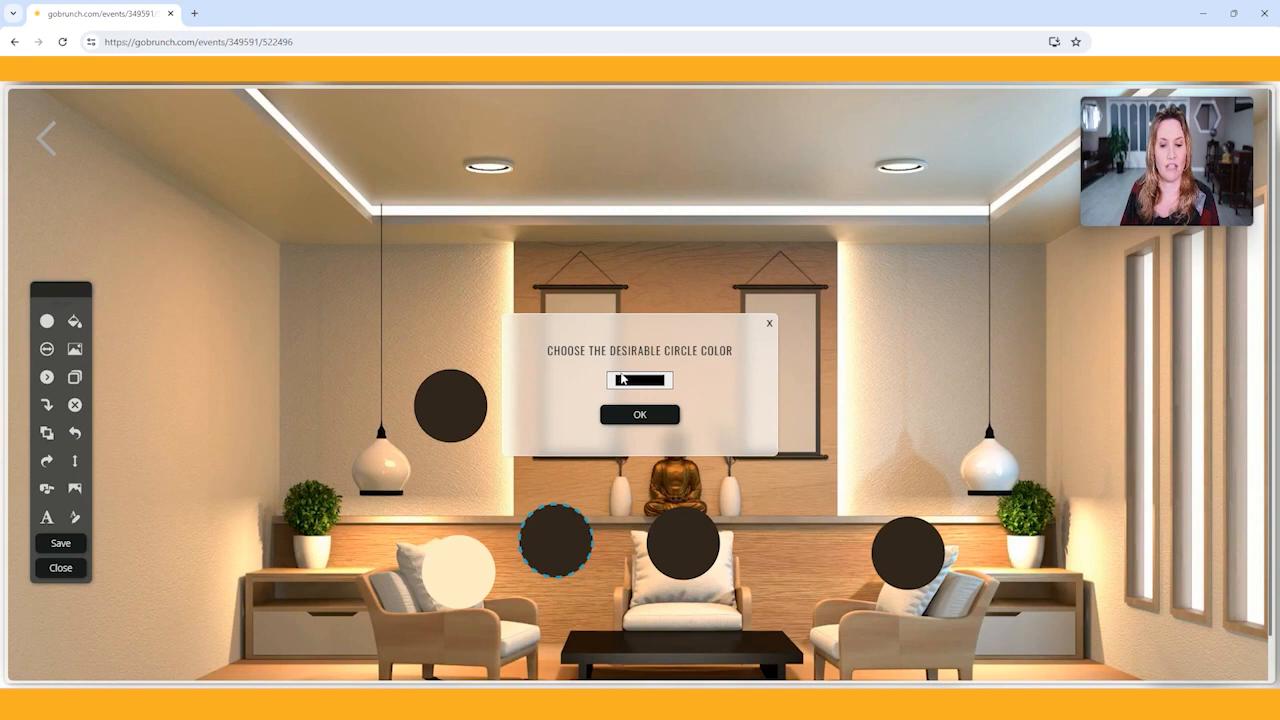
left_click(640, 380)
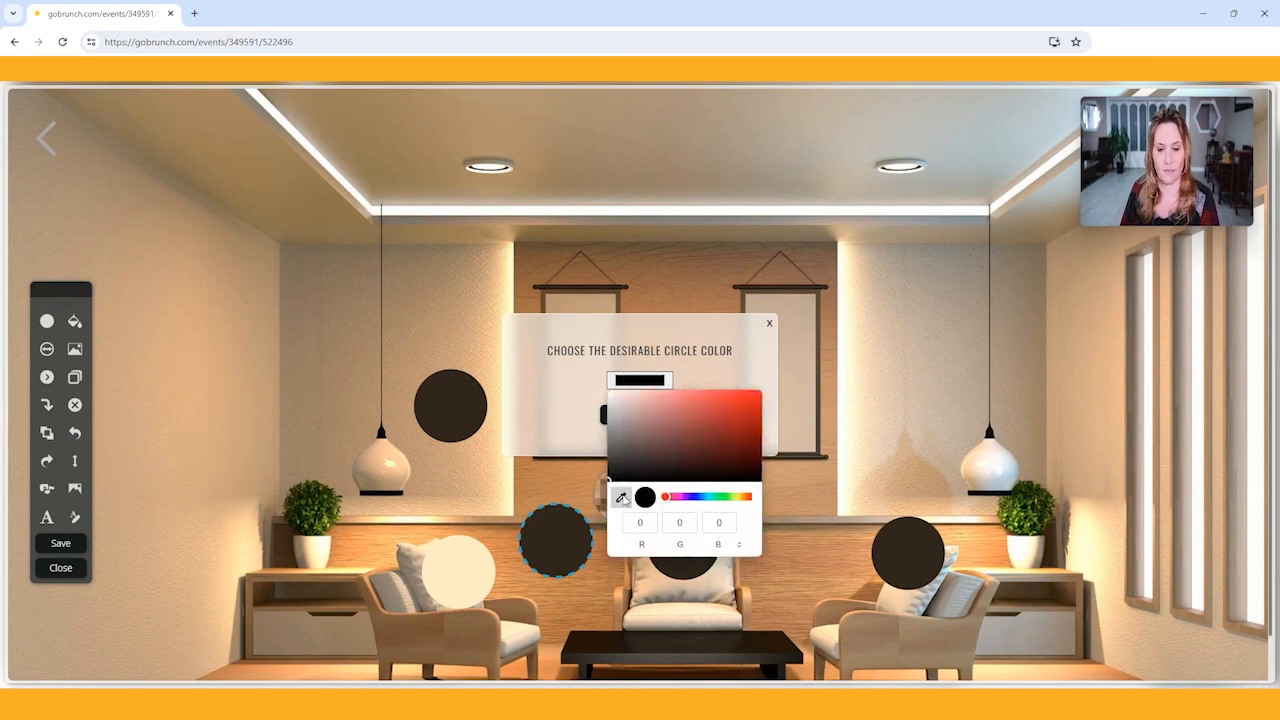
left_click(696, 412)
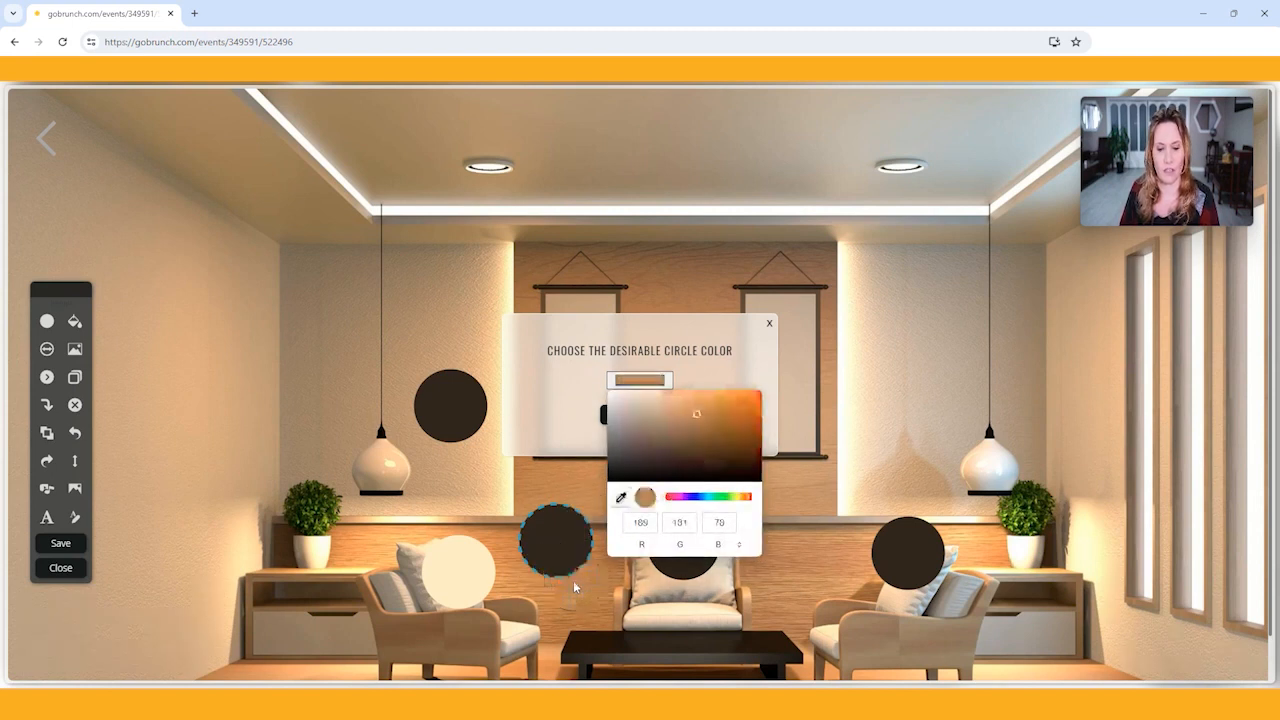
left_click(768, 324)
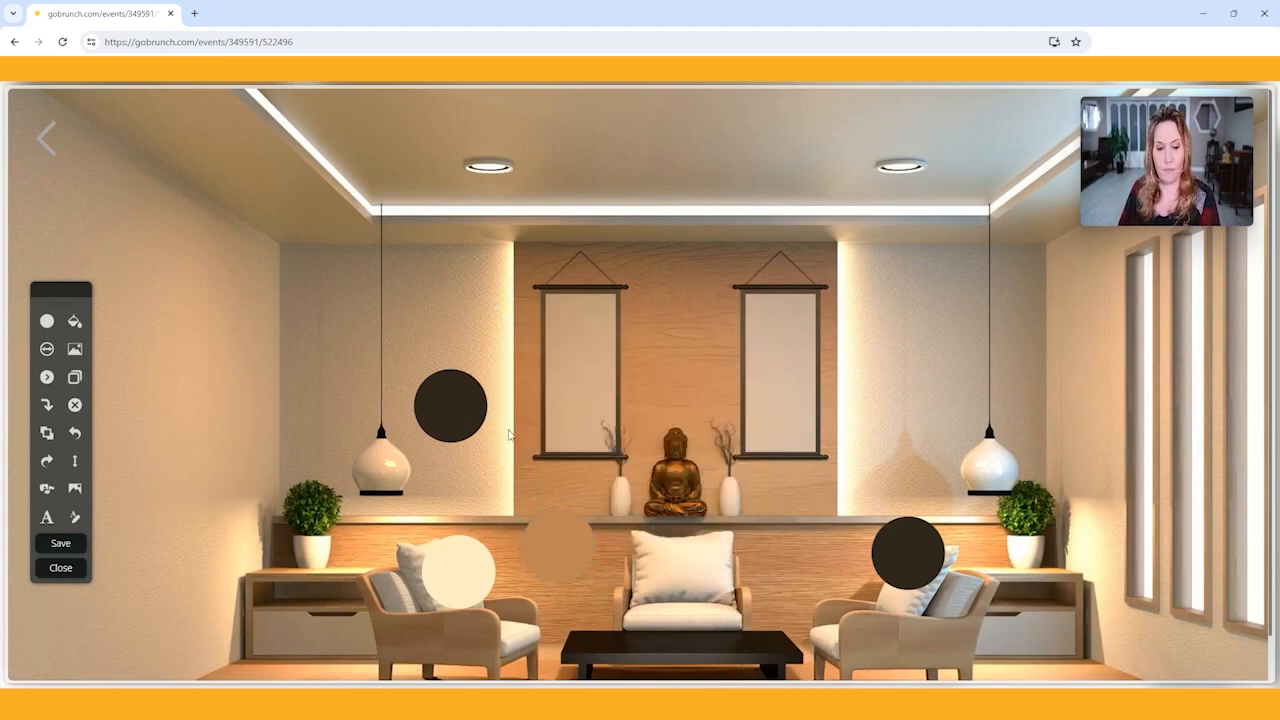
Step: Recolour the remaining dark circles so all armchairs are cream and the wall spots brown
left_click(450, 404)
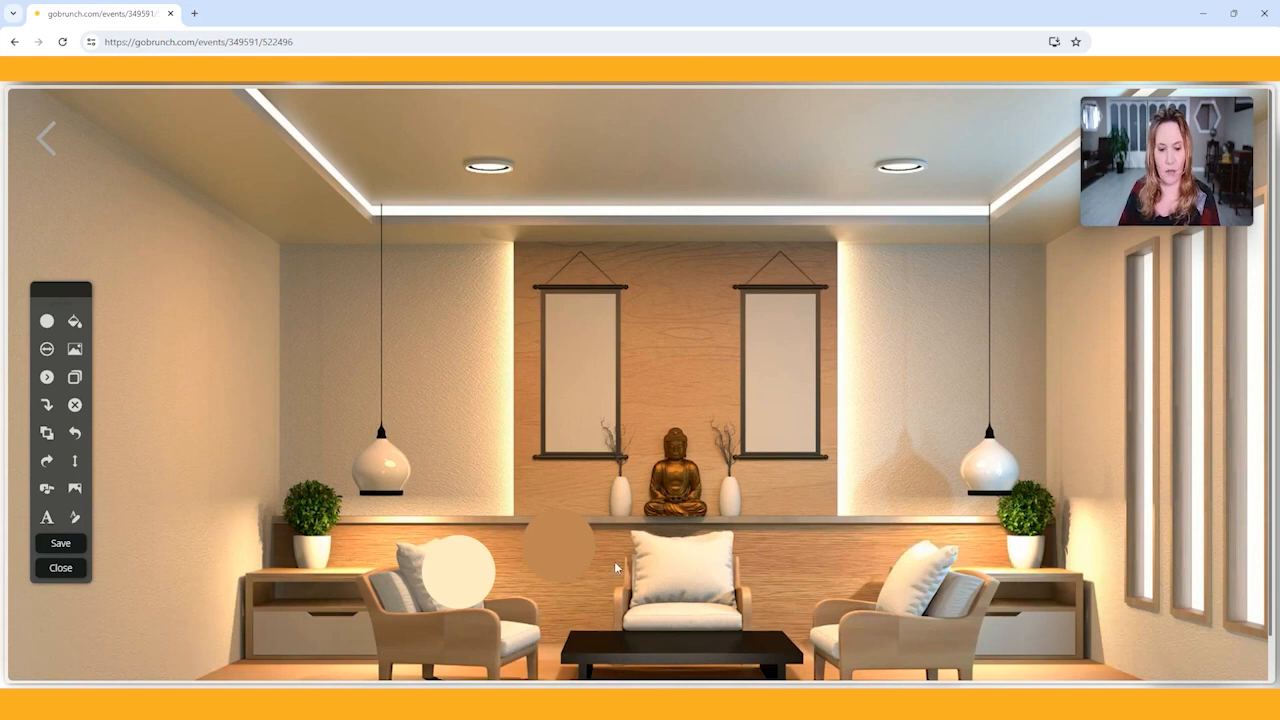
left_click(74, 376)
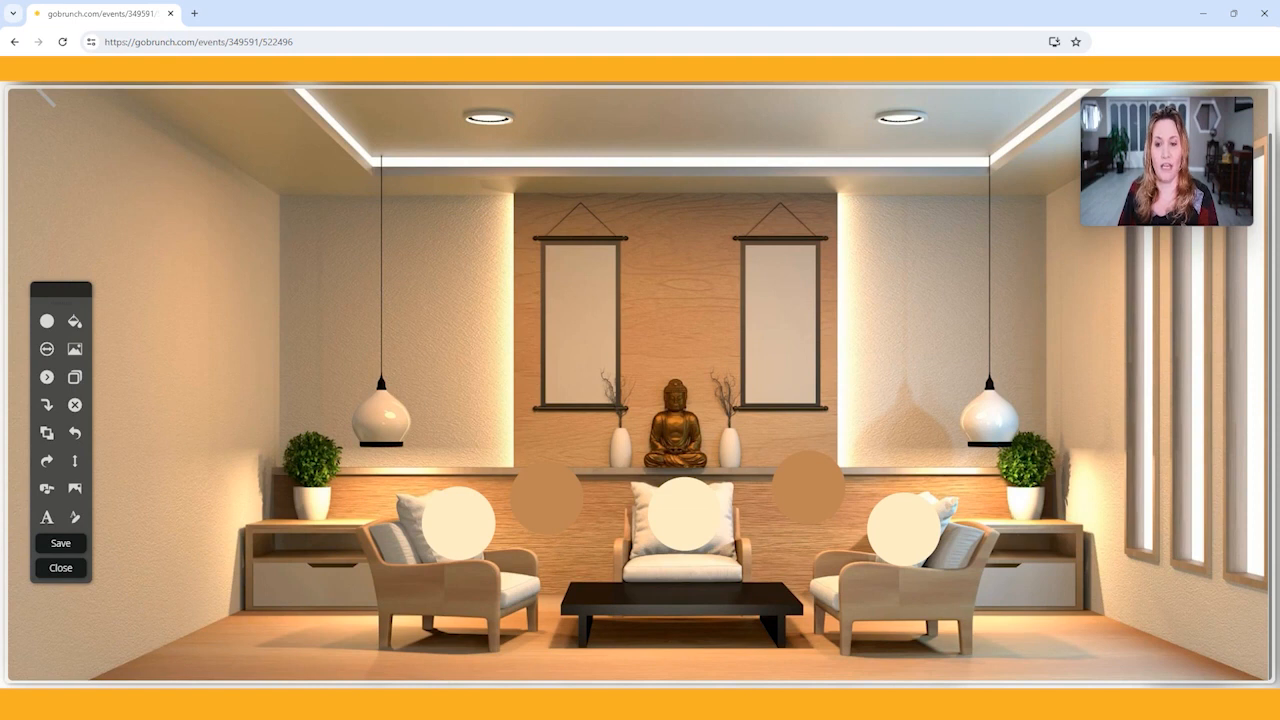
mouse_move(74, 348)
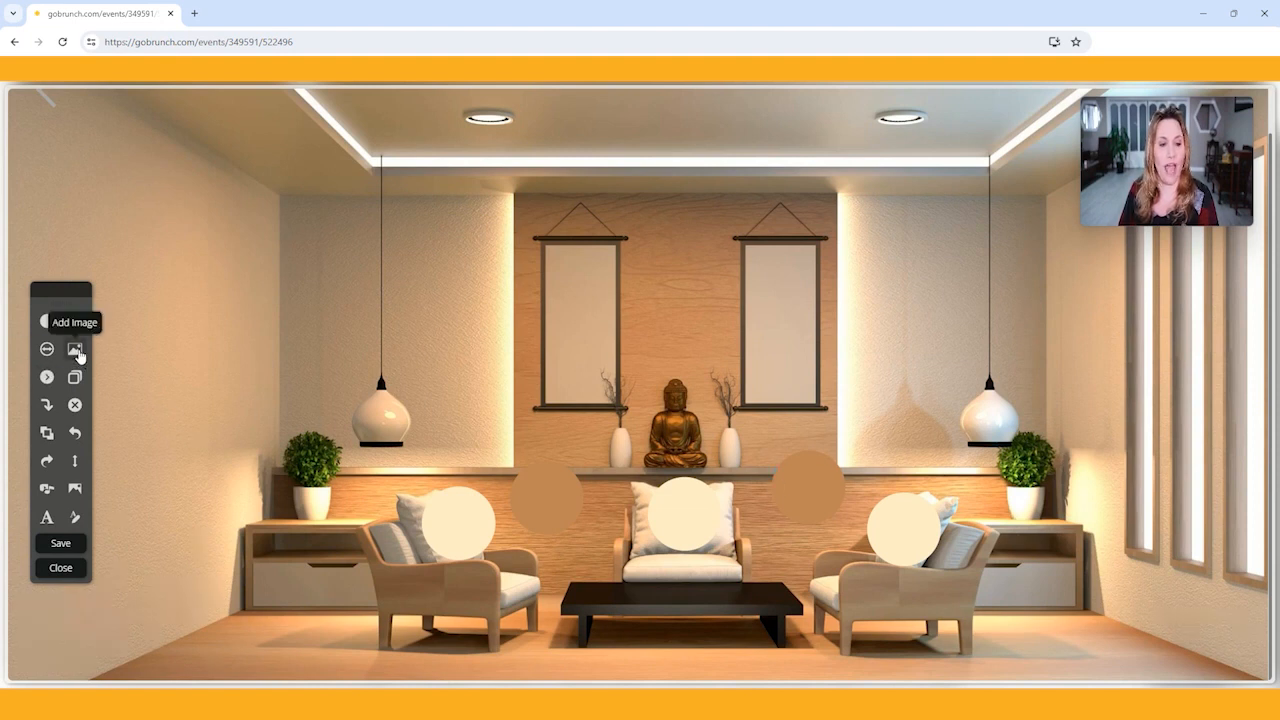
Step: Upload the camera photo file as a new image in the room
left_click(74, 348)
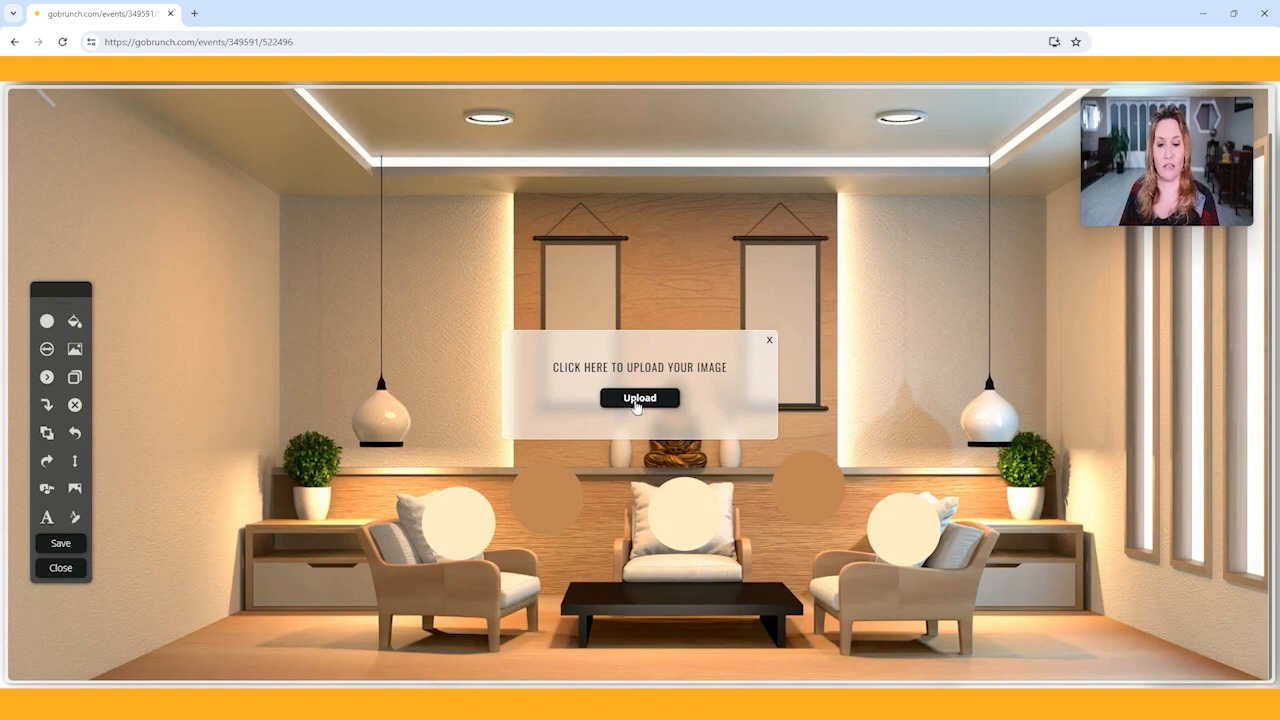
left_click(640, 396)
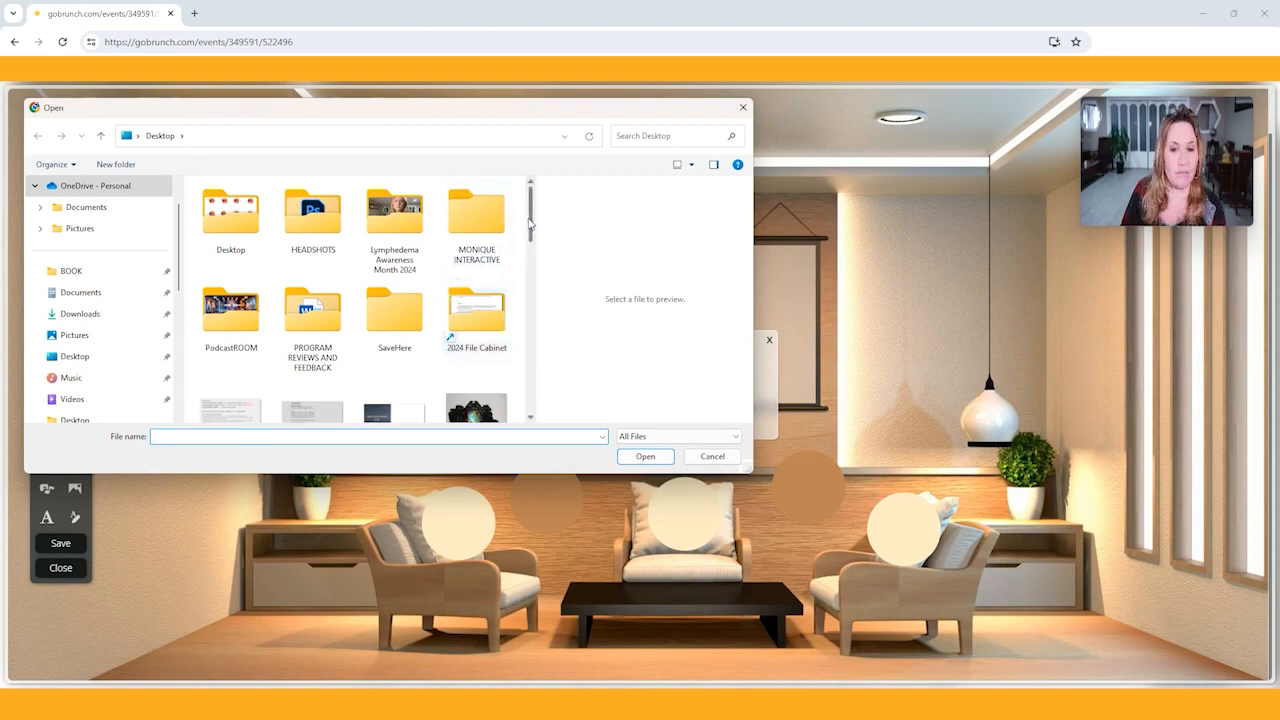
left_click(476, 260)
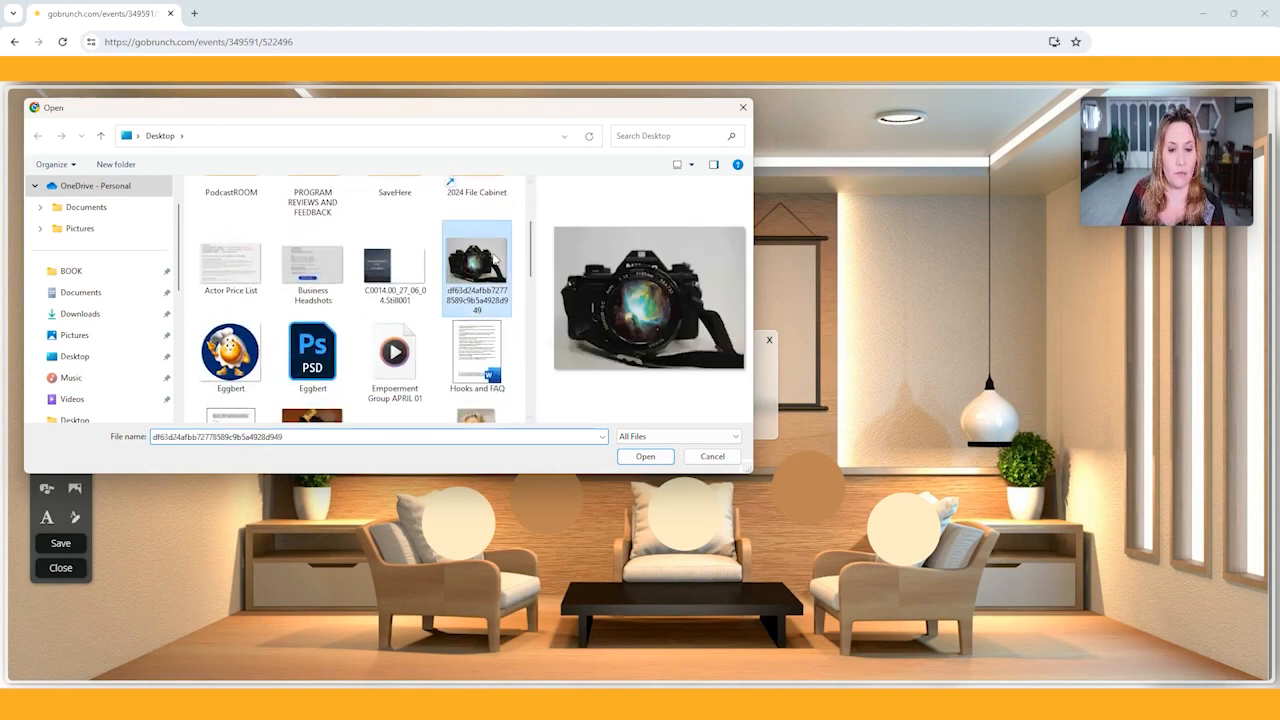
left_click(644, 456)
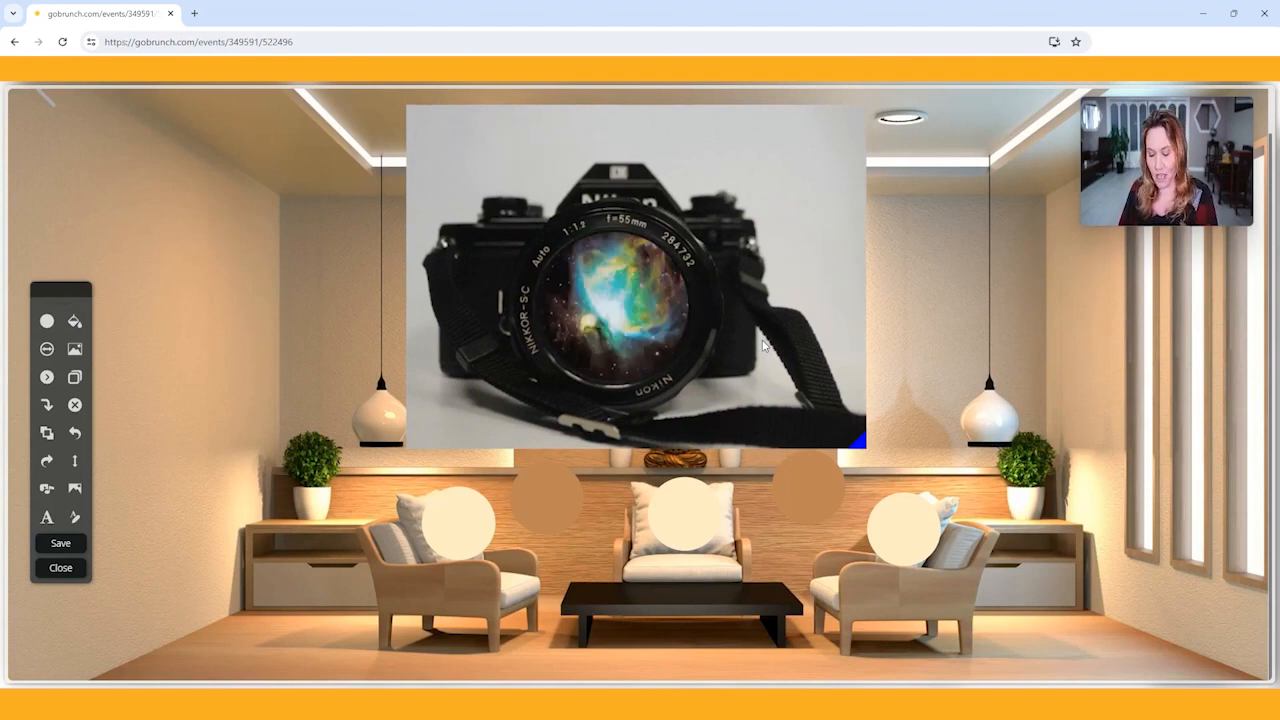
mouse_move(850, 418)
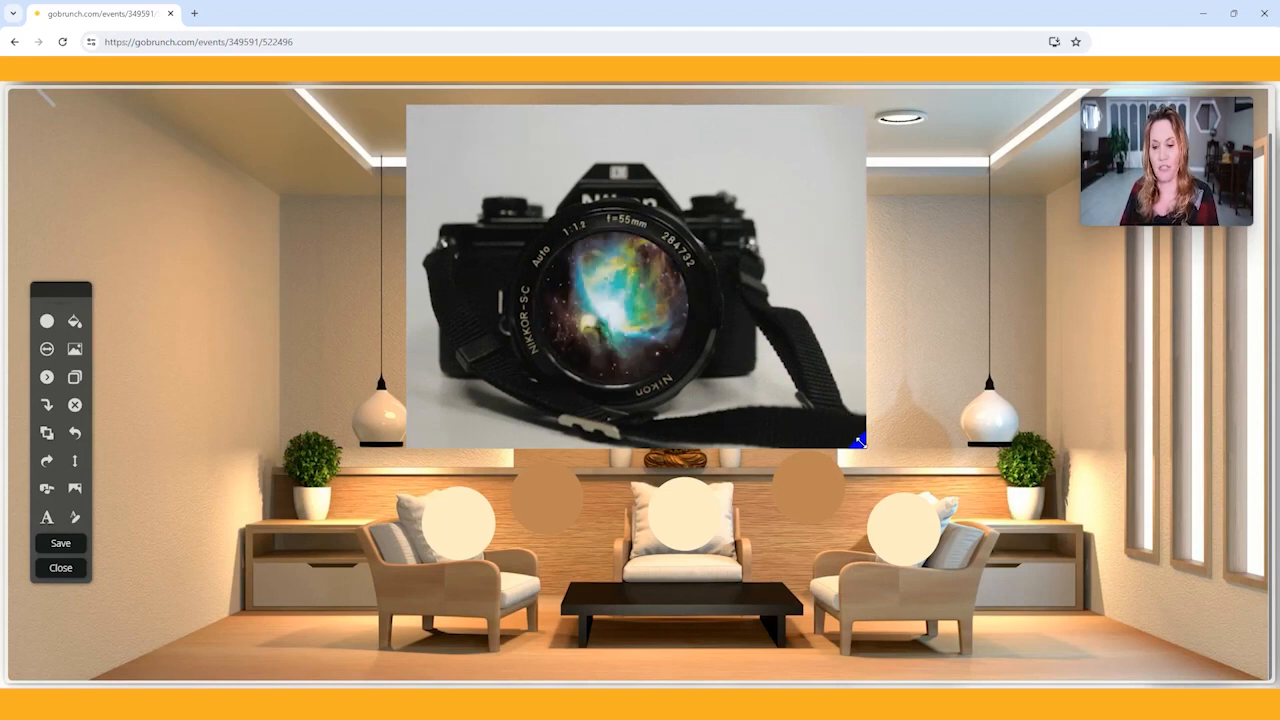
Step: Shrink the camera photo to a thumbnail and set it on the left end of the shelf
left_click_drag(858, 442, 712, 328)
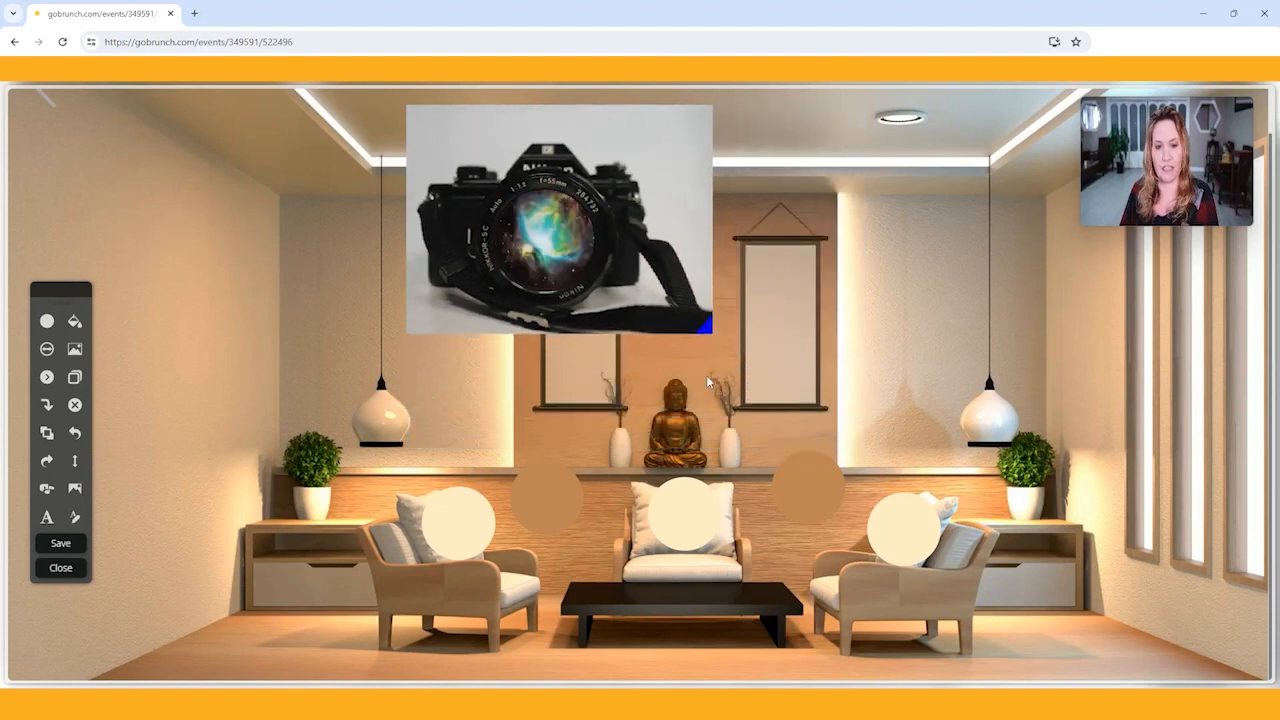
left_click_drag(558, 220, 440, 130)
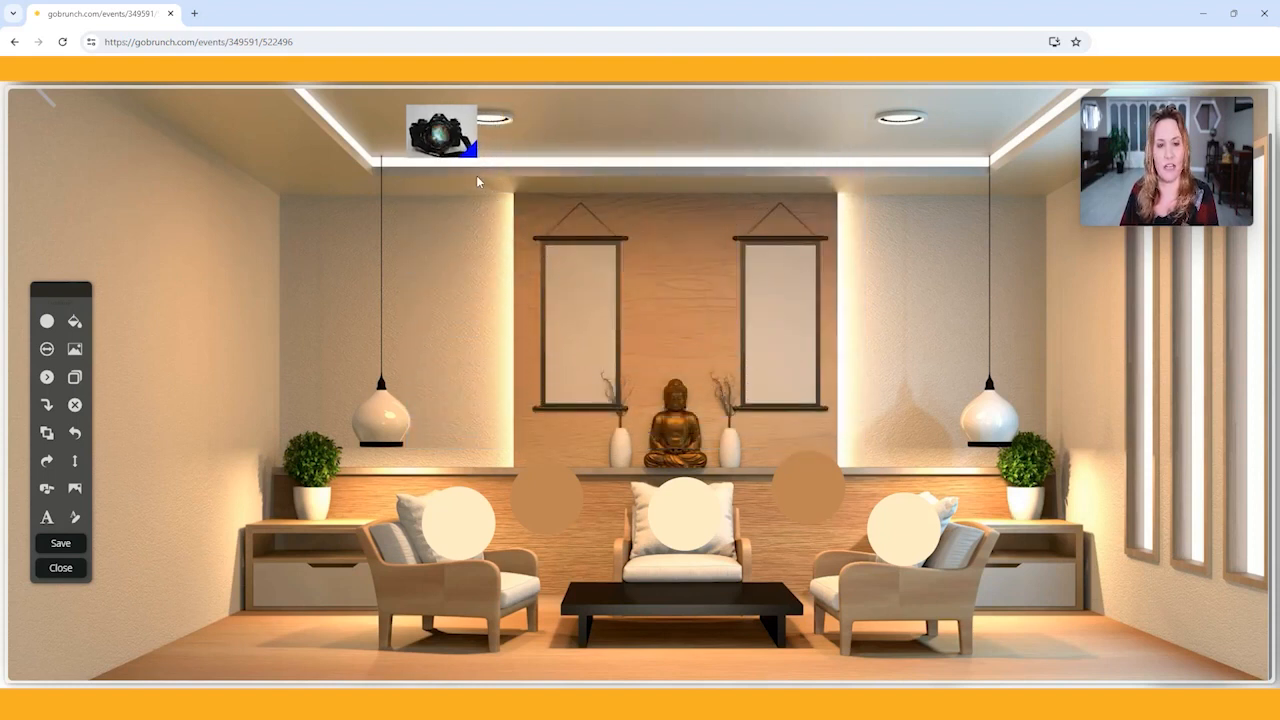
left_click_drag(440, 130, 448, 356)
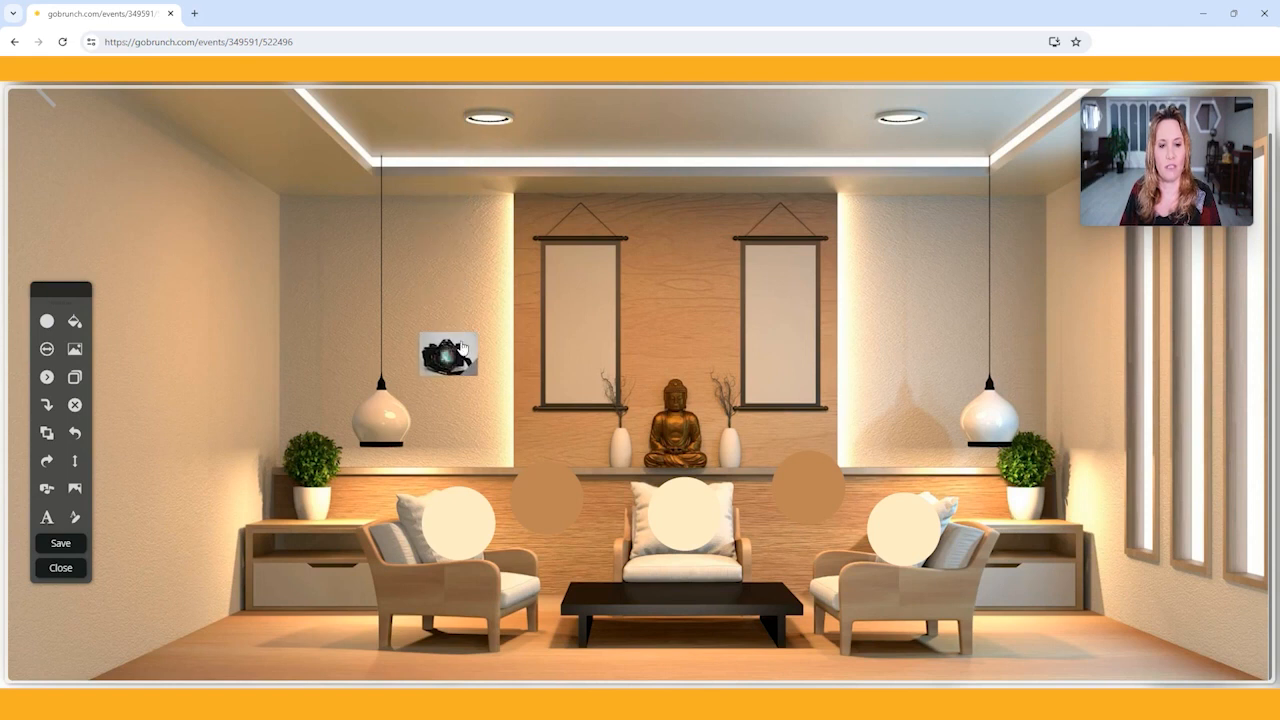
left_click_drag(448, 352, 472, 442)
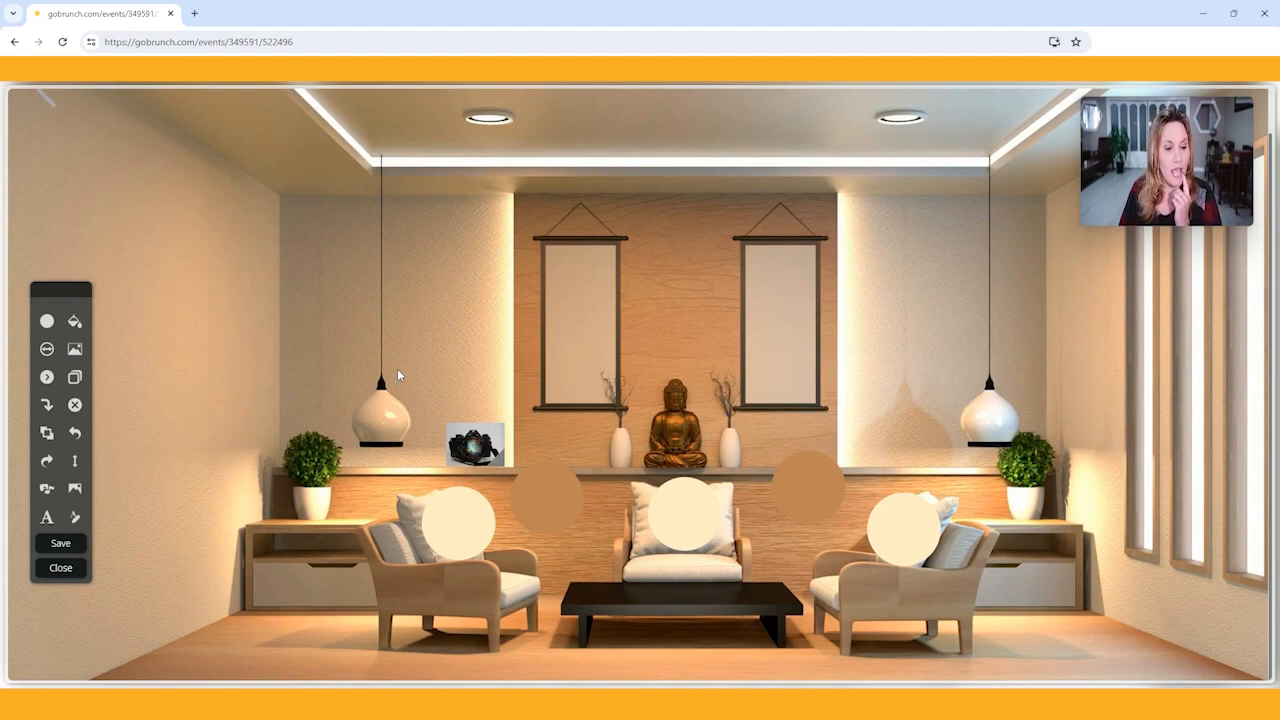
mouse_move(104, 360)
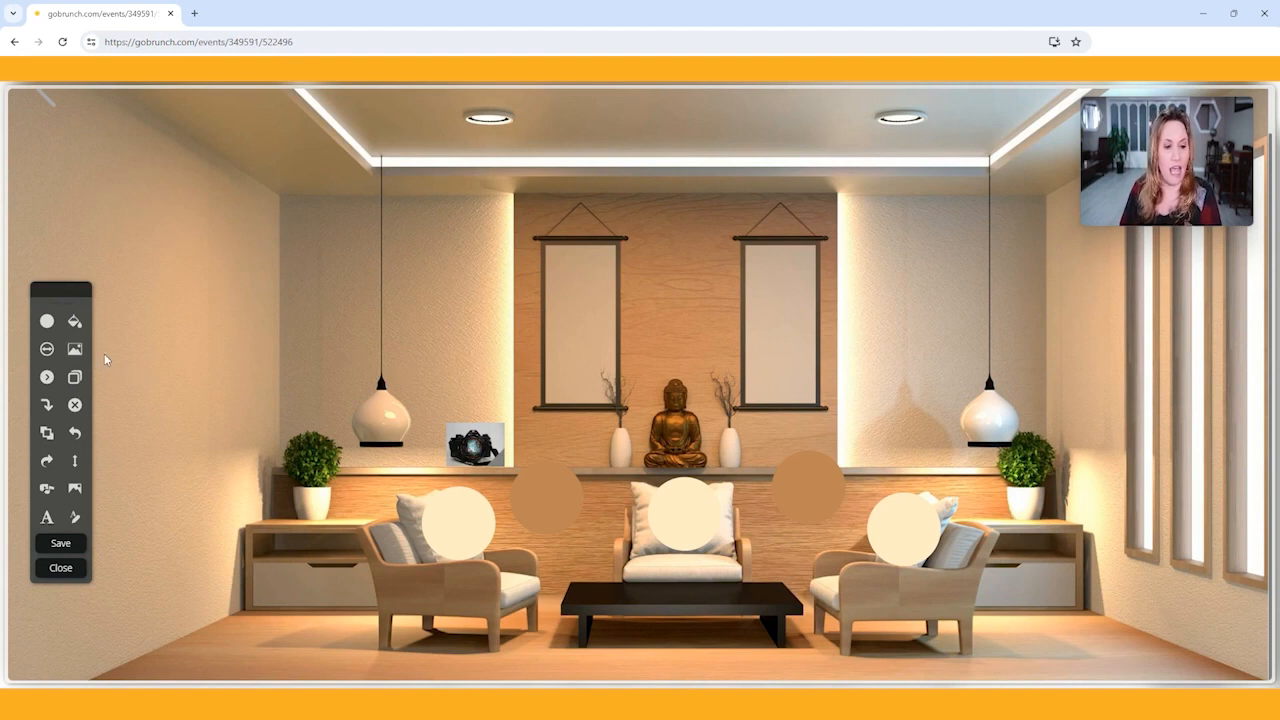
mouse_move(584, 244)
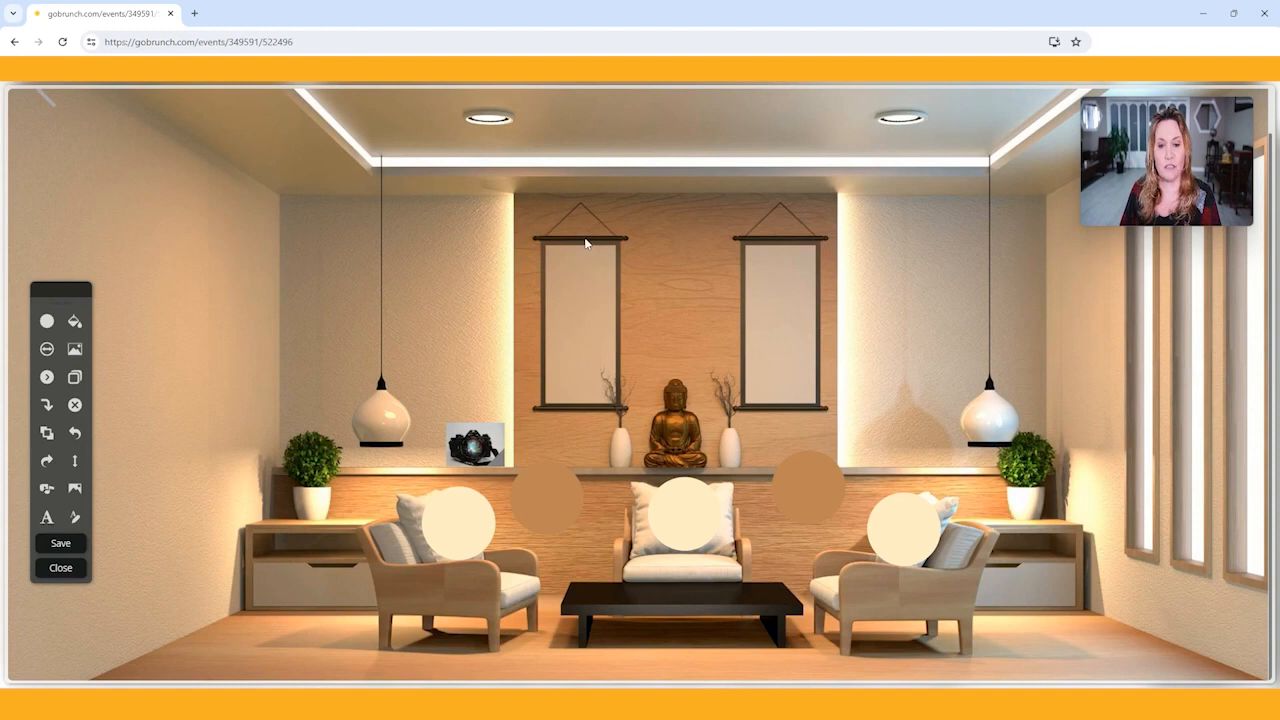
mouse_move(684, 284)
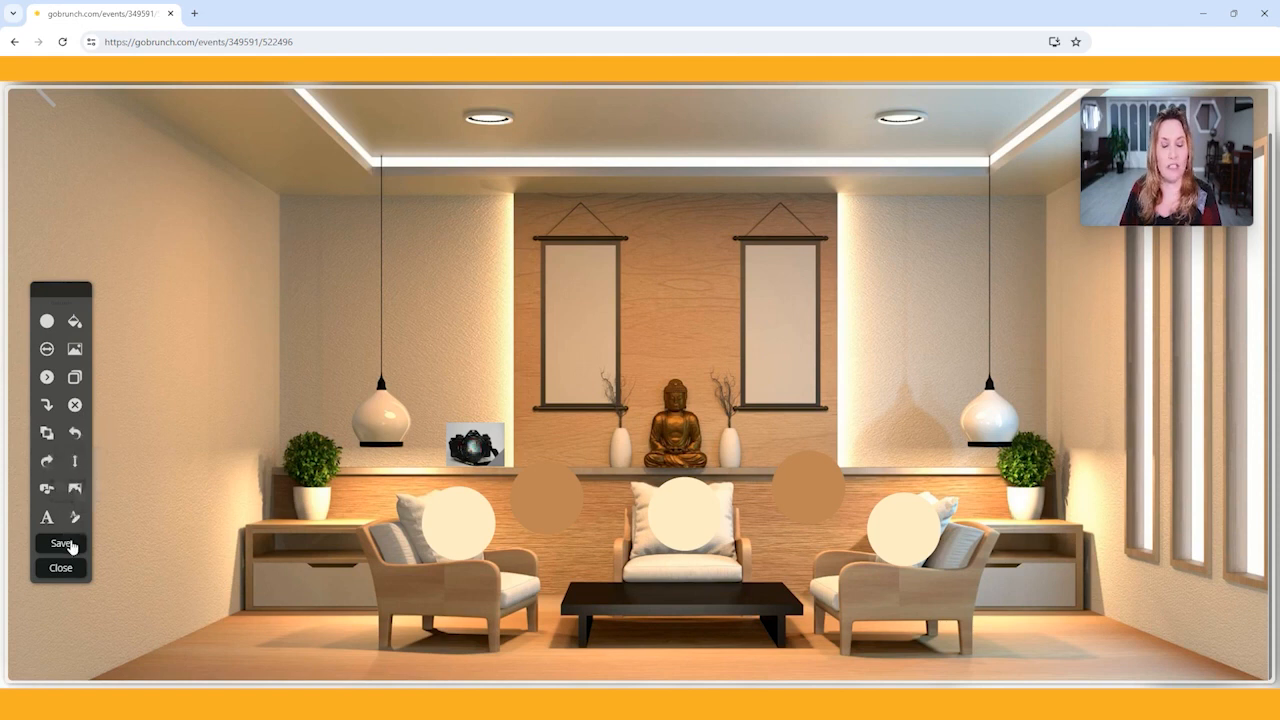
left_click(60, 544)
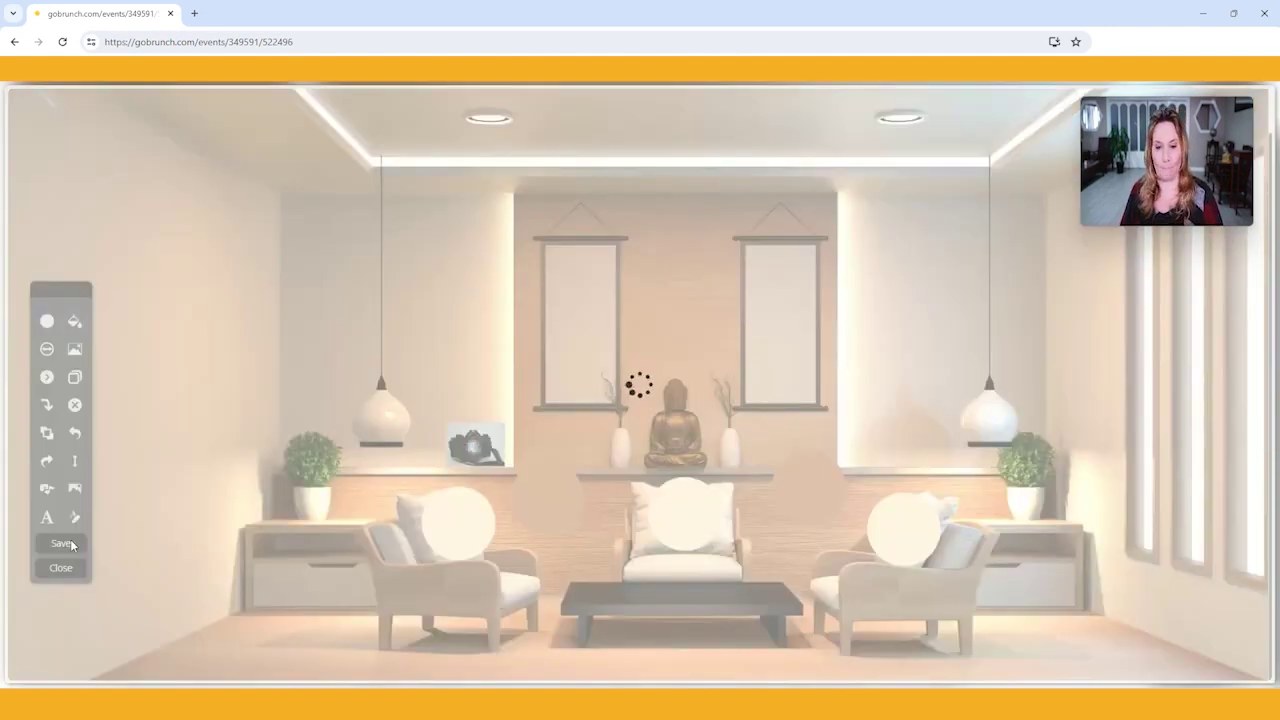
left_click(60, 568)
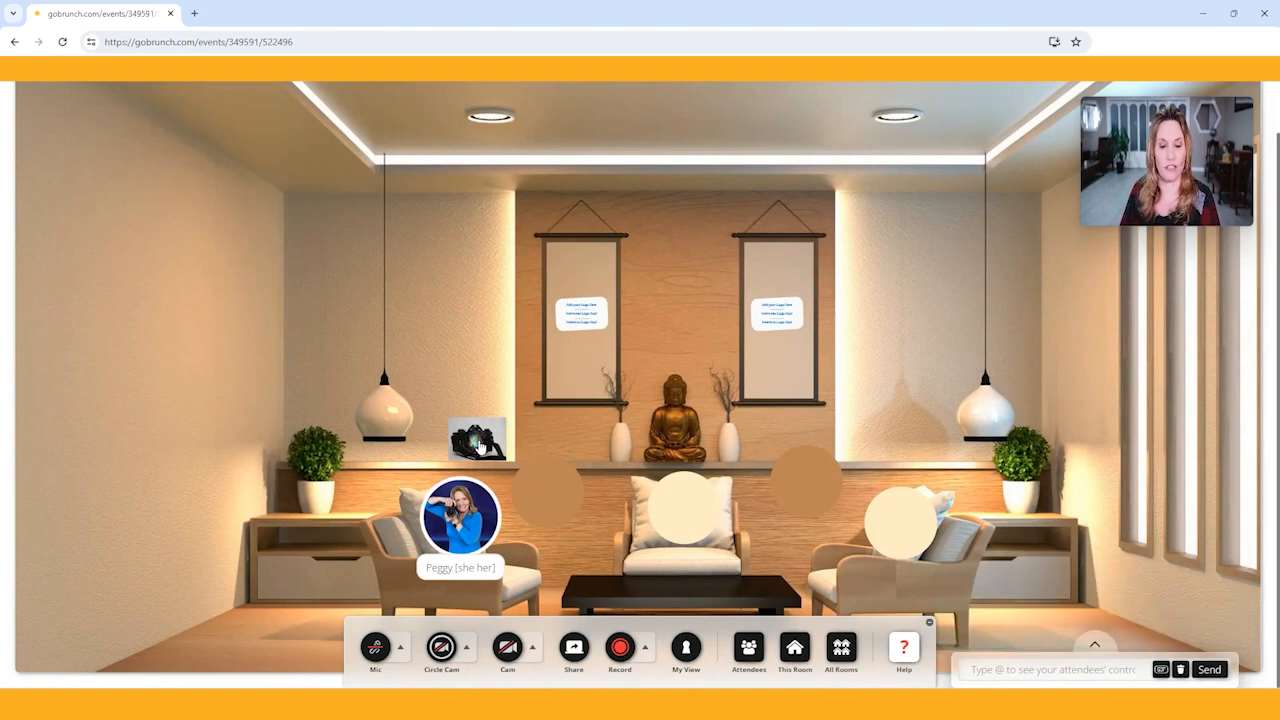
left_click(478, 440)
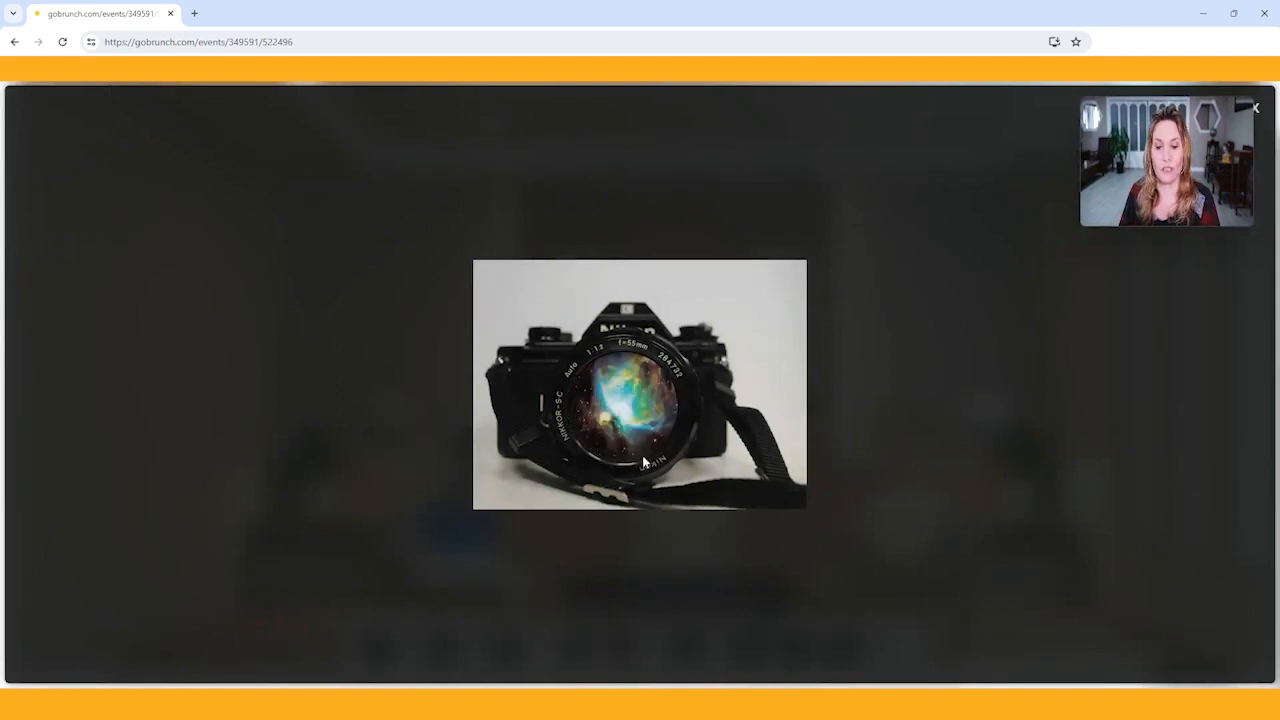
mouse_move(890, 398)
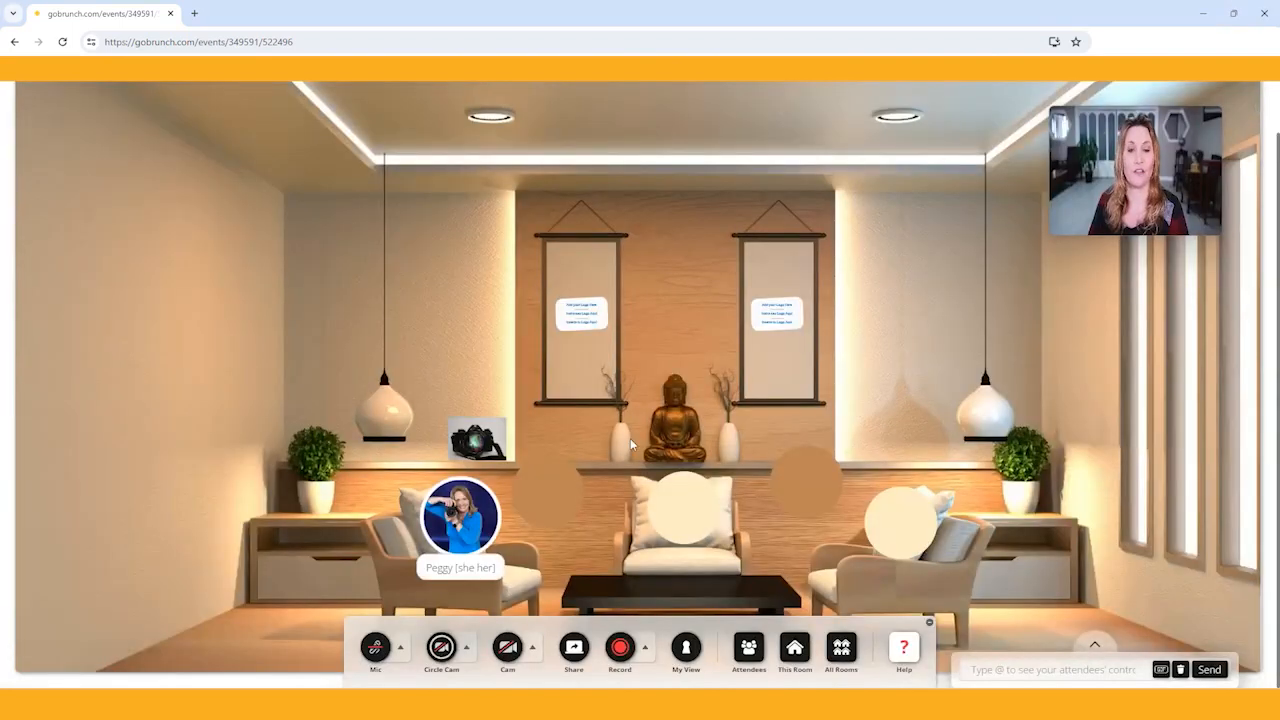
mouse_move(564, 356)
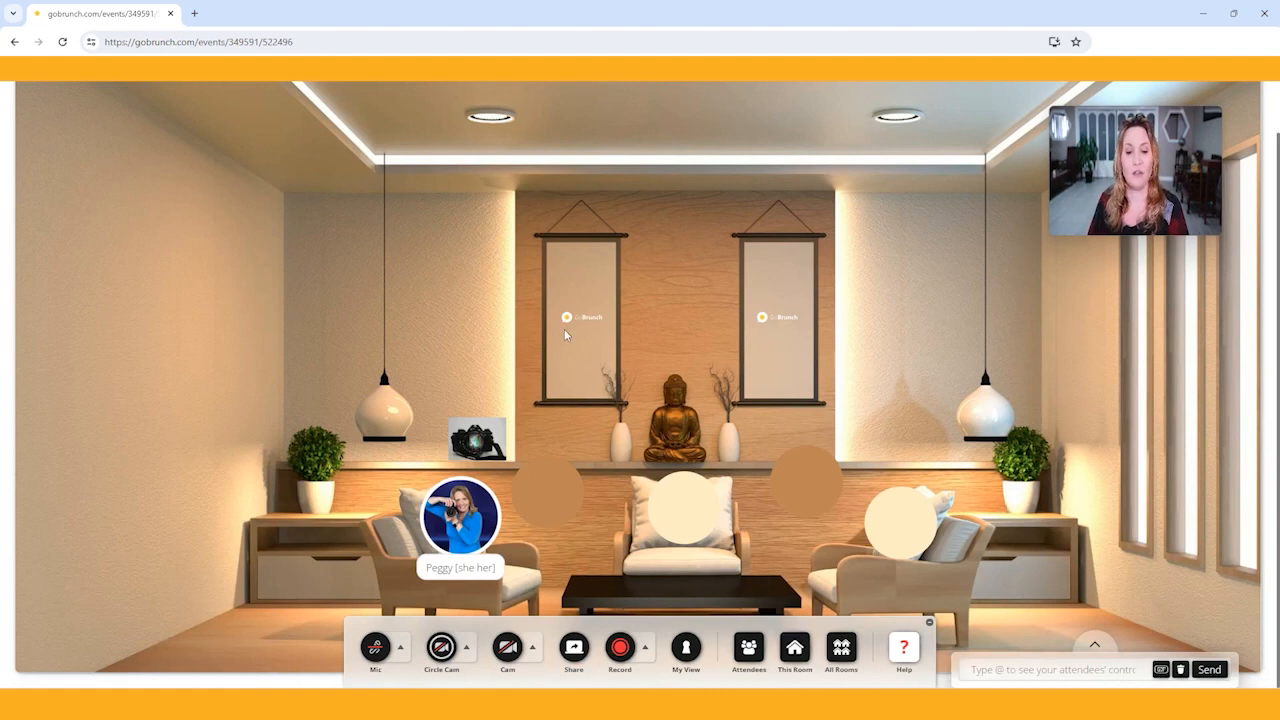
left_click(776, 316)
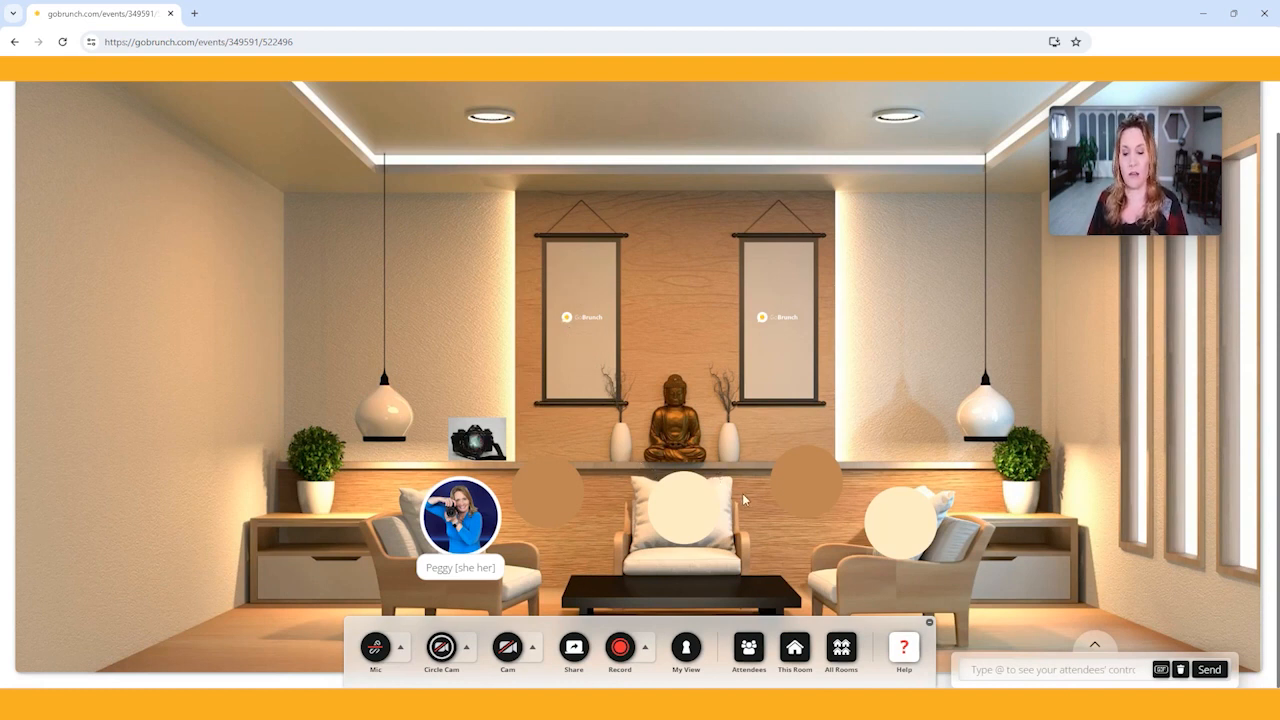
mouse_move(778, 548)
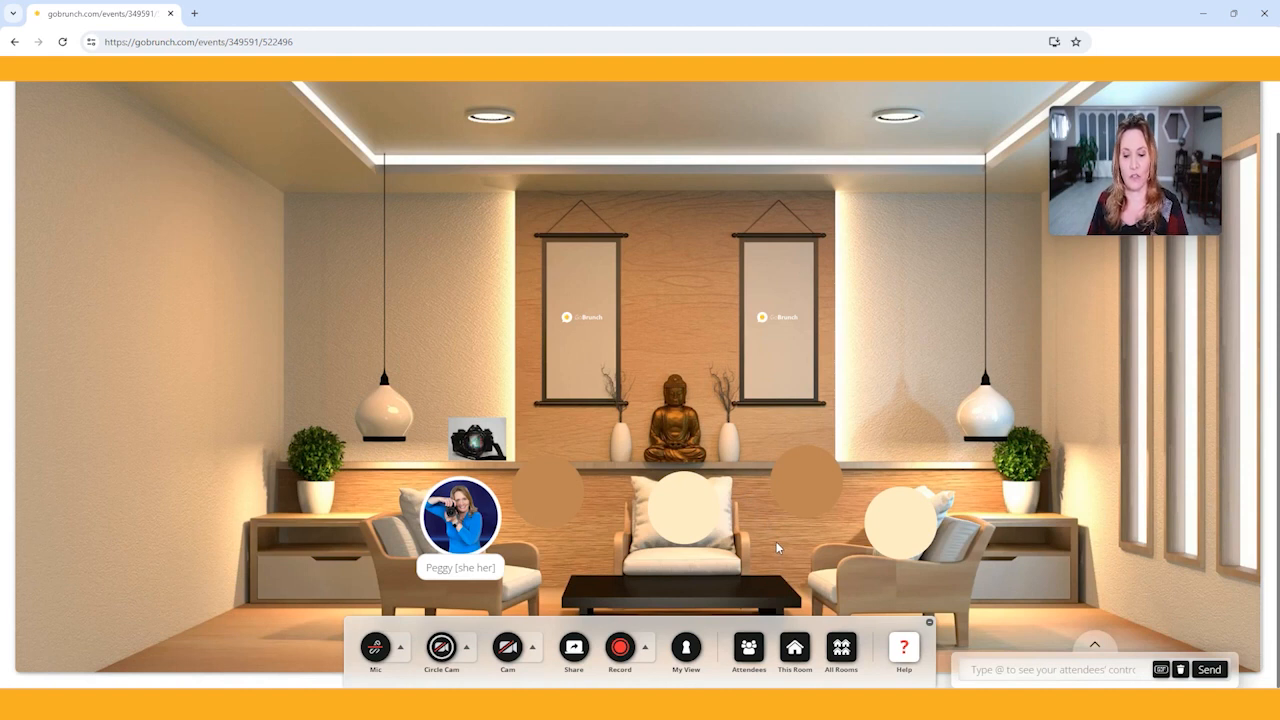
Step: Switch My View to Dynamic Mode and bring the floating video back into the page
left_click(686, 648)
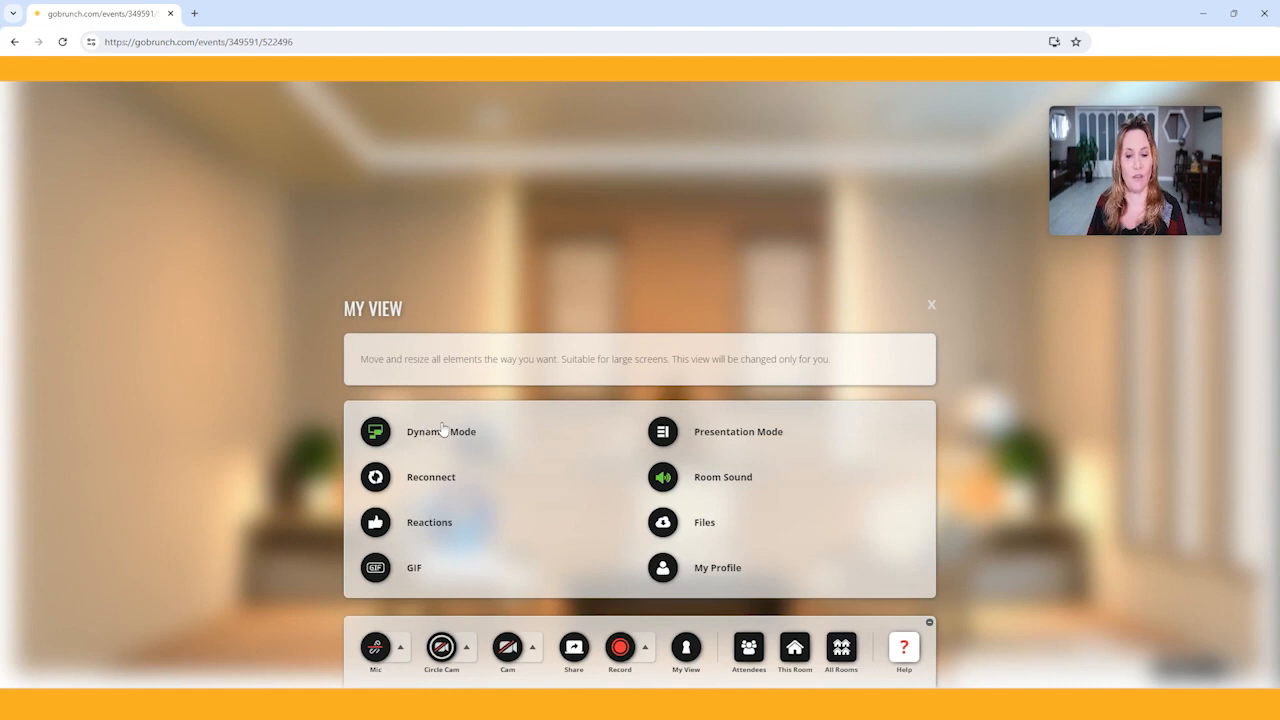
left_click(930, 304)
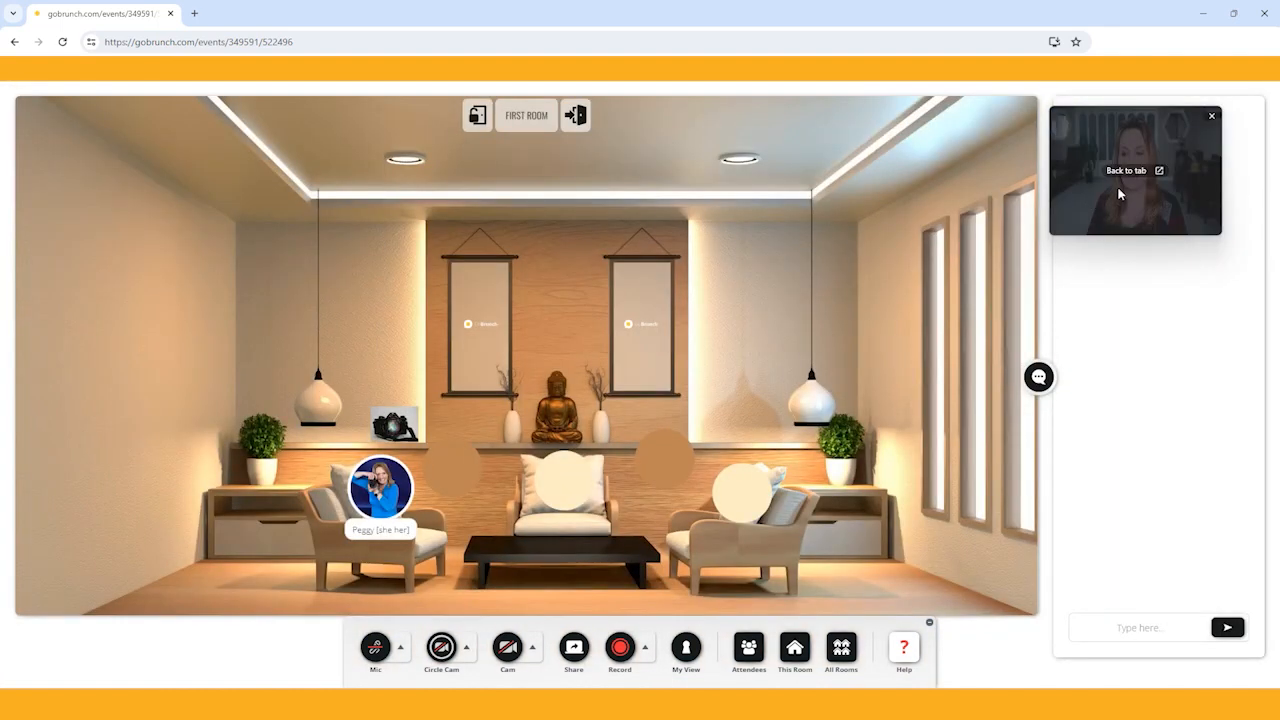
left_click(1128, 170)
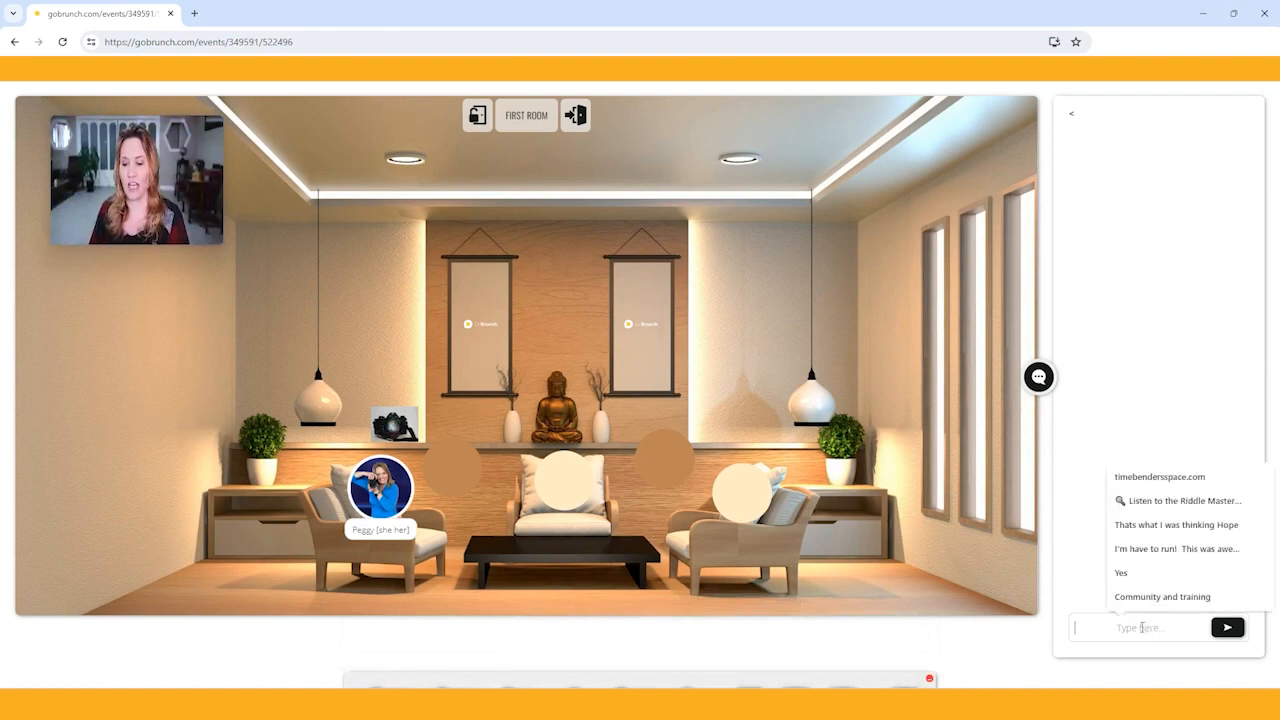
Step: Post the message 'chat right here' in the room chat
type("chat m")
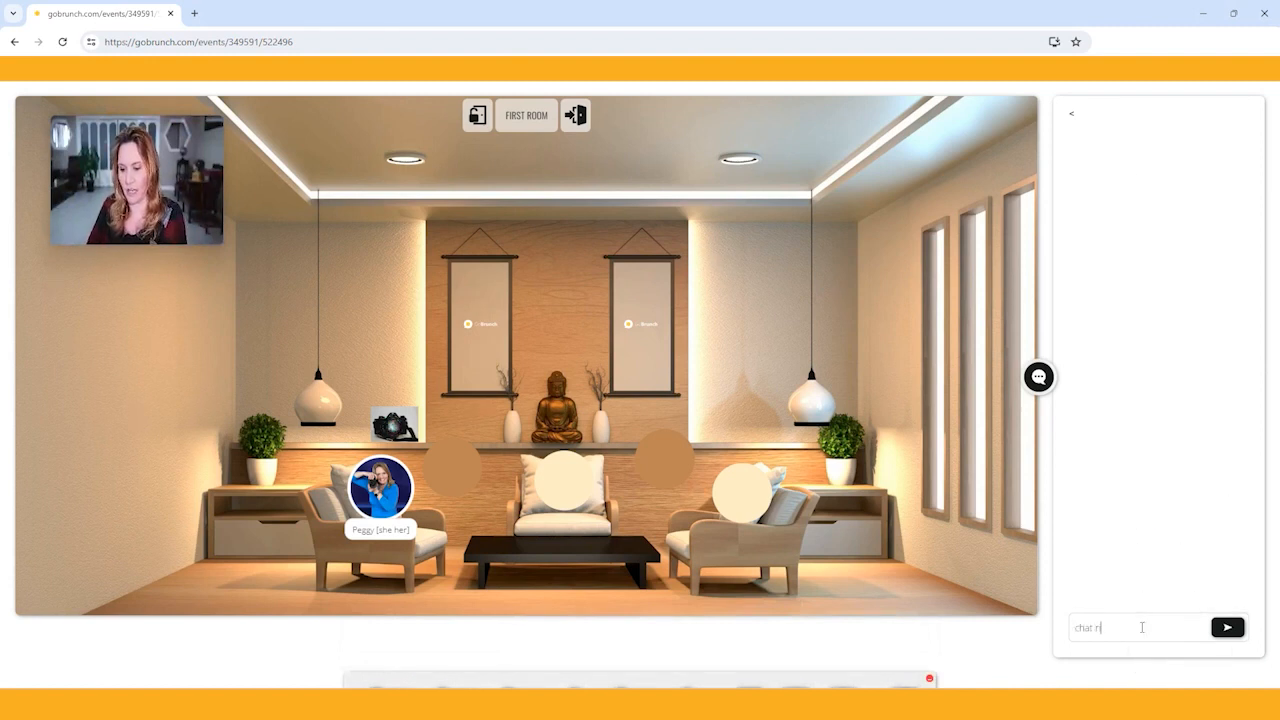
left_click(1228, 628)
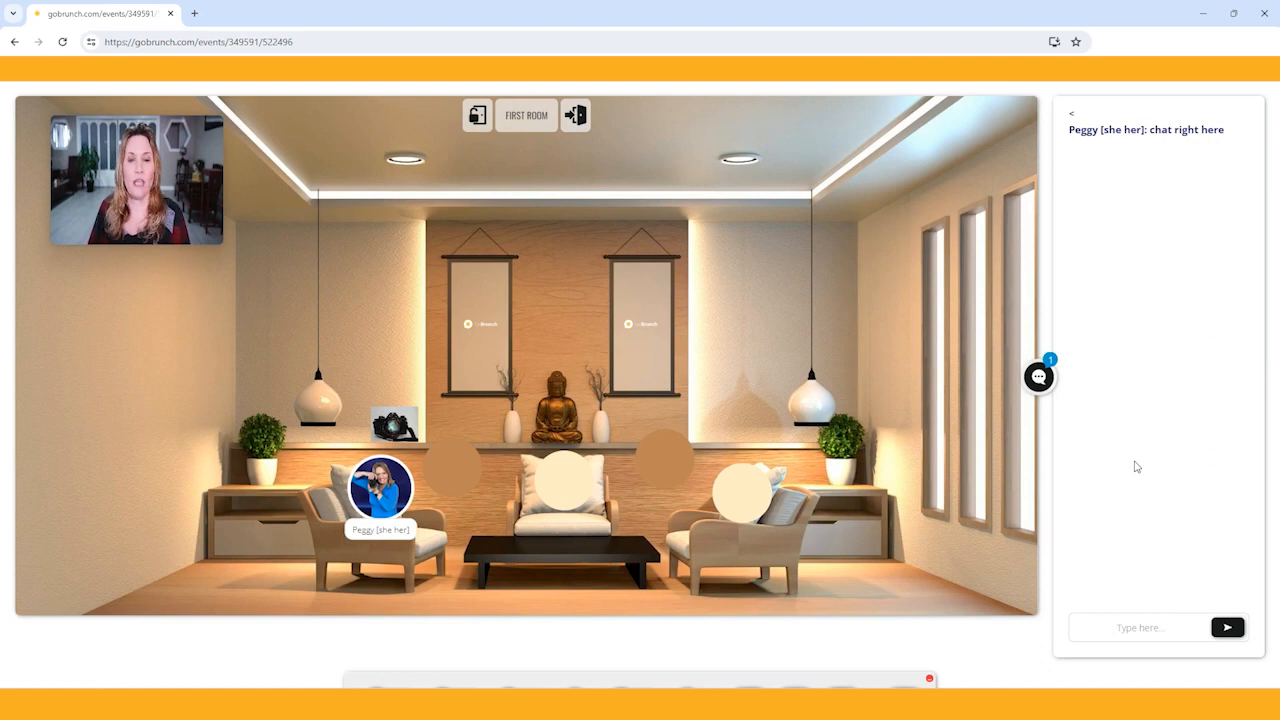
left_click(1140, 628)
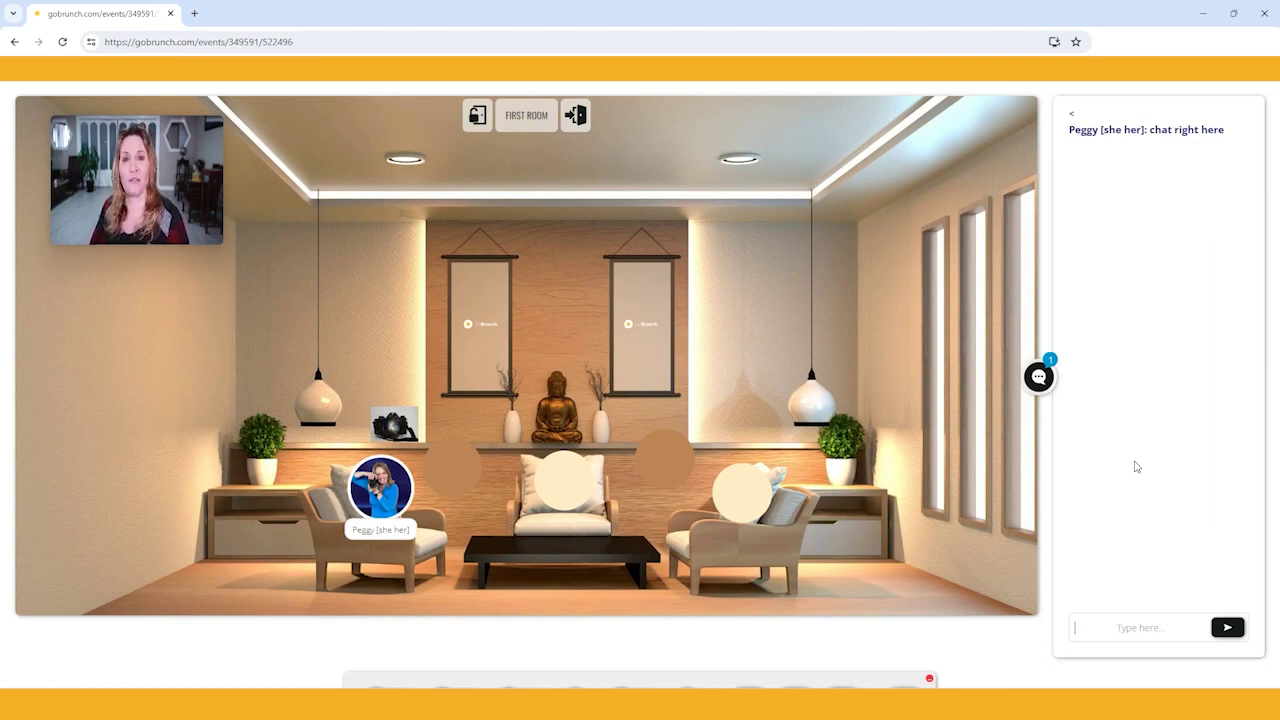
mouse_move(1170, 356)
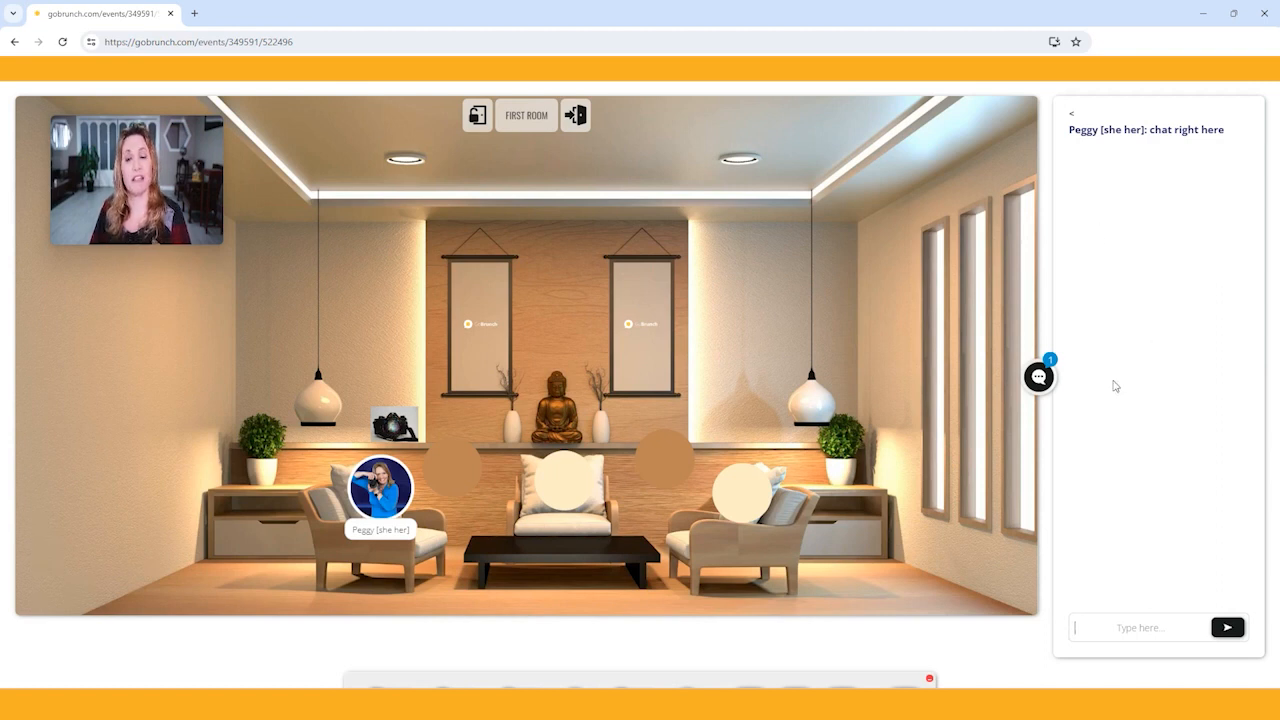
mouse_move(878, 434)
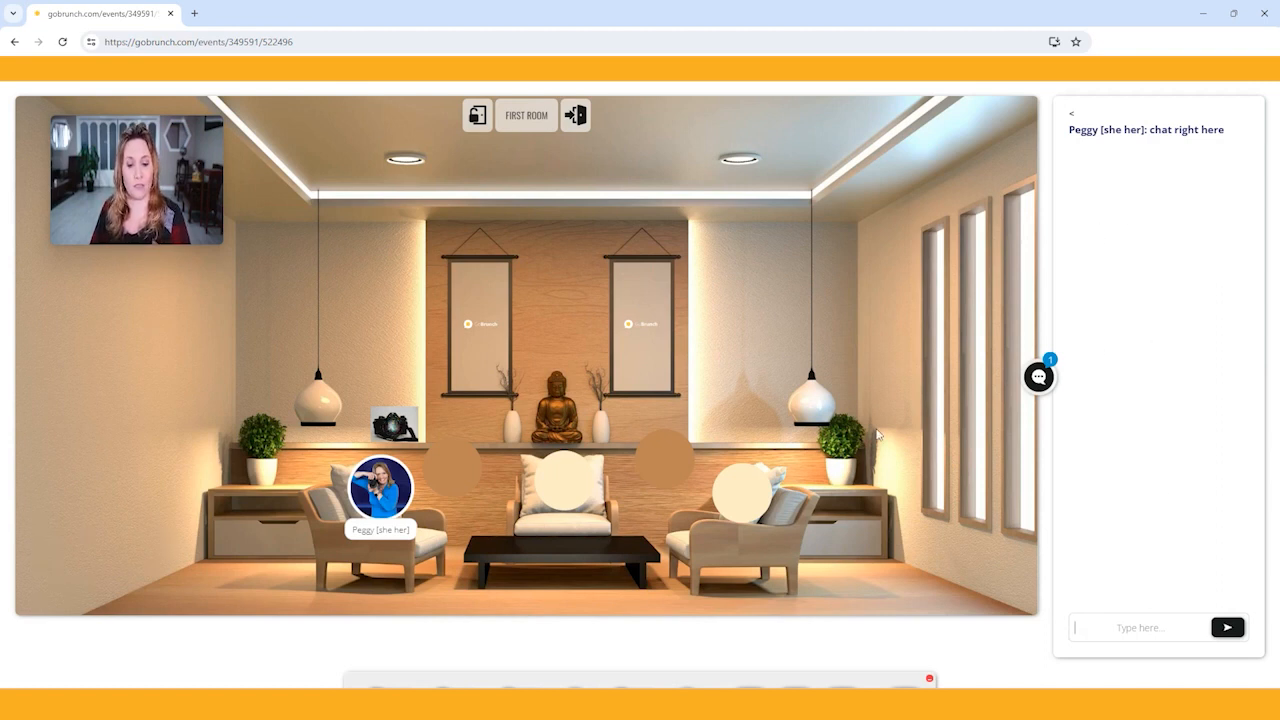
mouse_move(548, 638)
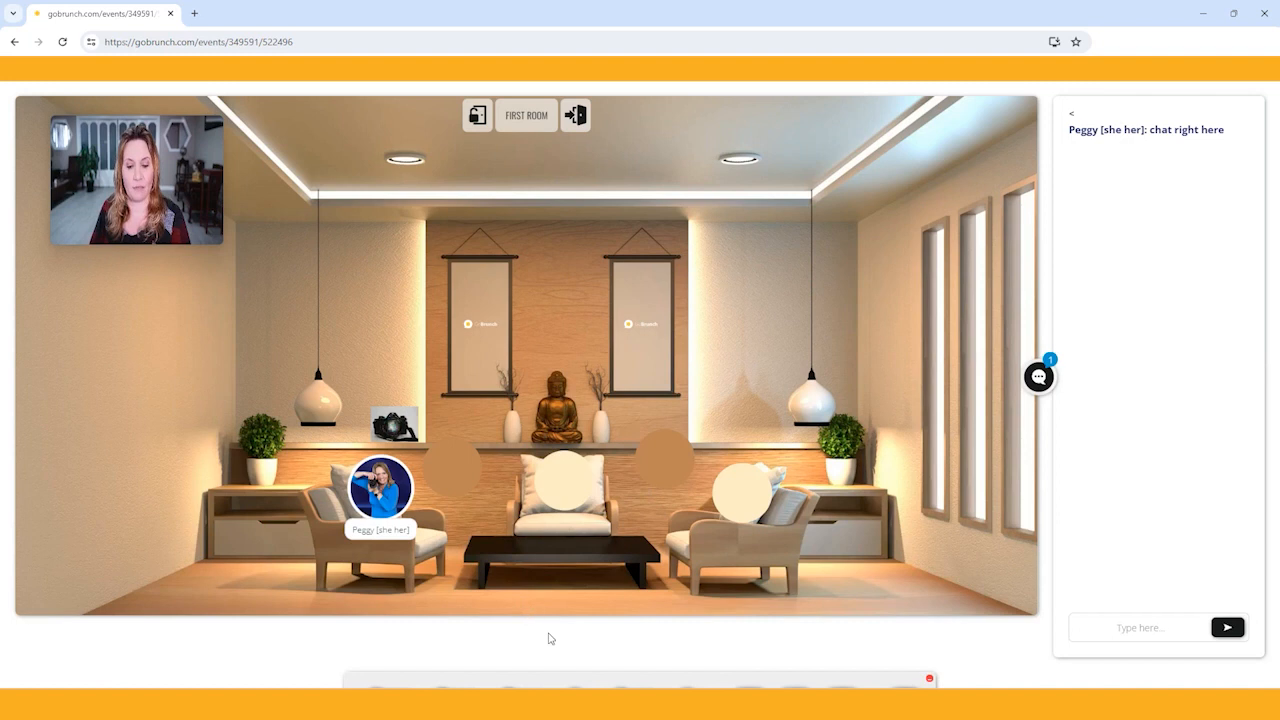
mouse_move(576, 604)
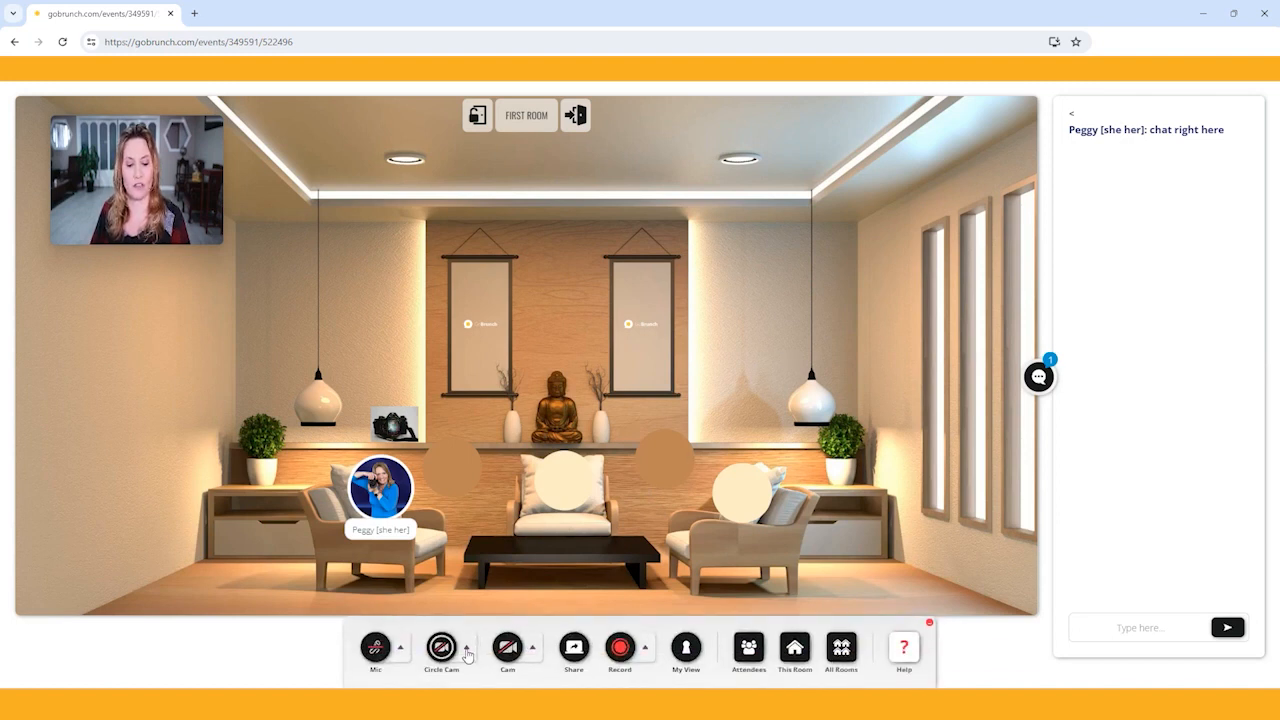
Step: Turn on the Cam so a large live video feed appears above the room
left_click(508, 648)
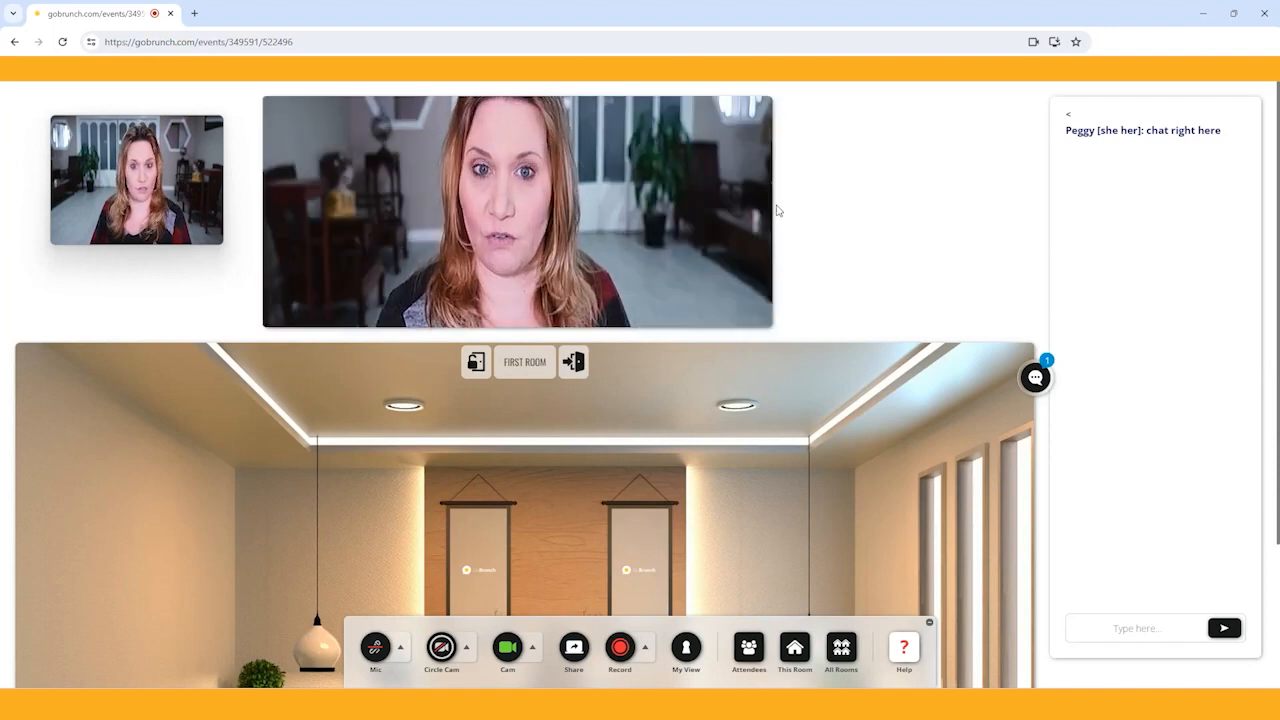
mouse_move(744, 196)
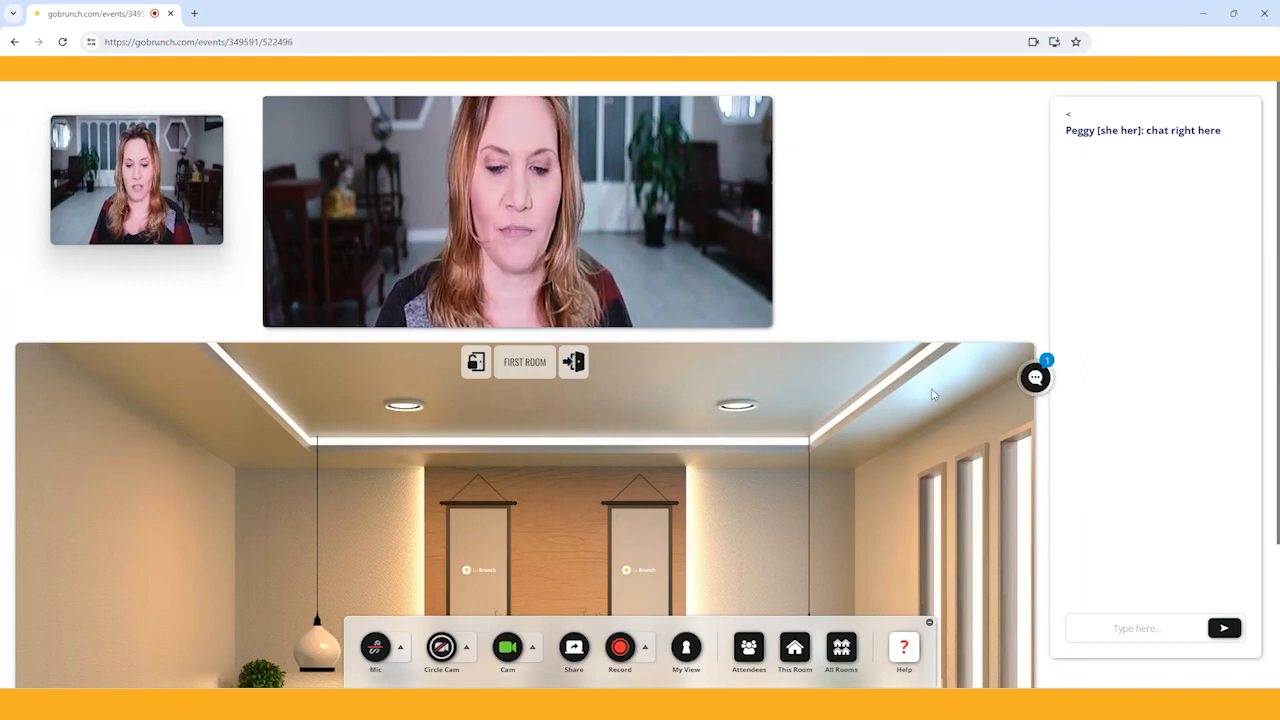
Step: Switch My View back to Presentation Mode via the Share options
left_click(572, 648)
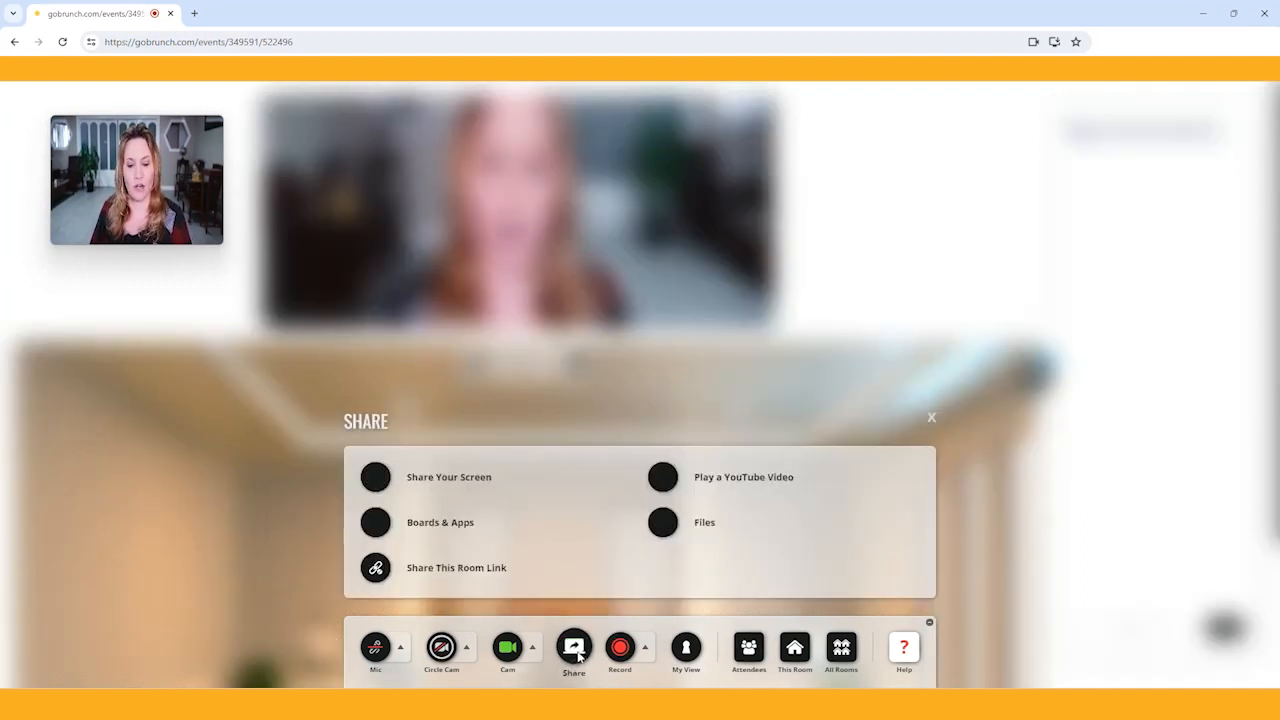
left_click(686, 648)
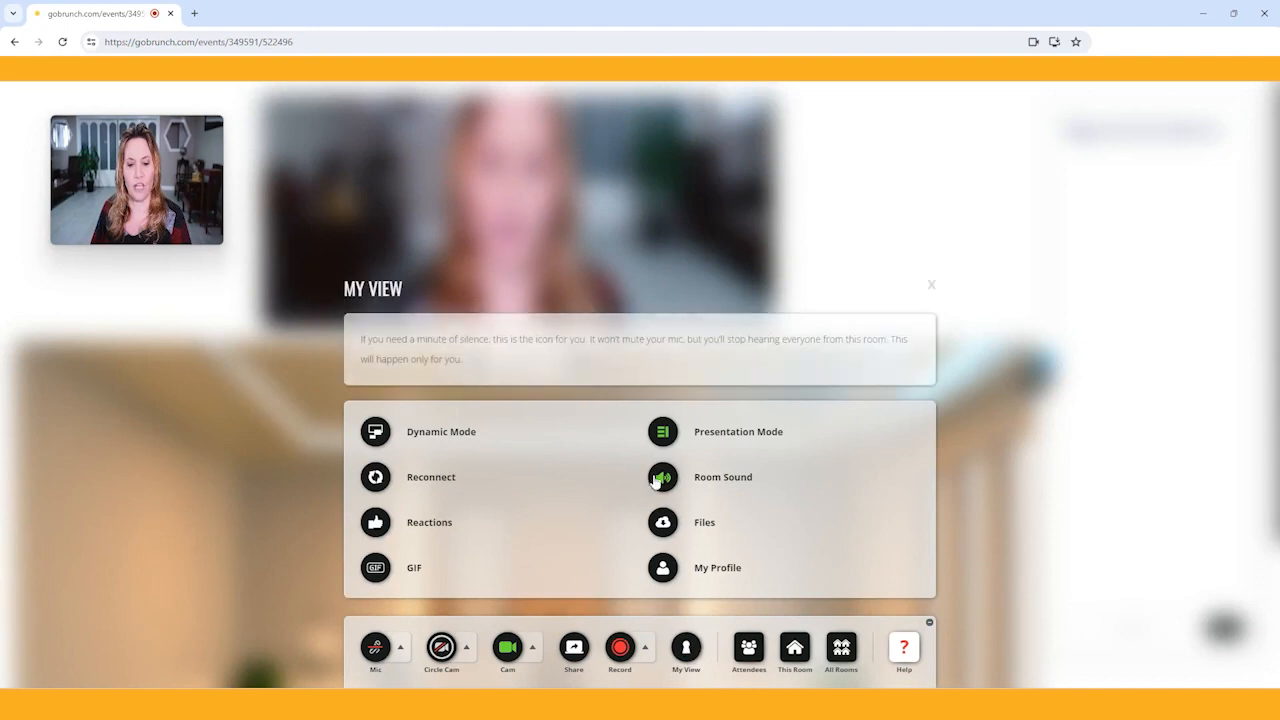
left_click(930, 284)
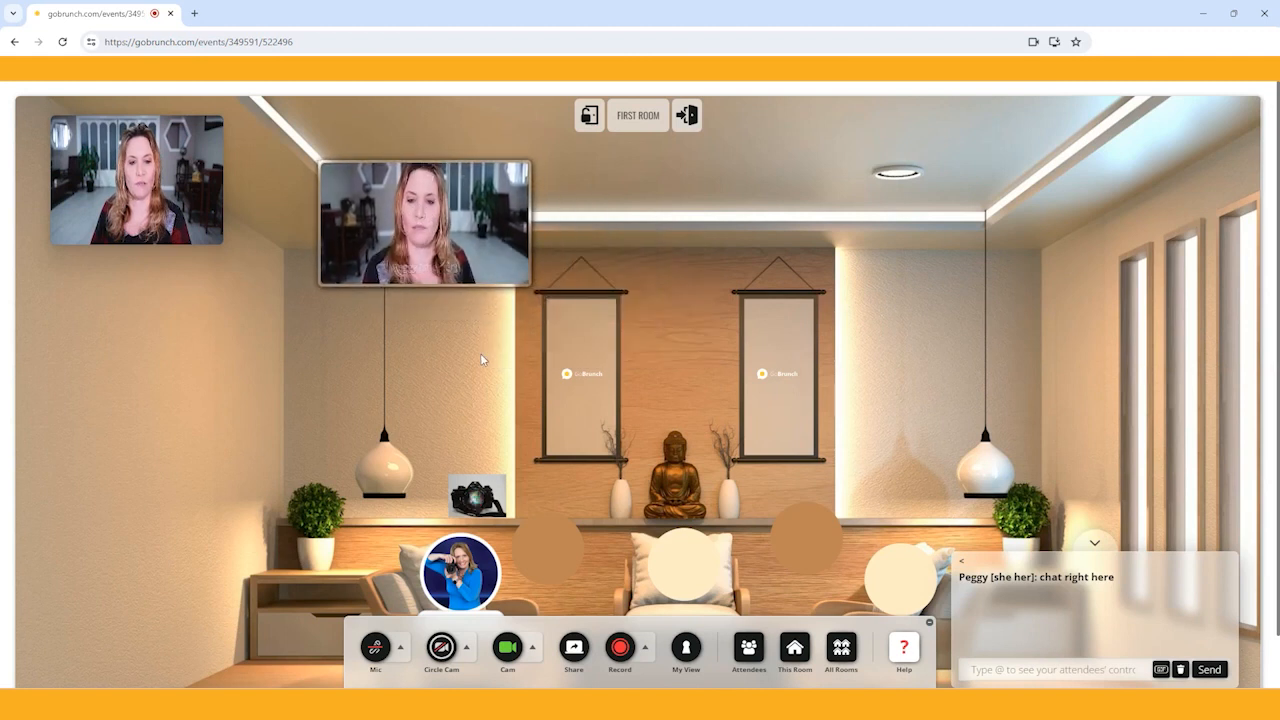
mouse_move(642, 398)
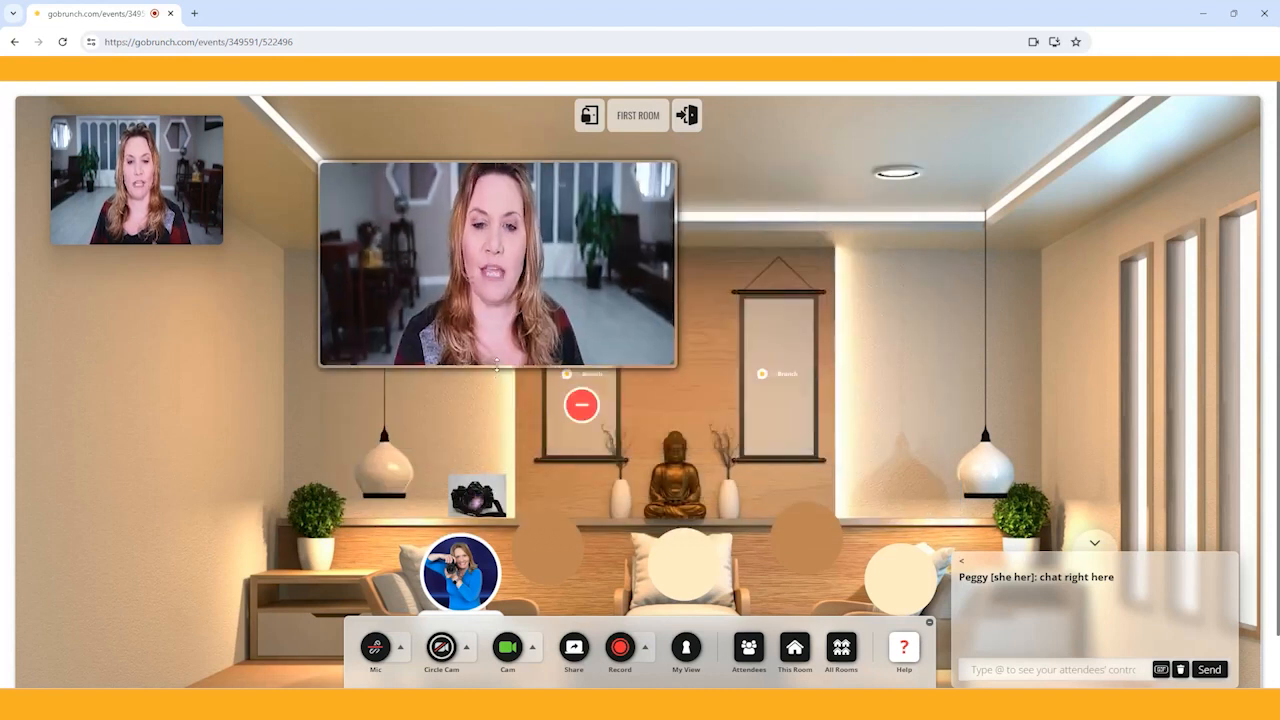
Step: Move the floating live video over the right side of the room's back wall
left_click_drag(496, 264, 1042, 236)
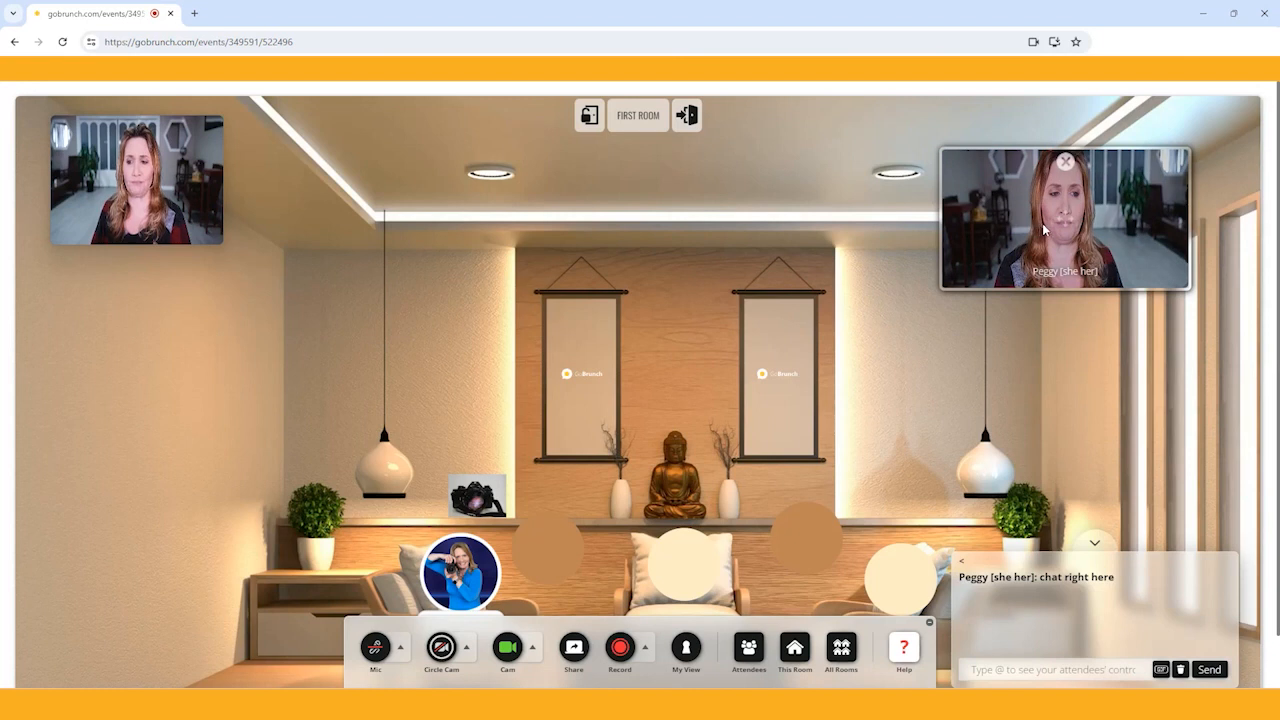
left_click_drag(1064, 216, 856, 236)
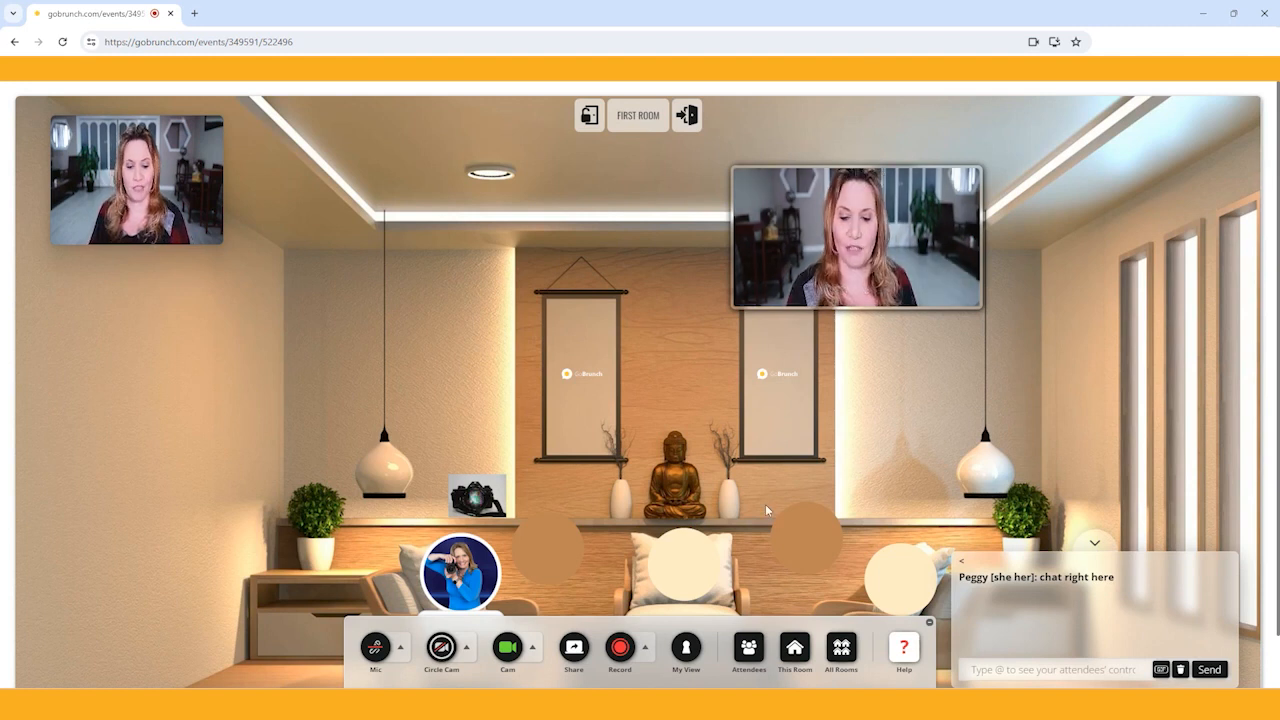
Step: Turn the camera into a circular cam bubble seated on the right armchair
left_click(440, 648)
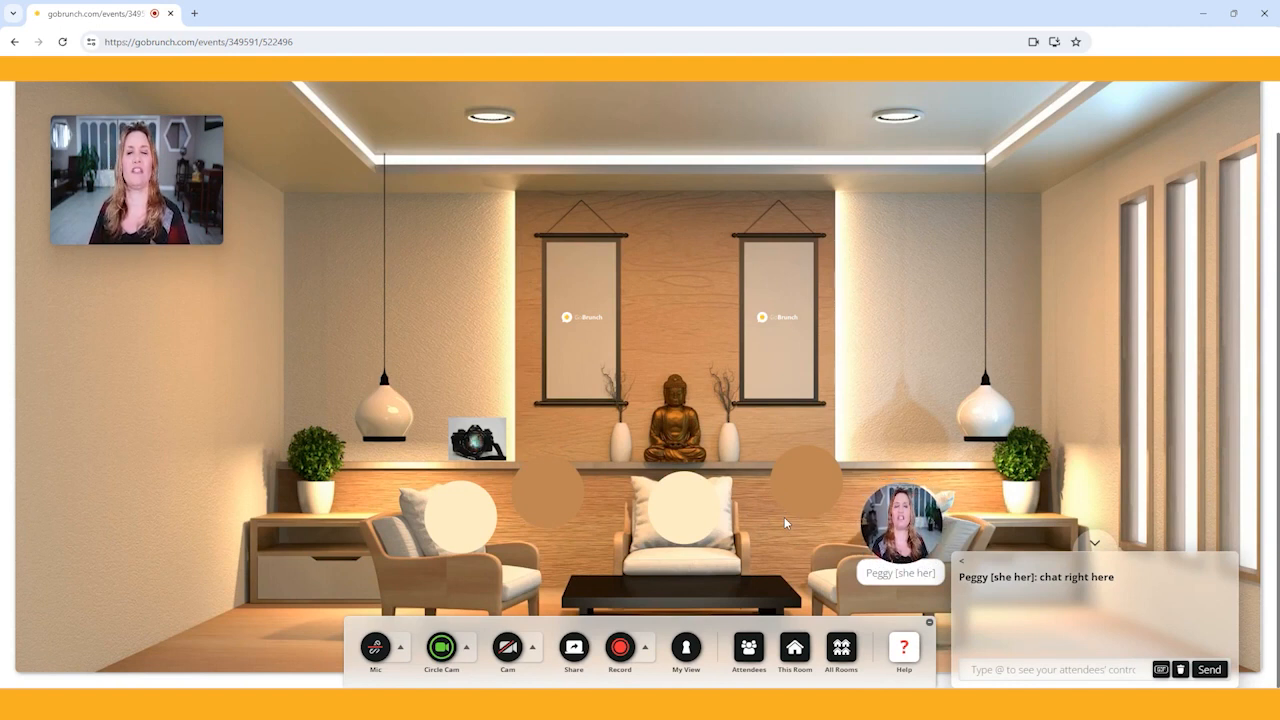
mouse_move(676, 442)
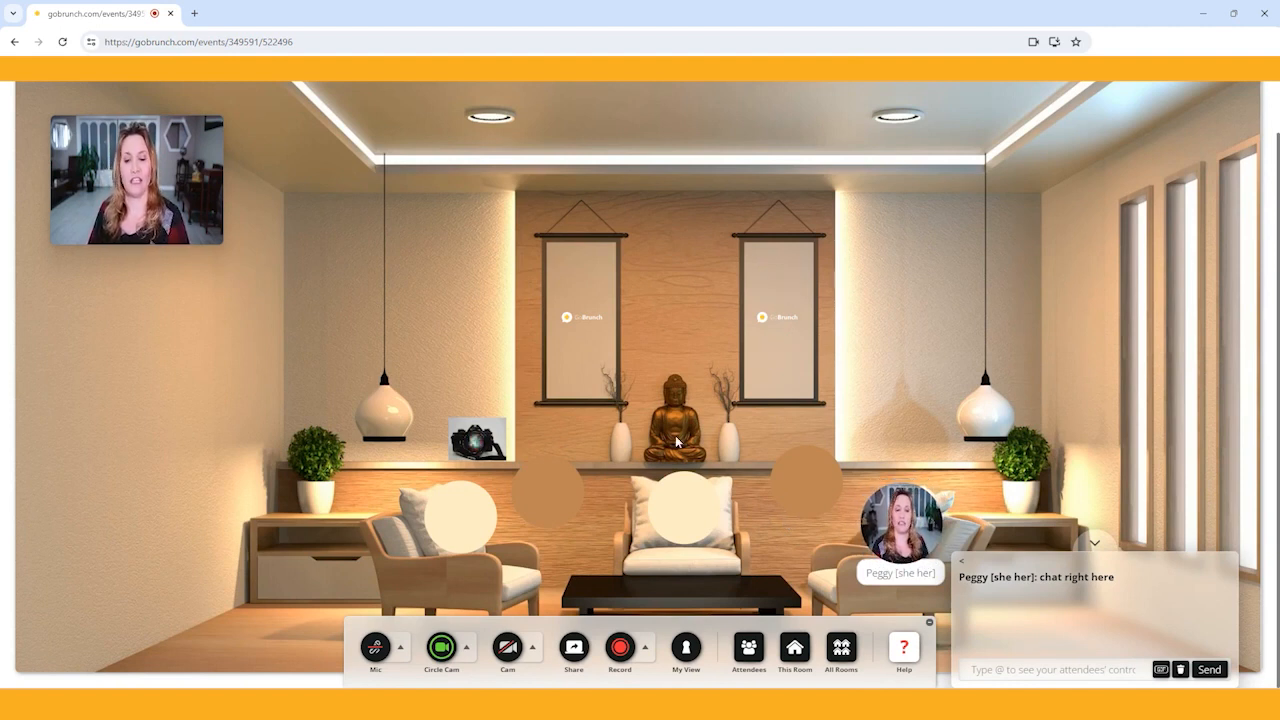
mouse_move(800, 504)
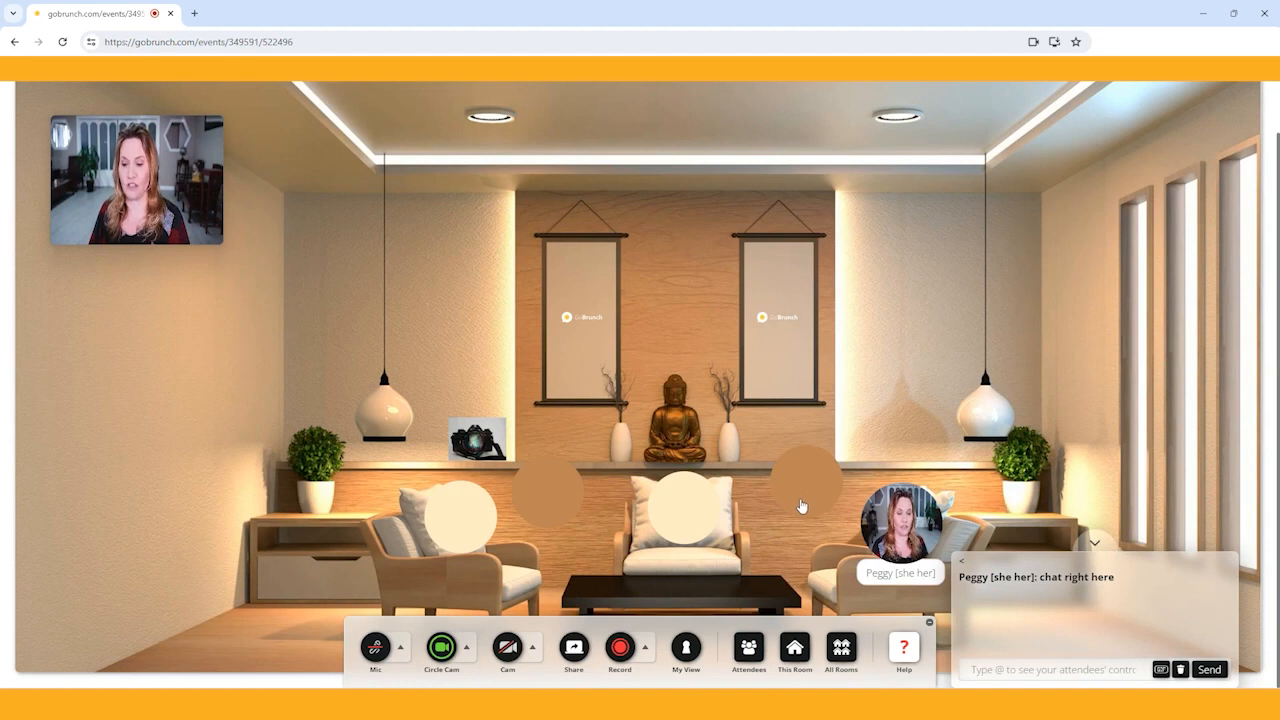
mouse_move(968, 588)
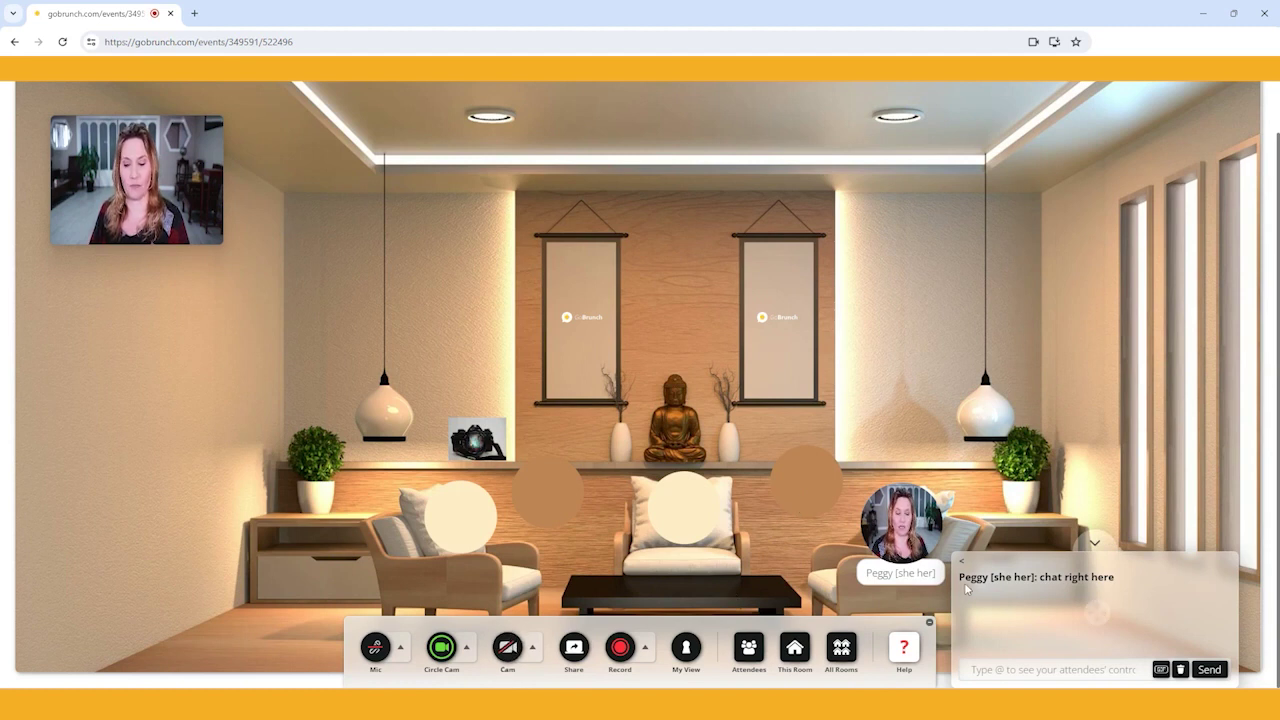